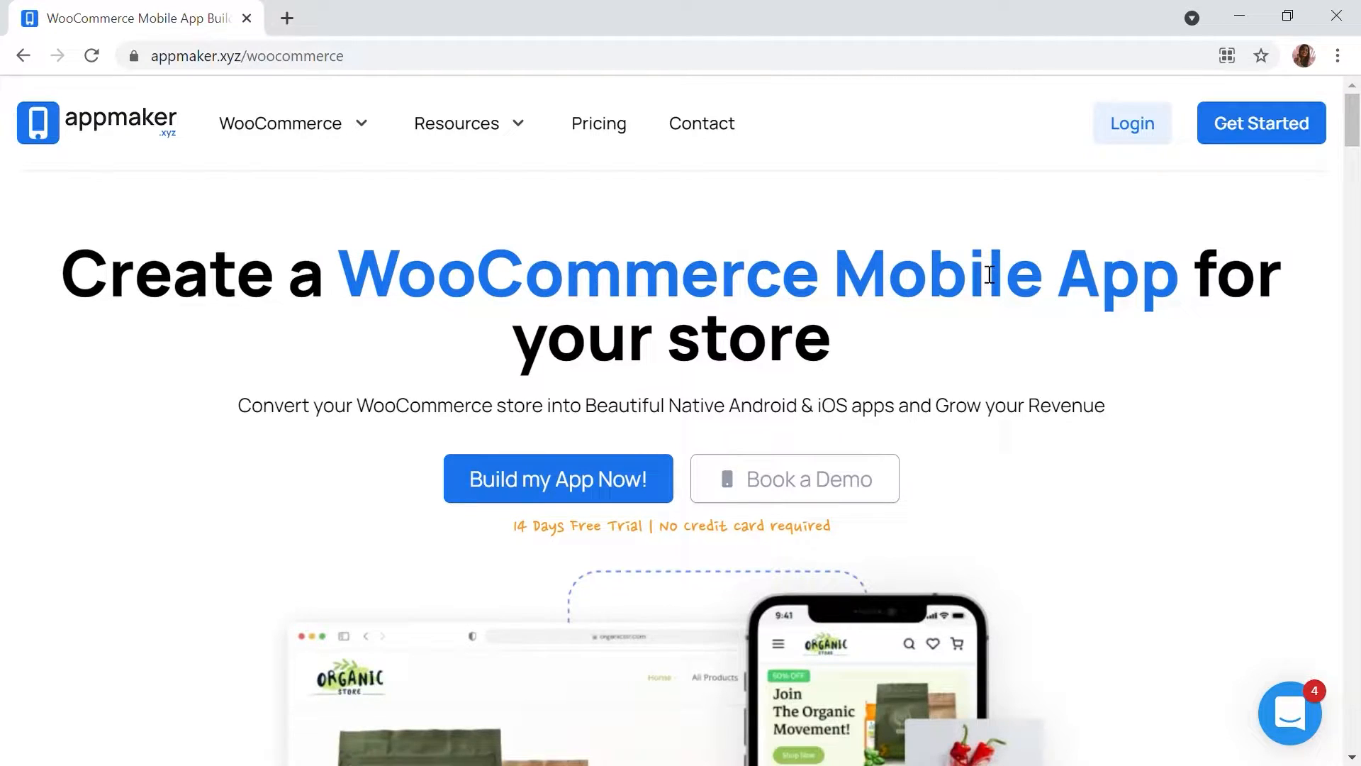
- Scroll through the storefront product listing to review the current quantity controls
{"action": "scroll", "scroll_direction": "down", "scroll_amount": 3}
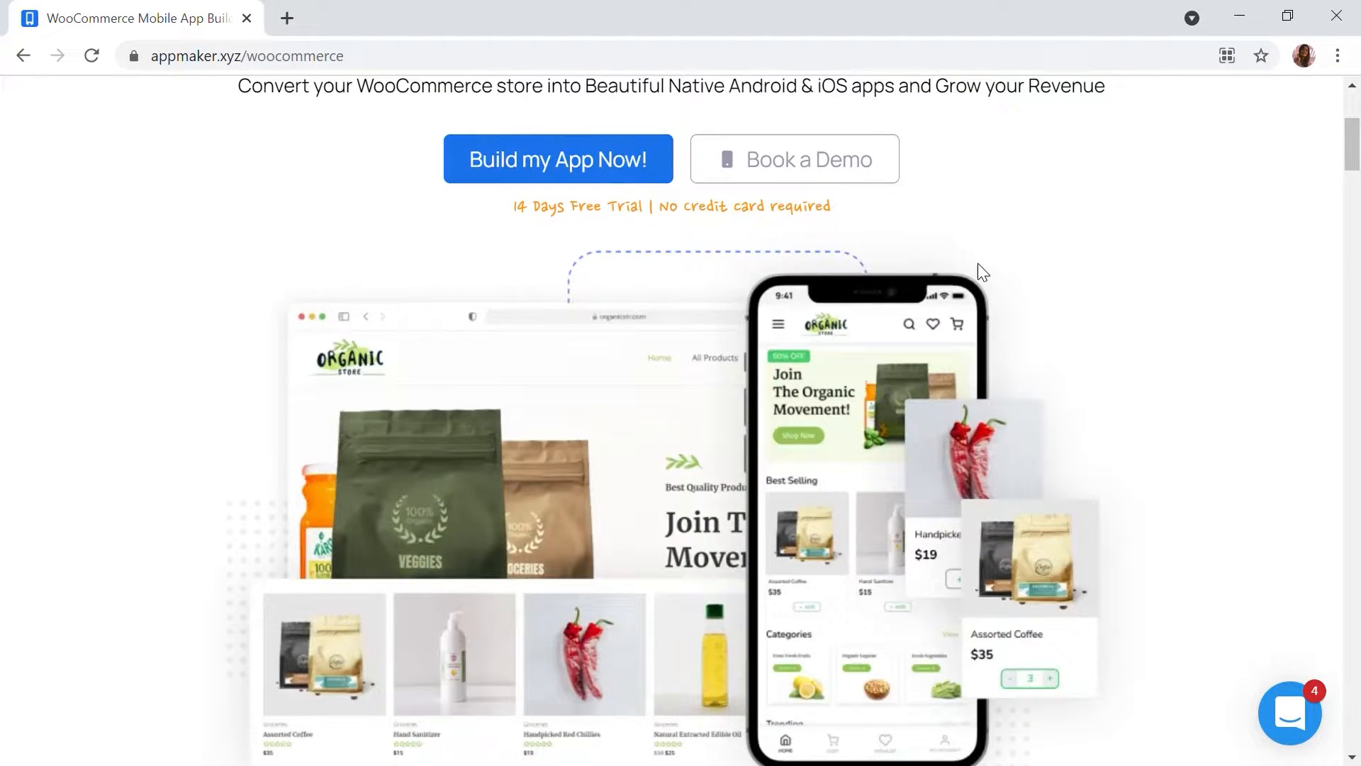
{"action": "scroll", "scroll_direction": "down", "scroll_amount": 3}
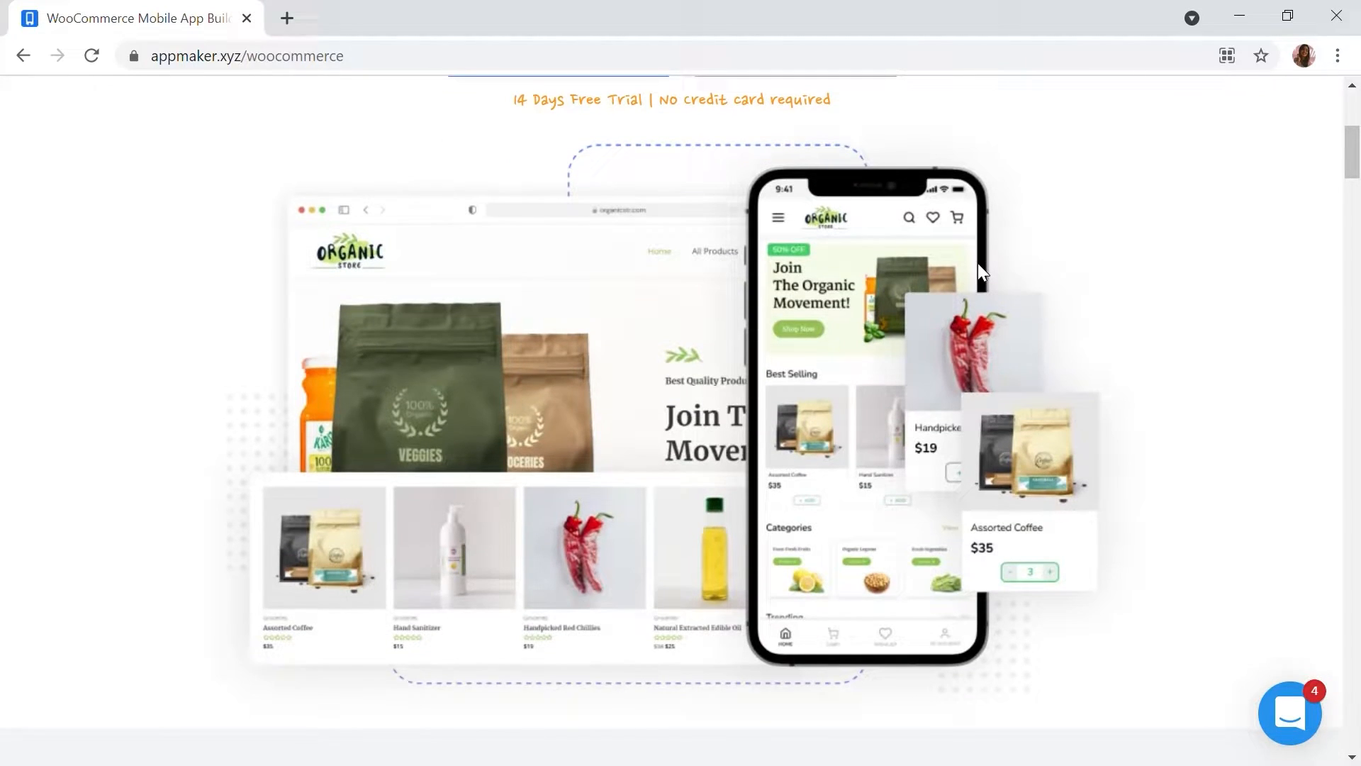
{"action": "scroll", "scroll_direction": "down", "scroll_amount": 3}
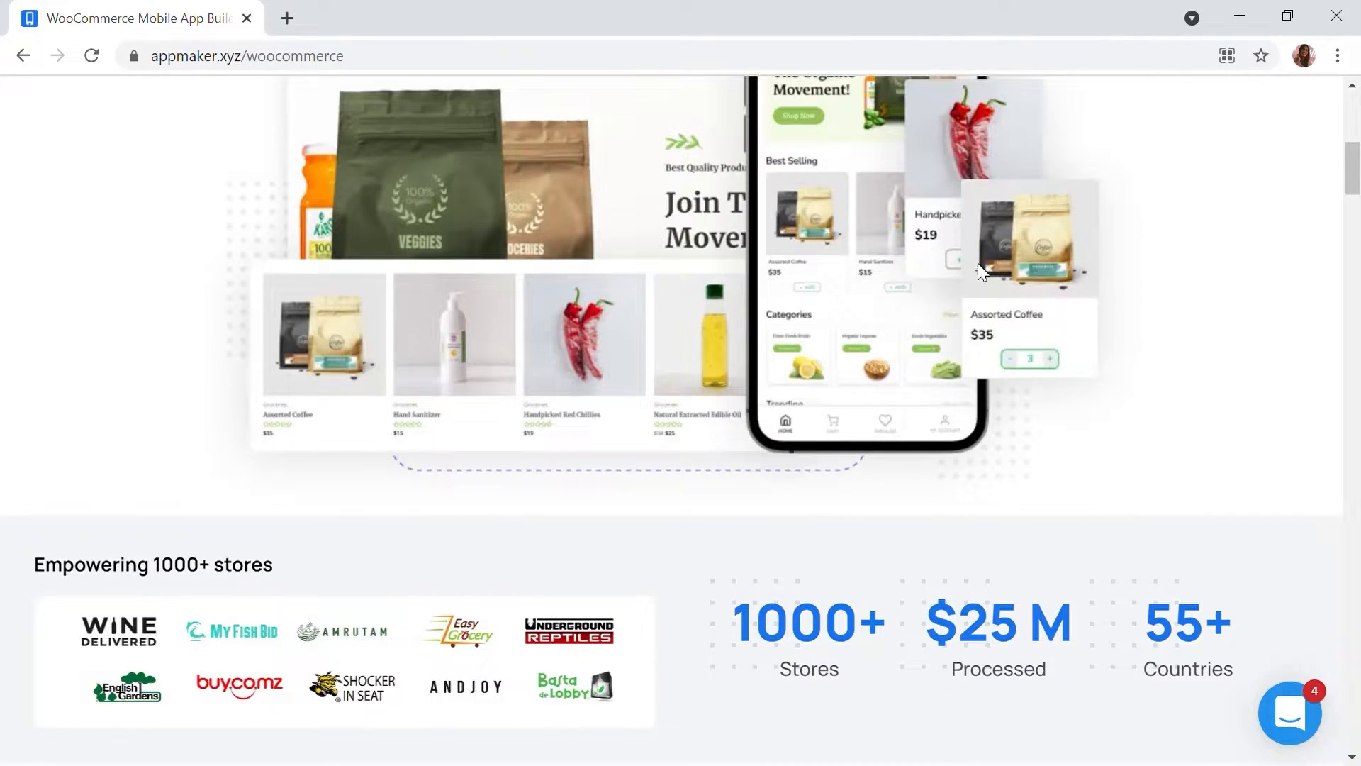
{"action": "scroll", "scroll_direction": "down", "scroll_amount": 3}
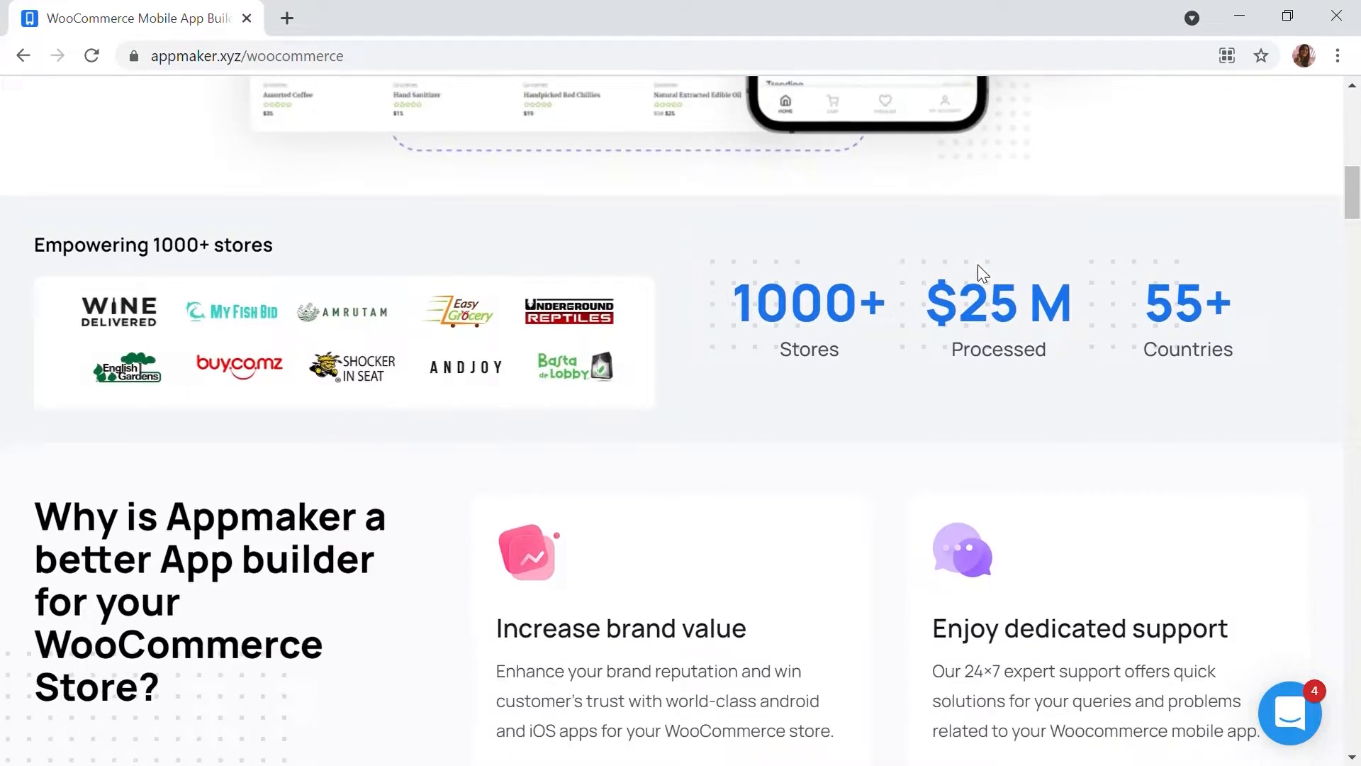
{"action": "scroll", "scroll_direction": "up", "scroll_amount": 3}
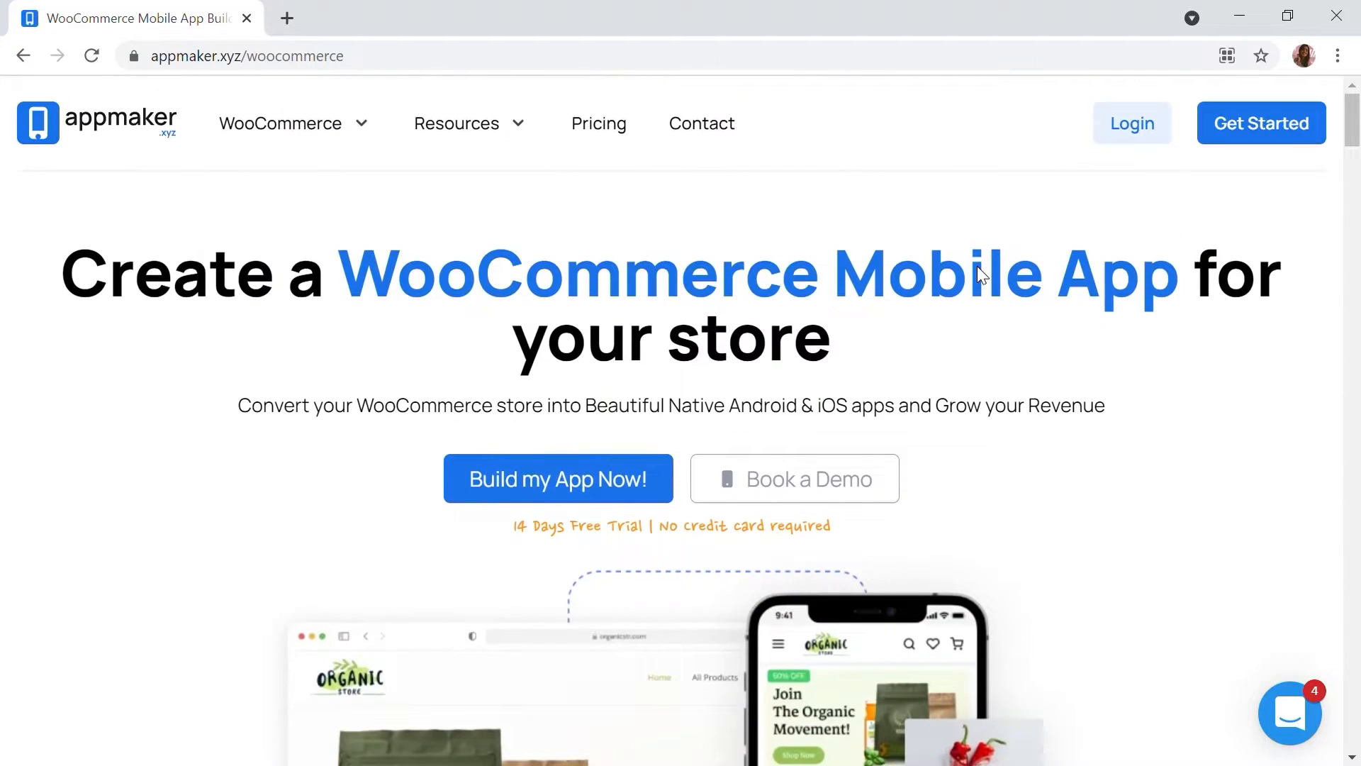
{"action": "mouse_move", "coordinate": [982, 280]}
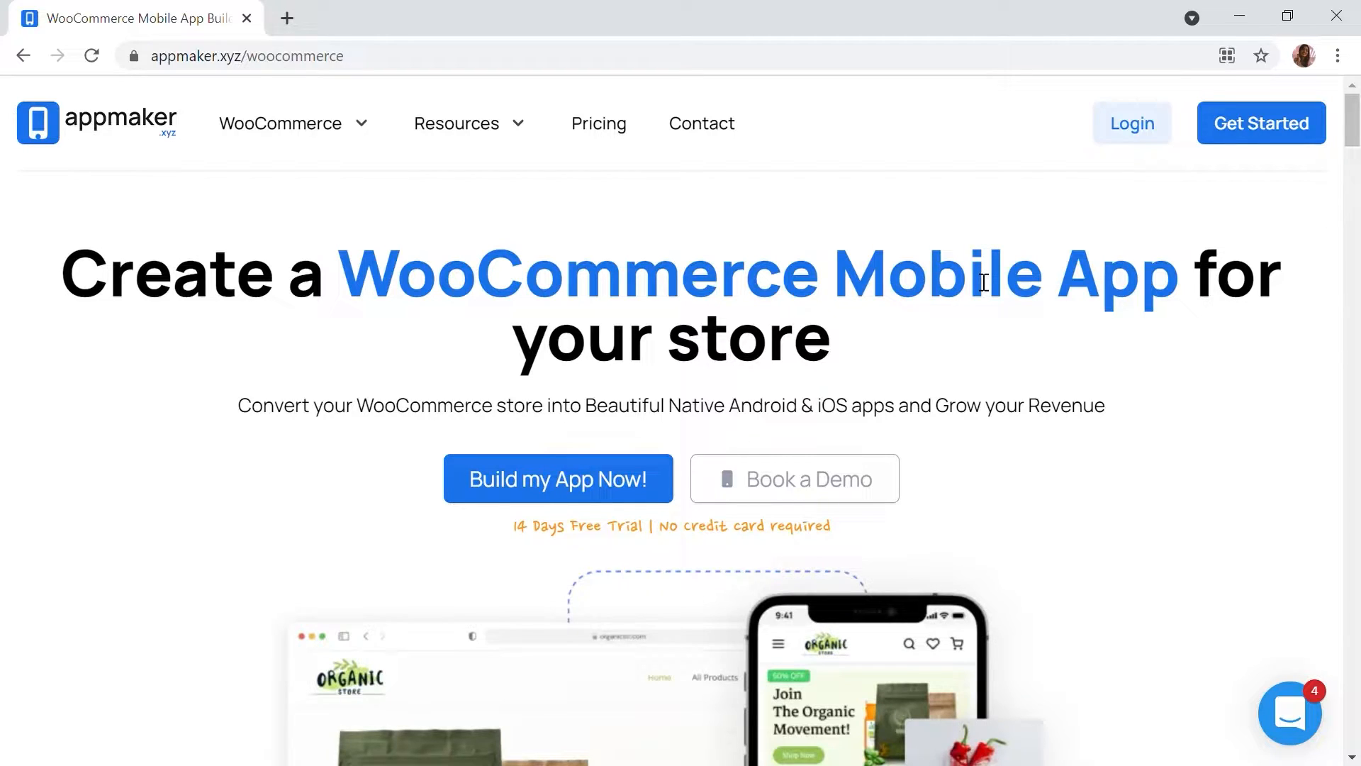
{"action": "left_click", "coordinate": [261, 11]}
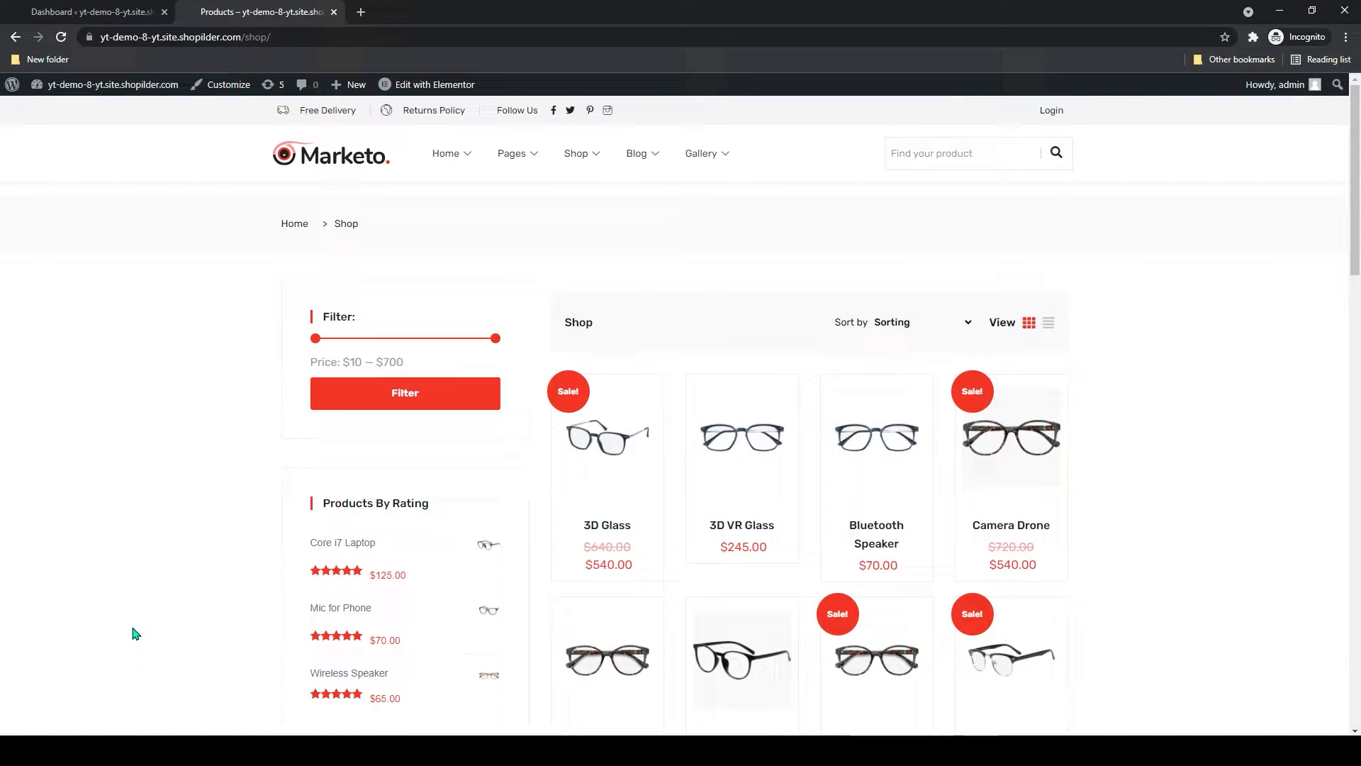
{"action": "scroll", "scroll_direction": "down", "scroll_amount": 3}
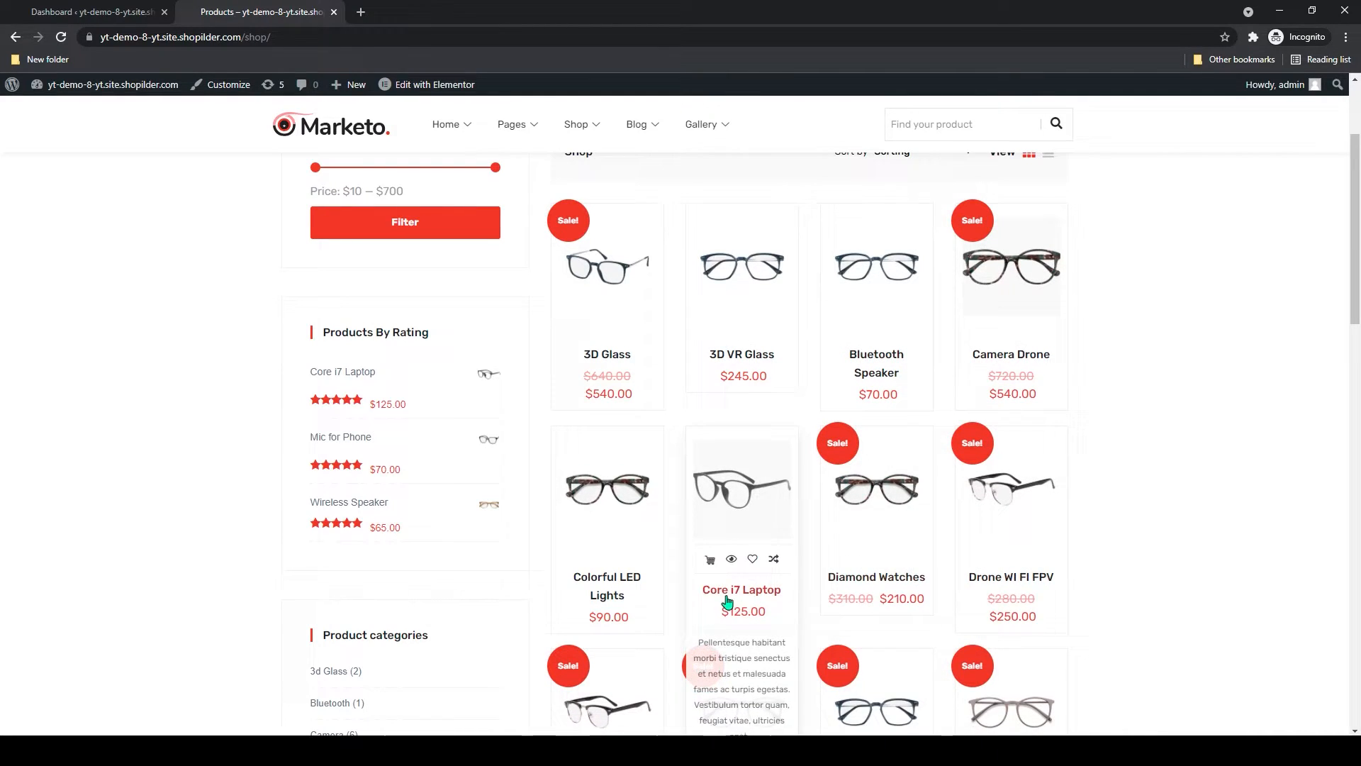
{"action": "mouse_move", "coordinate": [742, 288]}
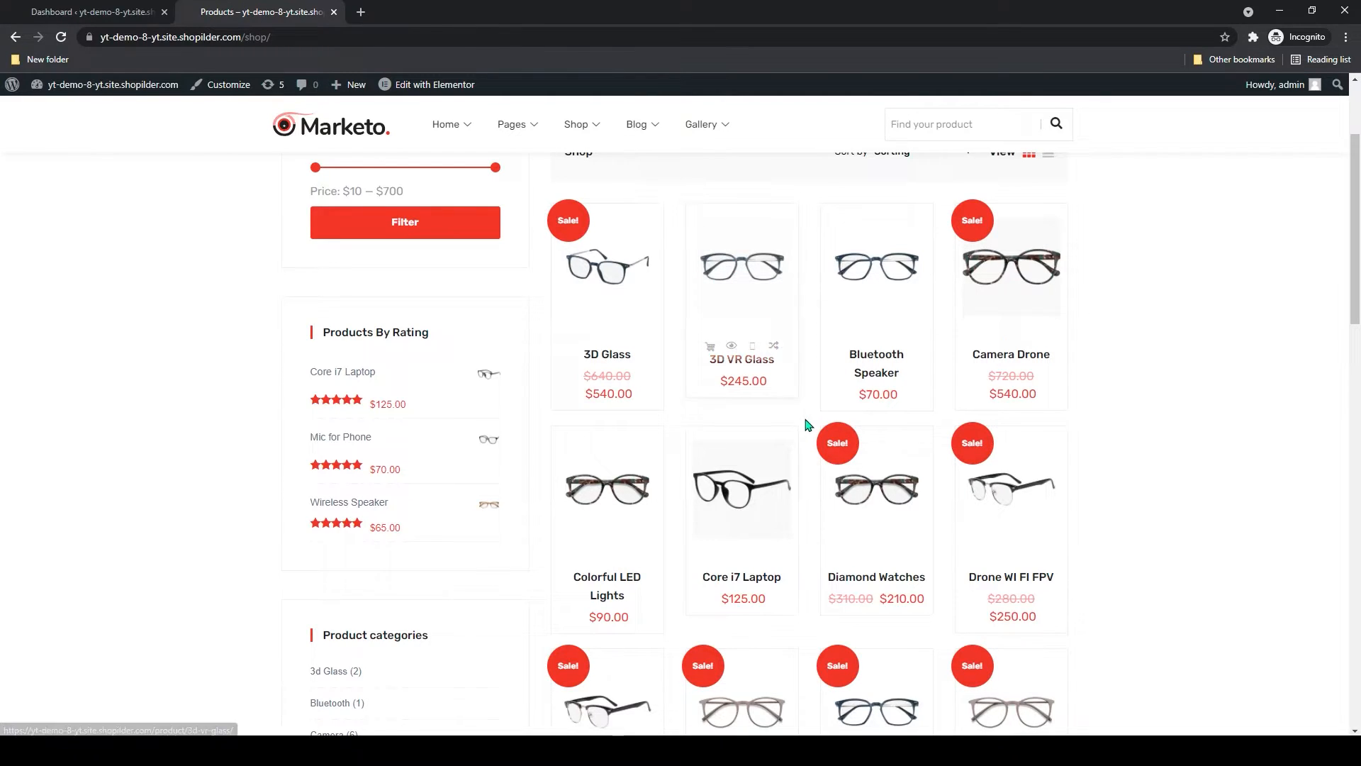
{"action": "mouse_move", "coordinate": [709, 473]}
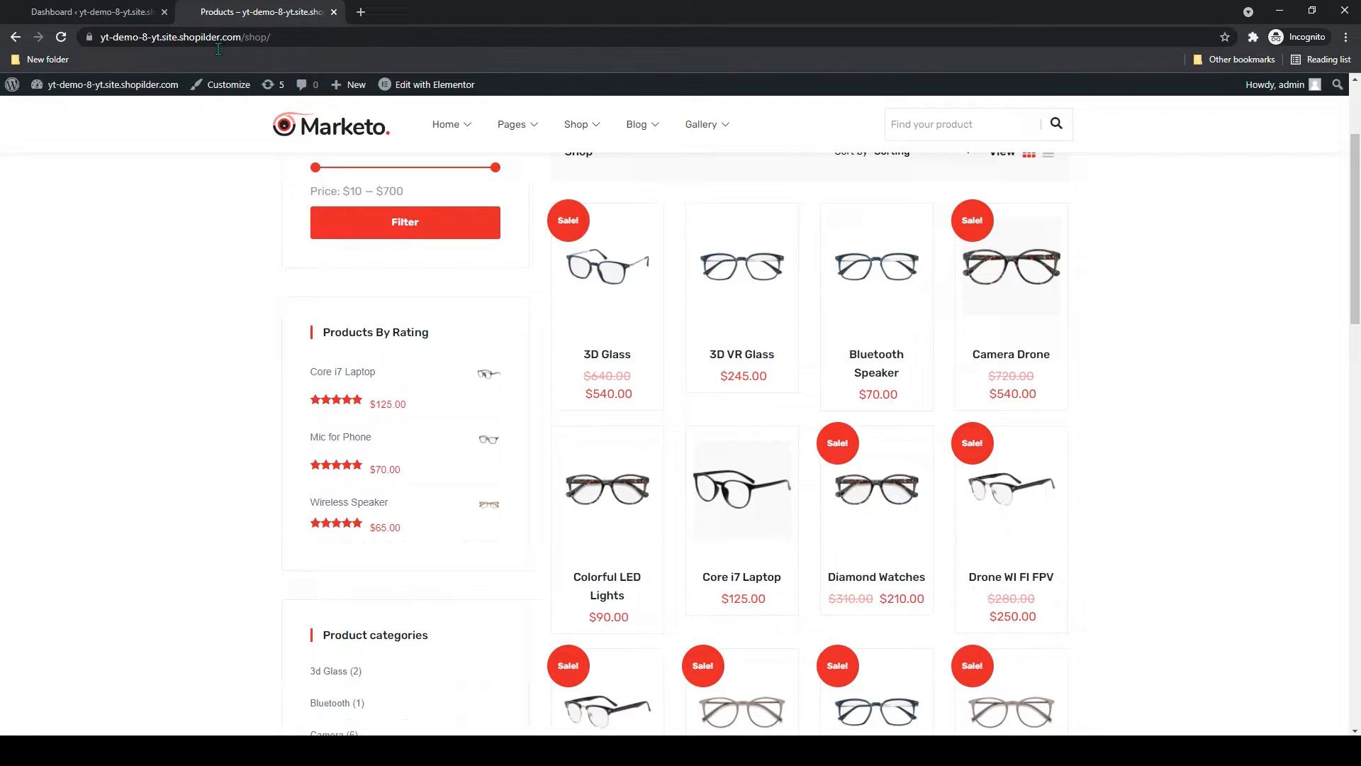
- Go to the admin dashboard and bring up Plugins > Add New
{"action": "left_click", "coordinate": [91, 11]}
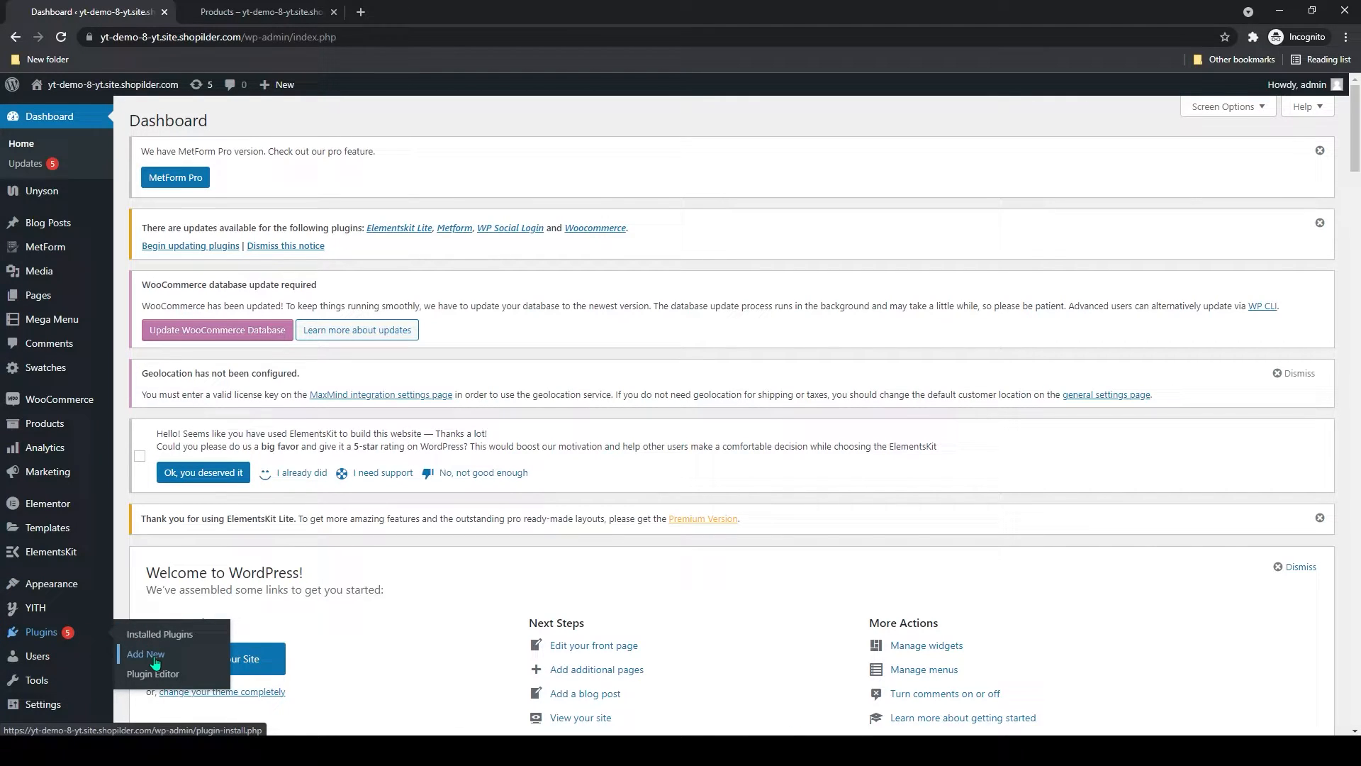
{"action": "left_click", "coordinate": [145, 654]}
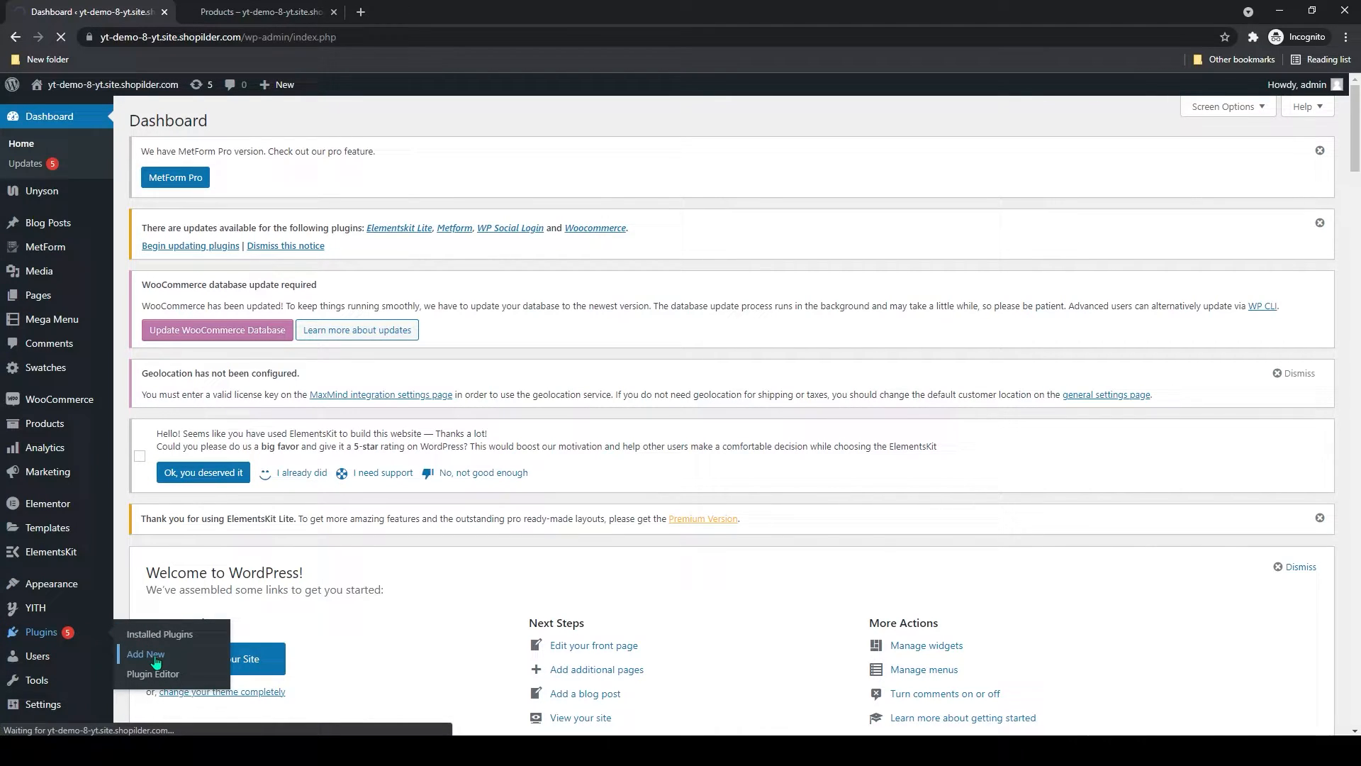
{"action": "left_click", "coordinate": [145, 654]}
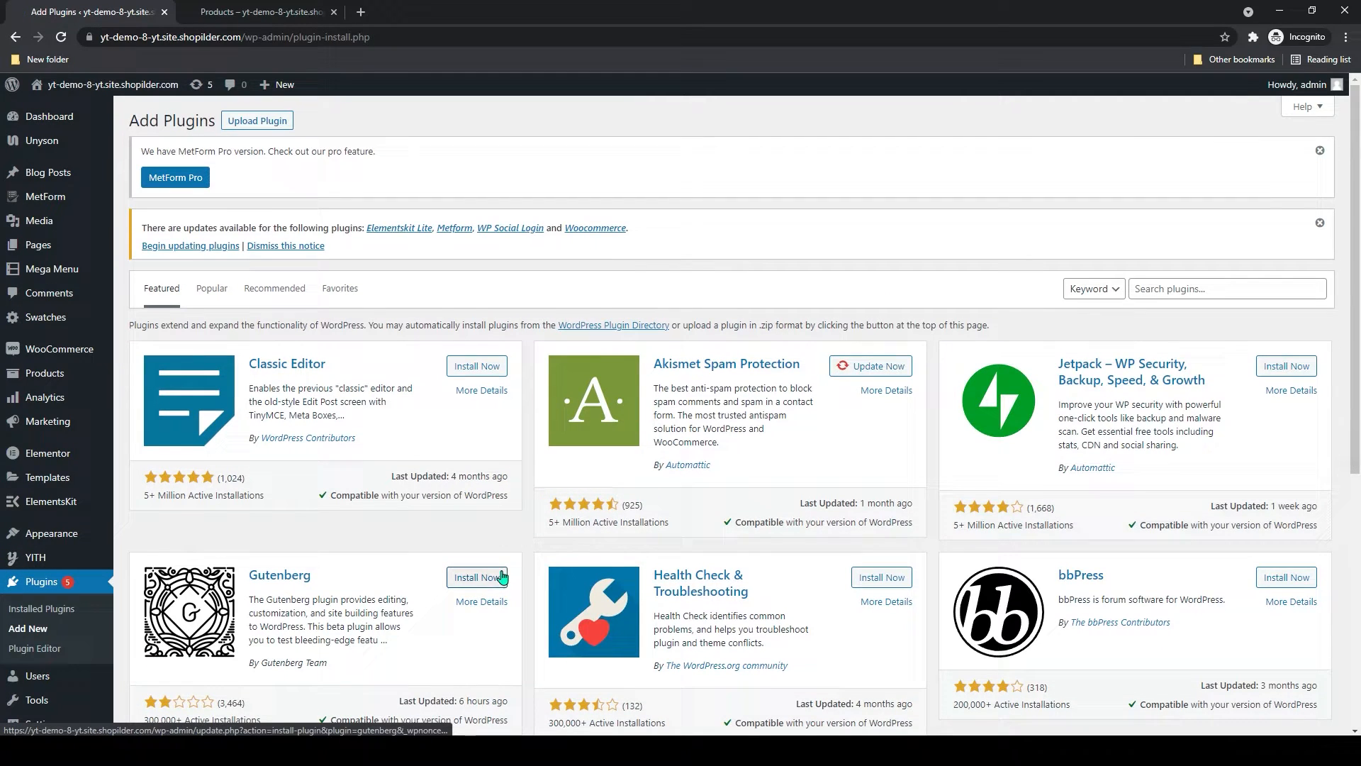
- Search plugins for "qty increment" and install Qty Increment Buttons for WooCommerce
{"action": "left_click", "coordinate": [1226, 288]}
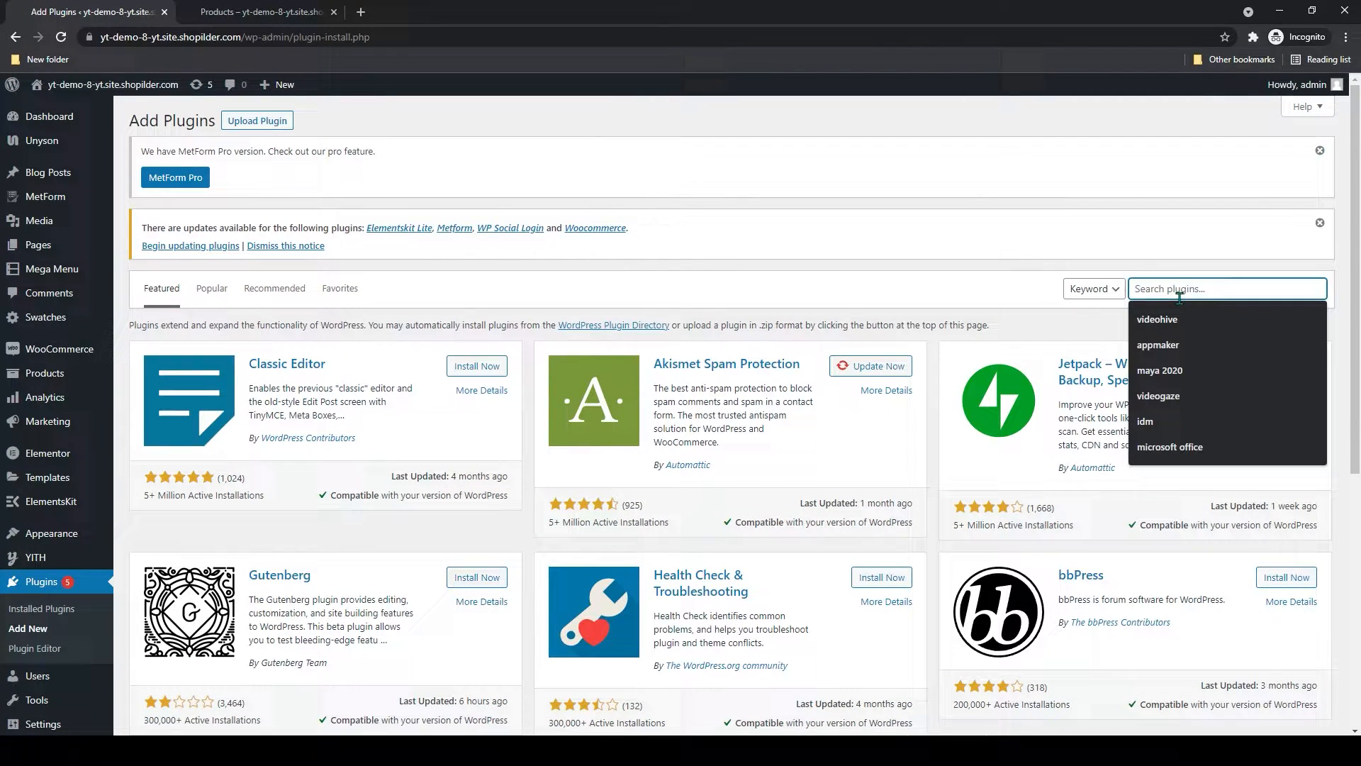
{"action": "type", "text": "q"}
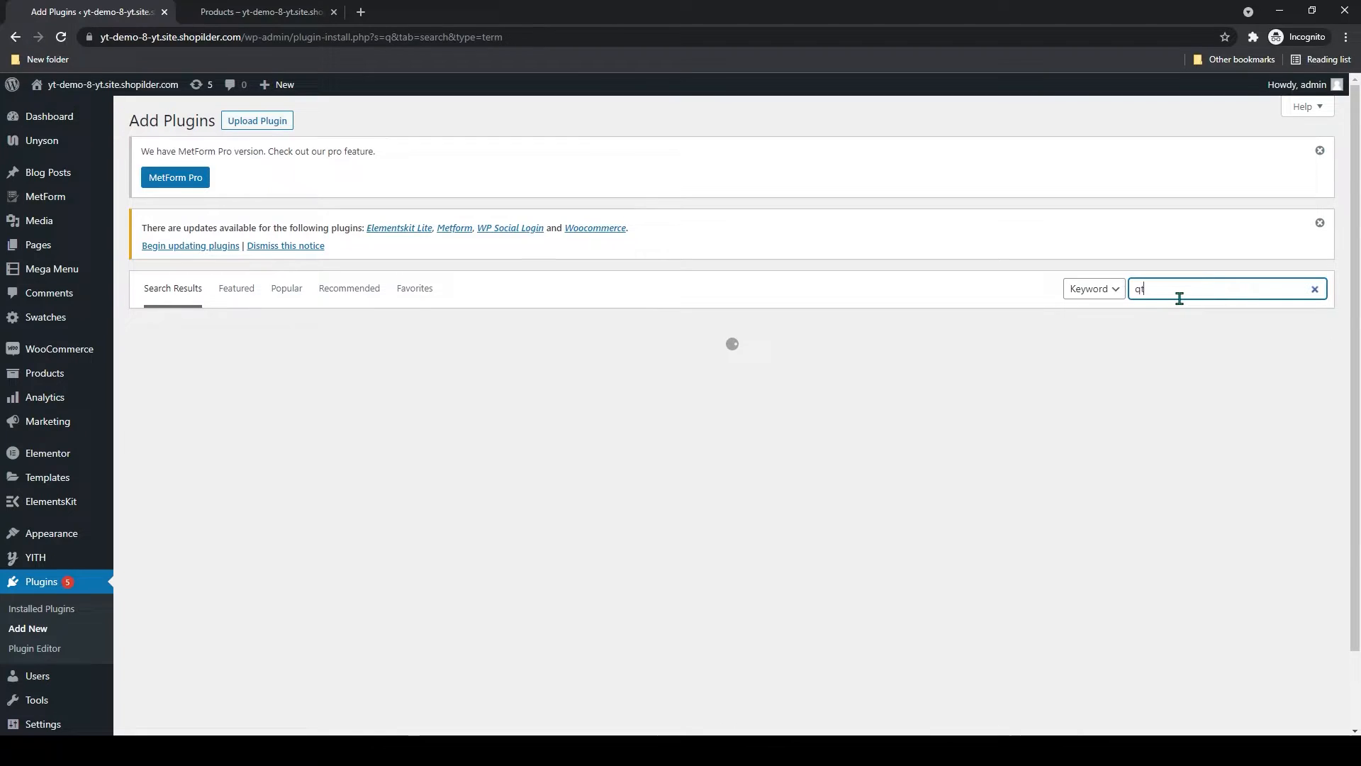
{"action": "type", "text": "ty incremnet"}
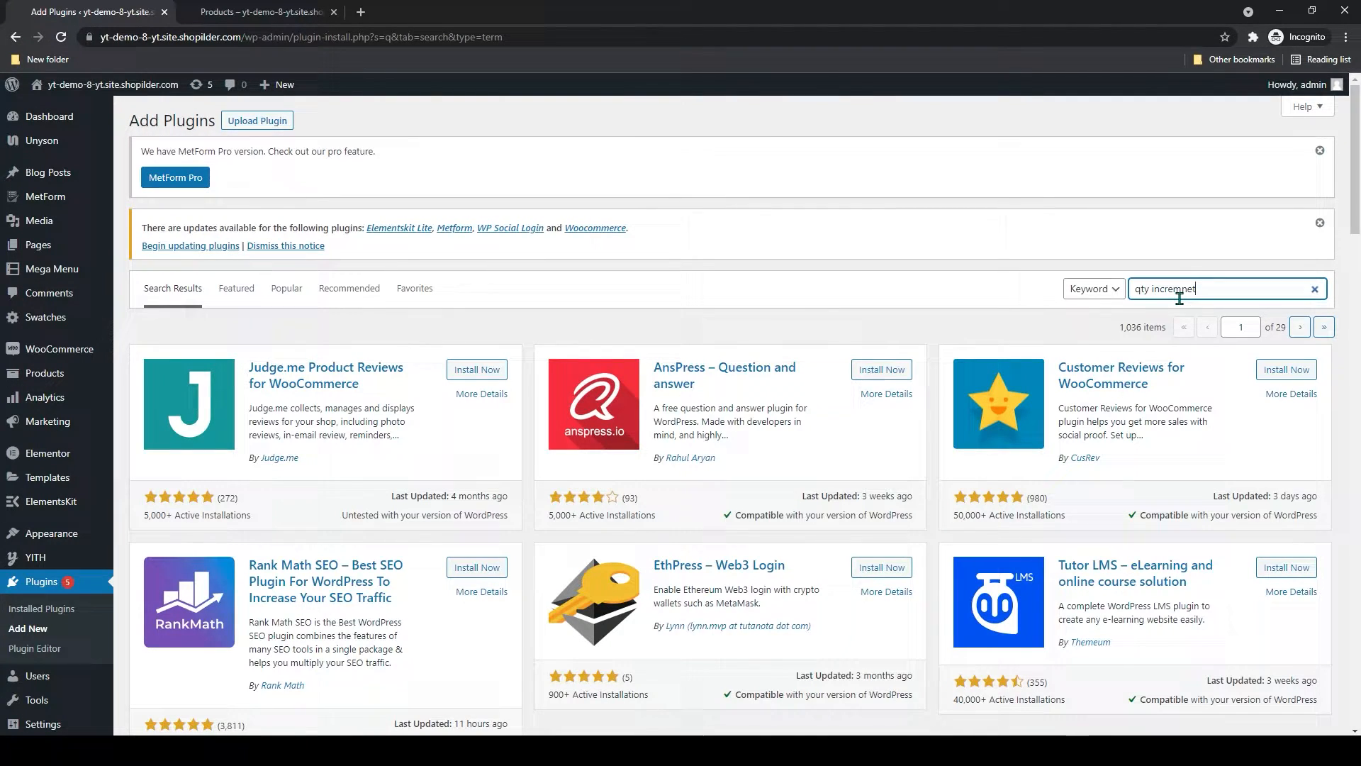
{"action": "key", "text": "Enter"}
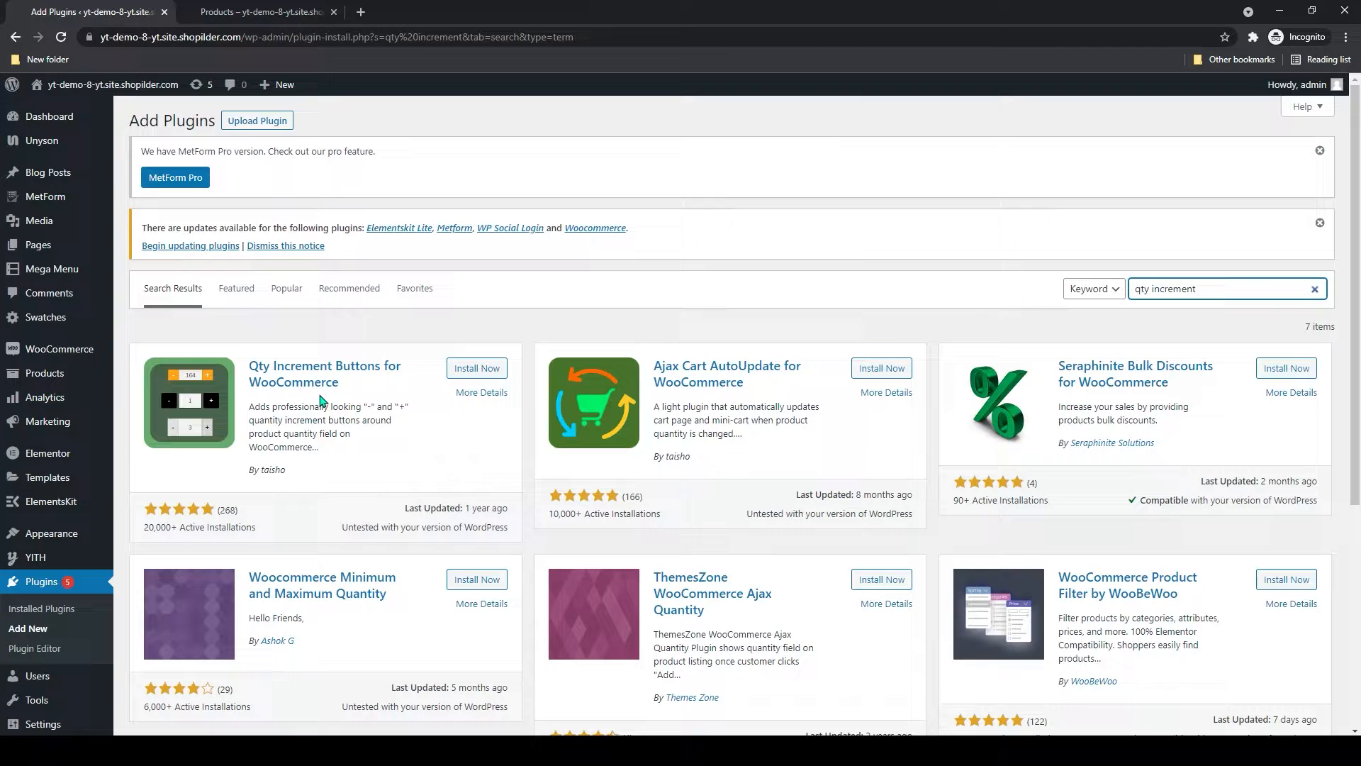
{"action": "mouse_move", "coordinate": [469, 420]}
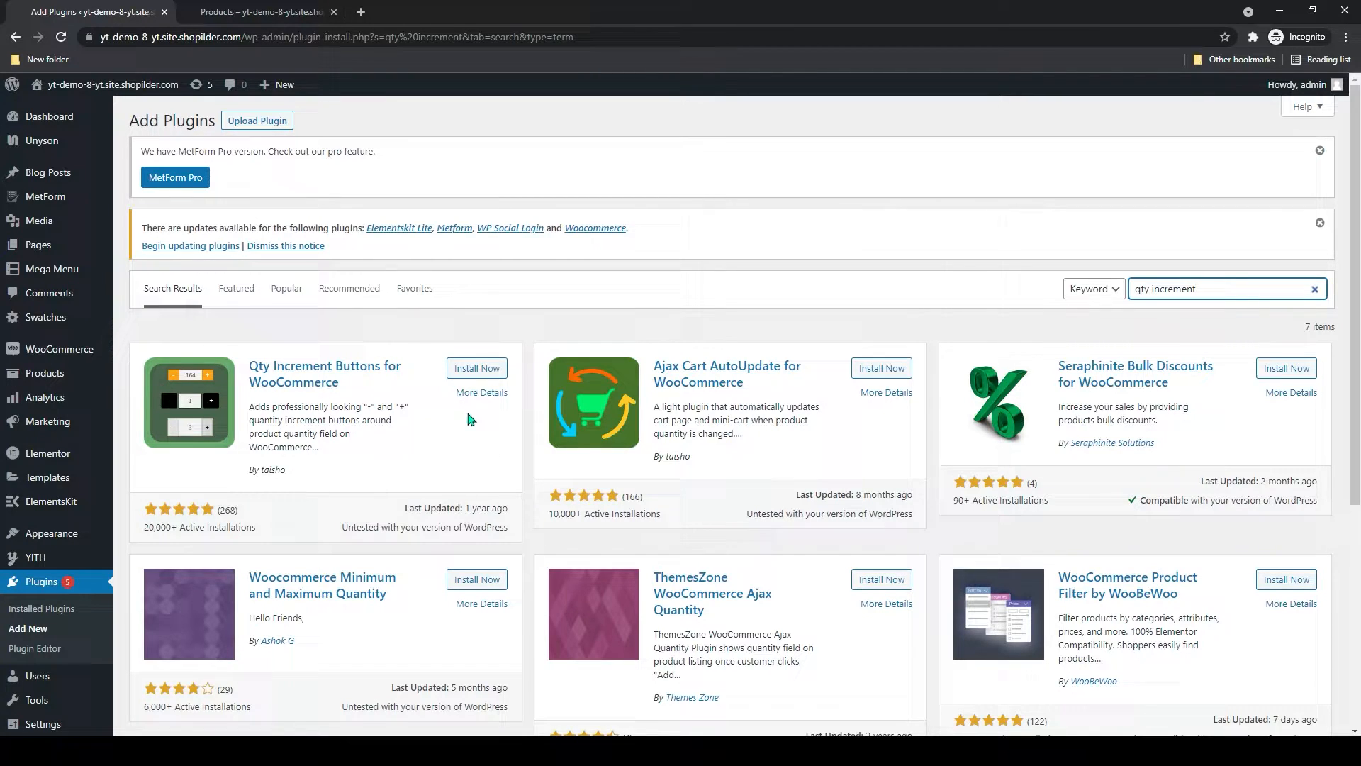
{"action": "left_click", "coordinate": [476, 368]}
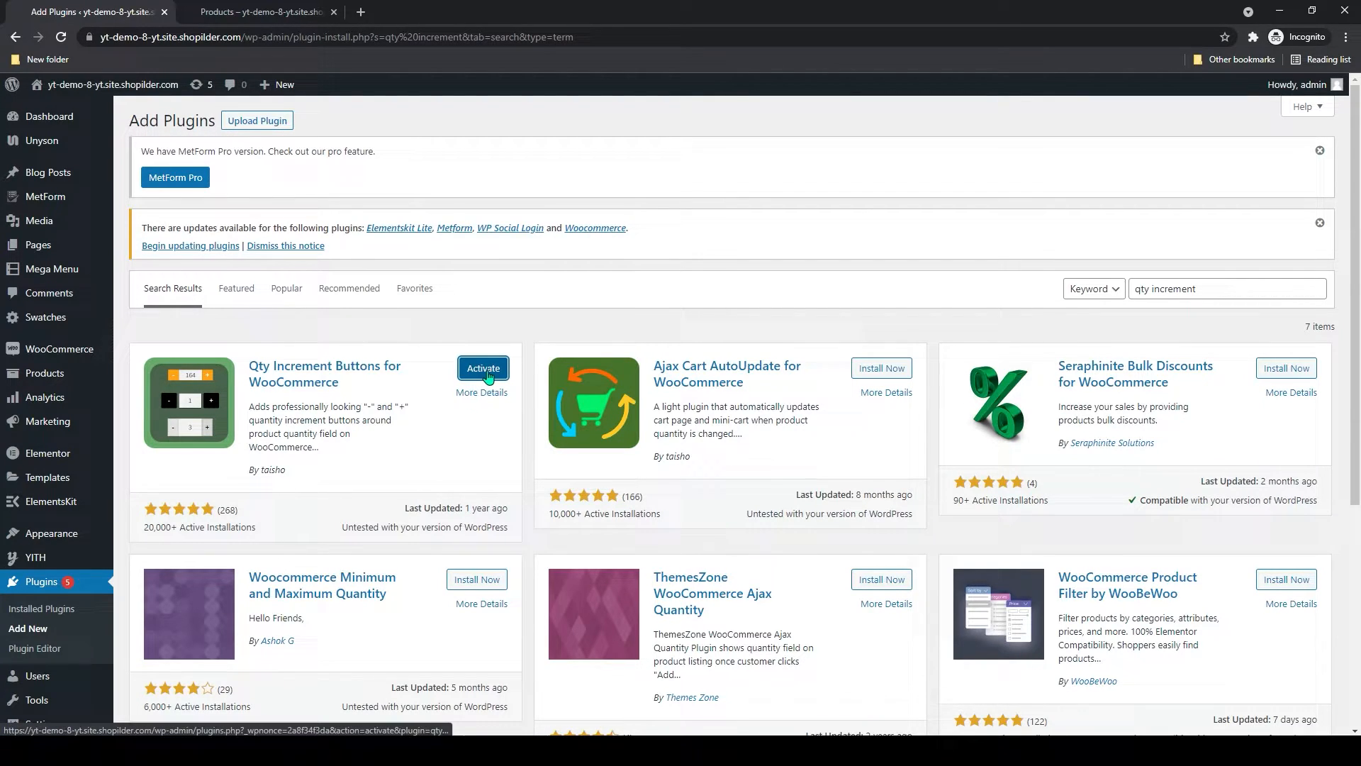
- Activate Qty Increment Buttons for WooCommerce and go to its Settings from the plugins list
{"action": "left_click", "coordinate": [482, 393]}
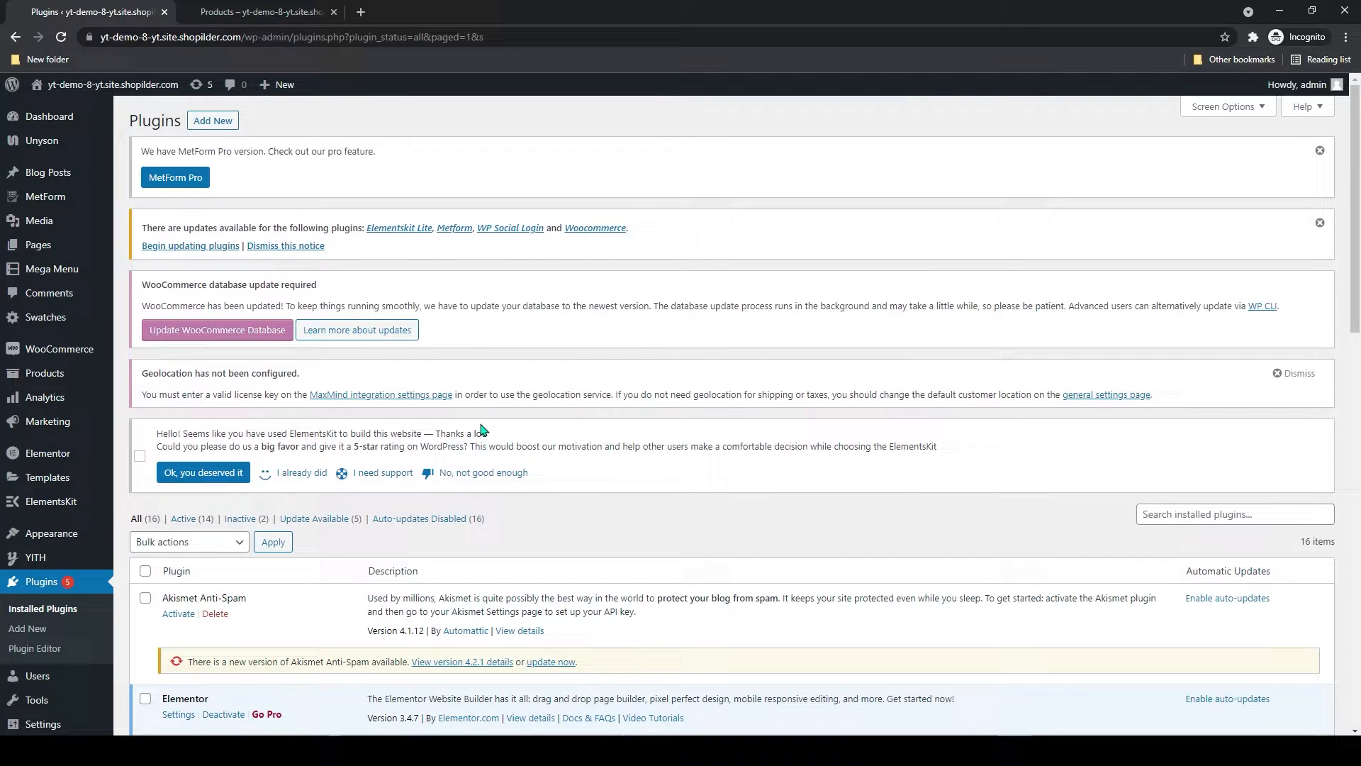
{"action": "mouse_move", "coordinate": [381, 491]}
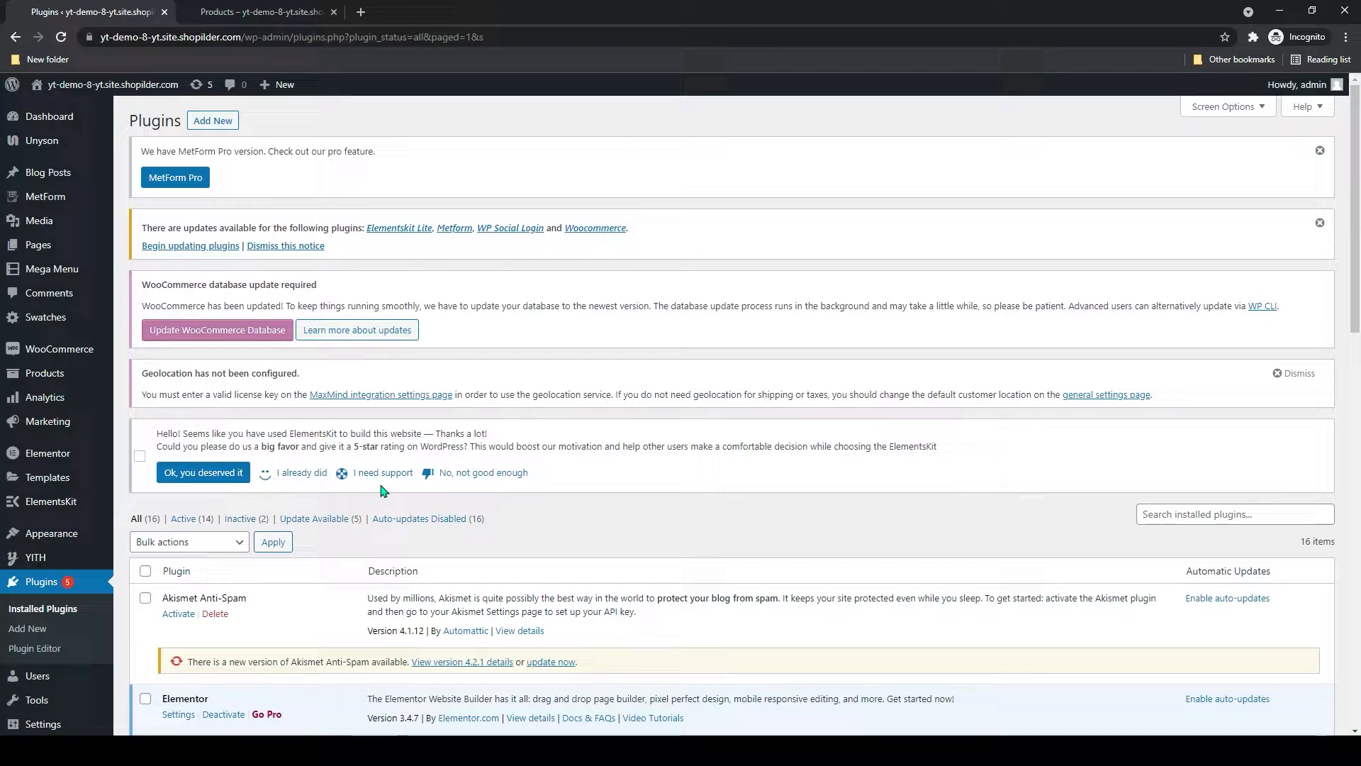
{"action": "scroll", "scroll_direction": "down", "scroll_amount": 3}
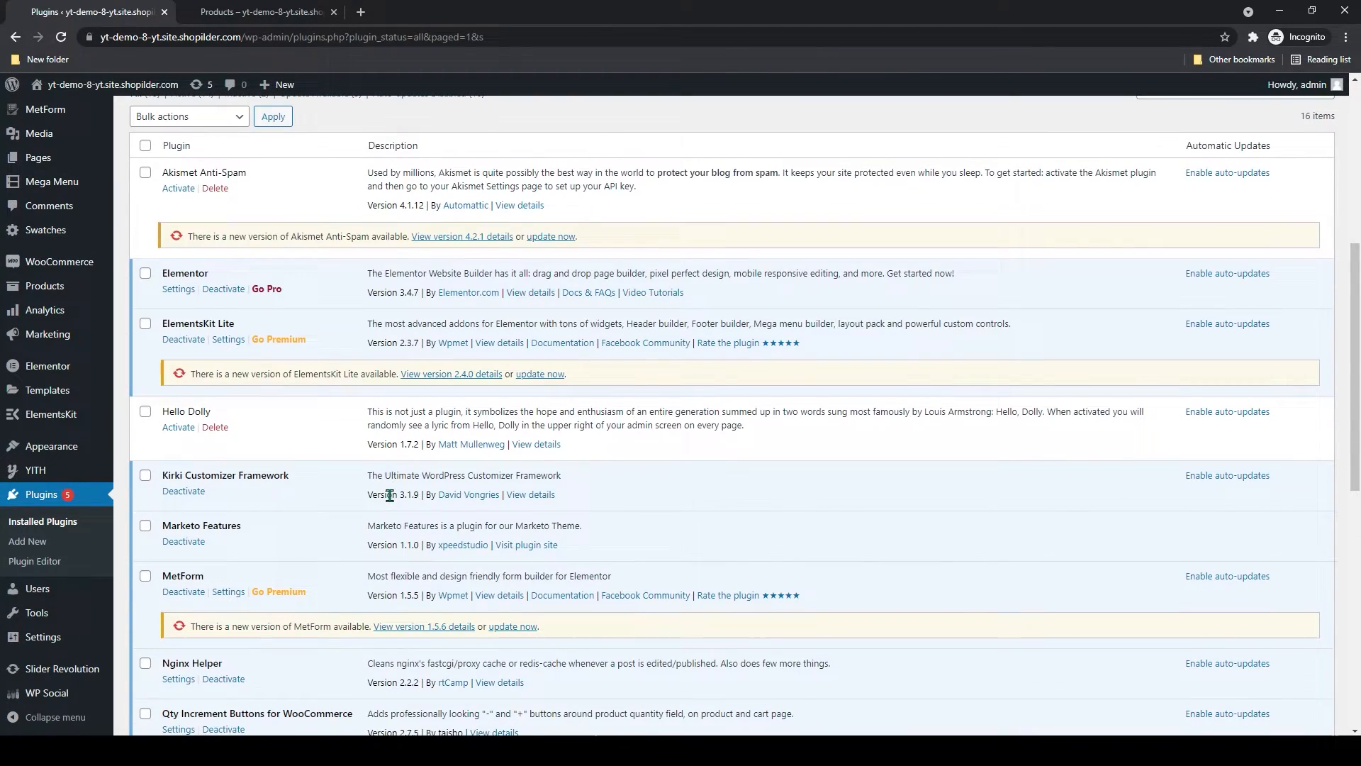
{"action": "scroll", "scroll_direction": "down", "scroll_amount": 3}
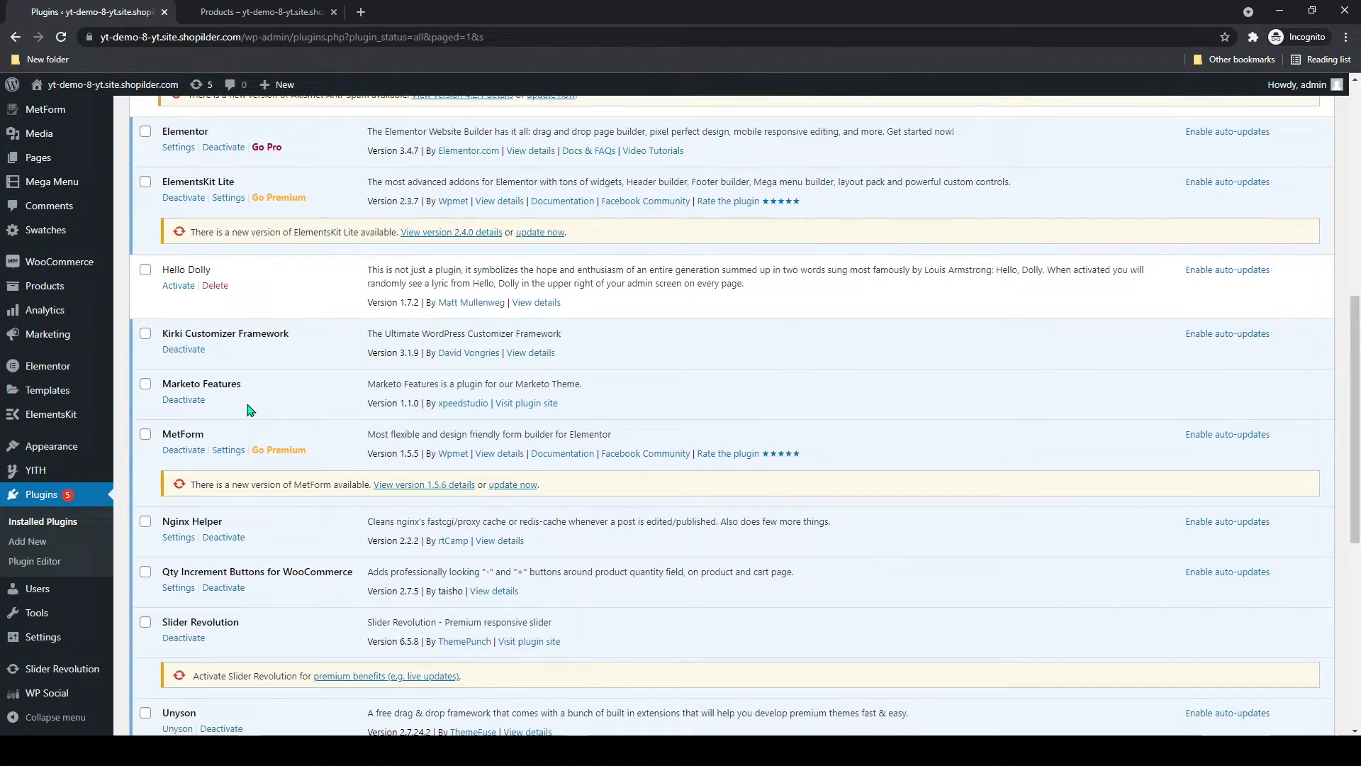
{"action": "scroll", "scroll_direction": "down", "scroll_amount": 3}
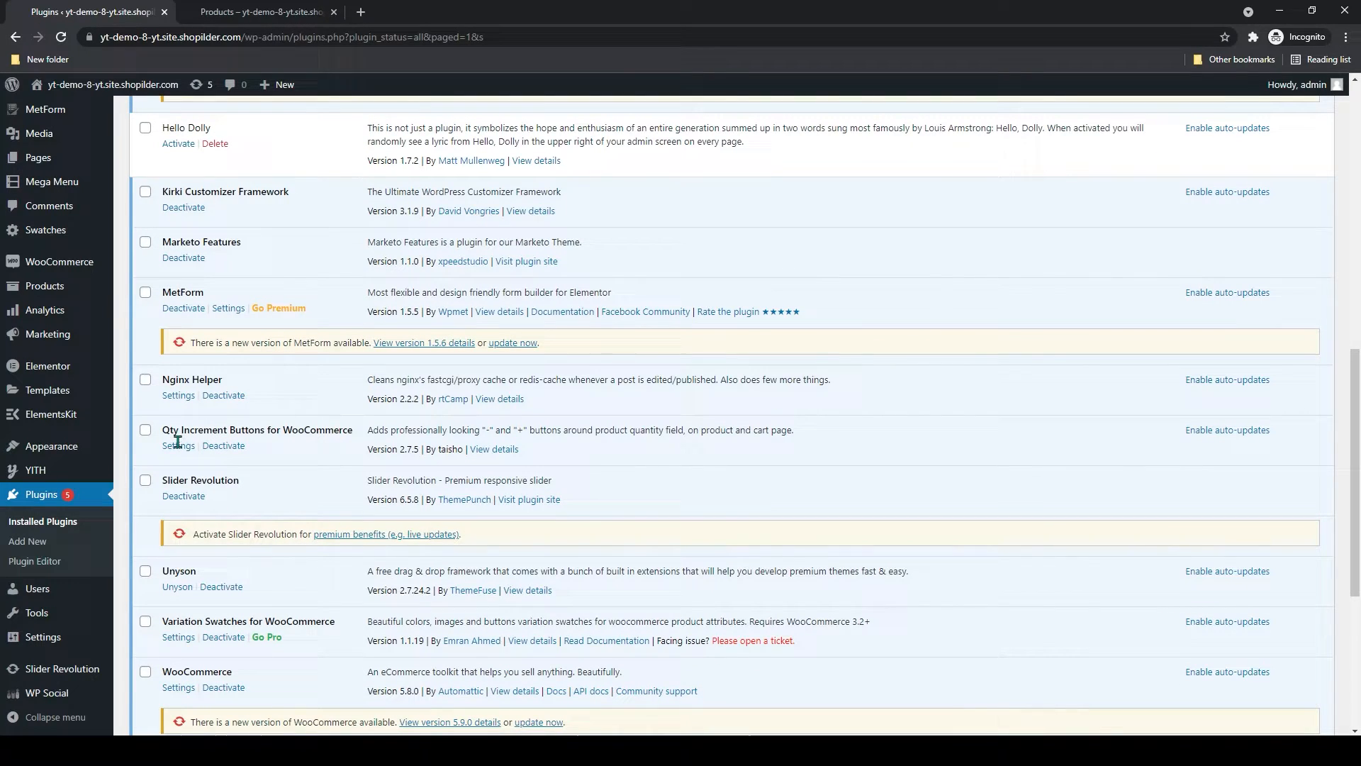
{"action": "mouse_move", "coordinate": [358, 446]}
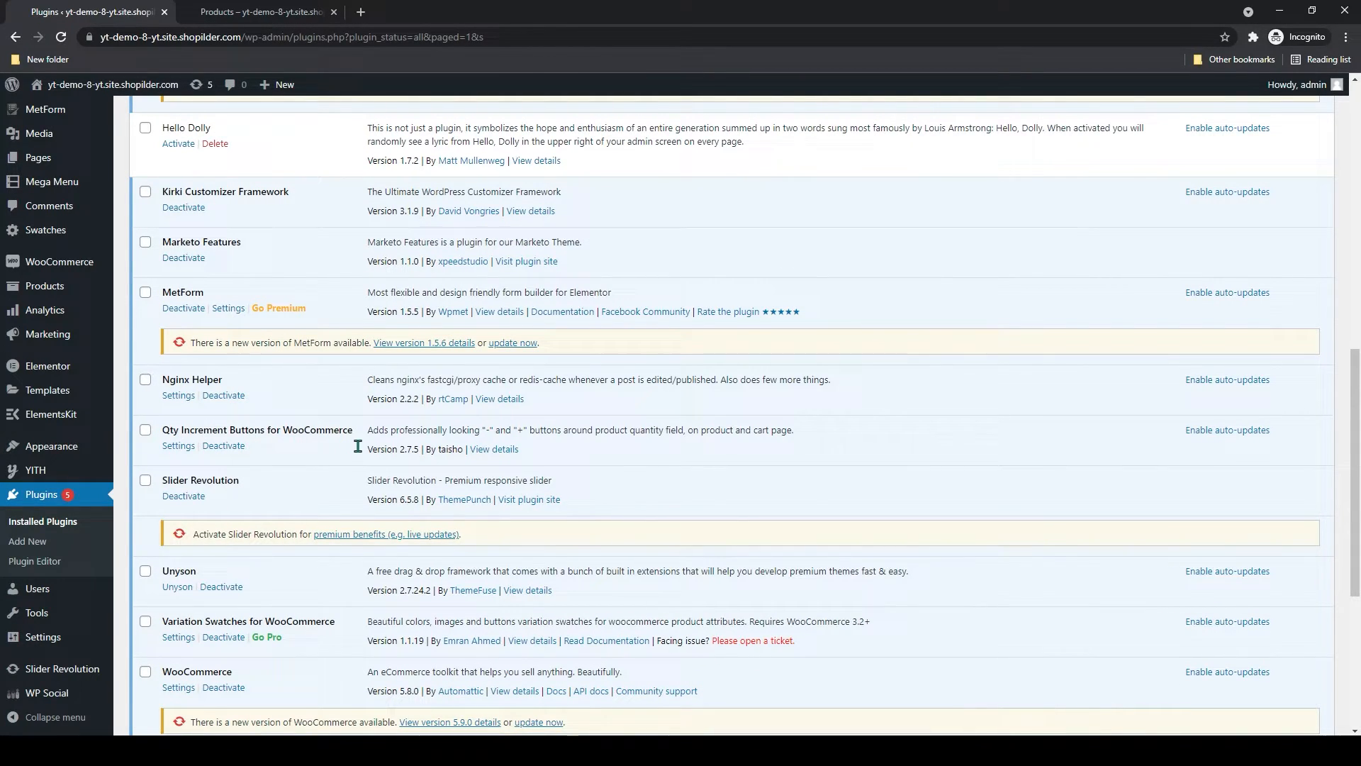
{"action": "left_click", "coordinate": [179, 446]}
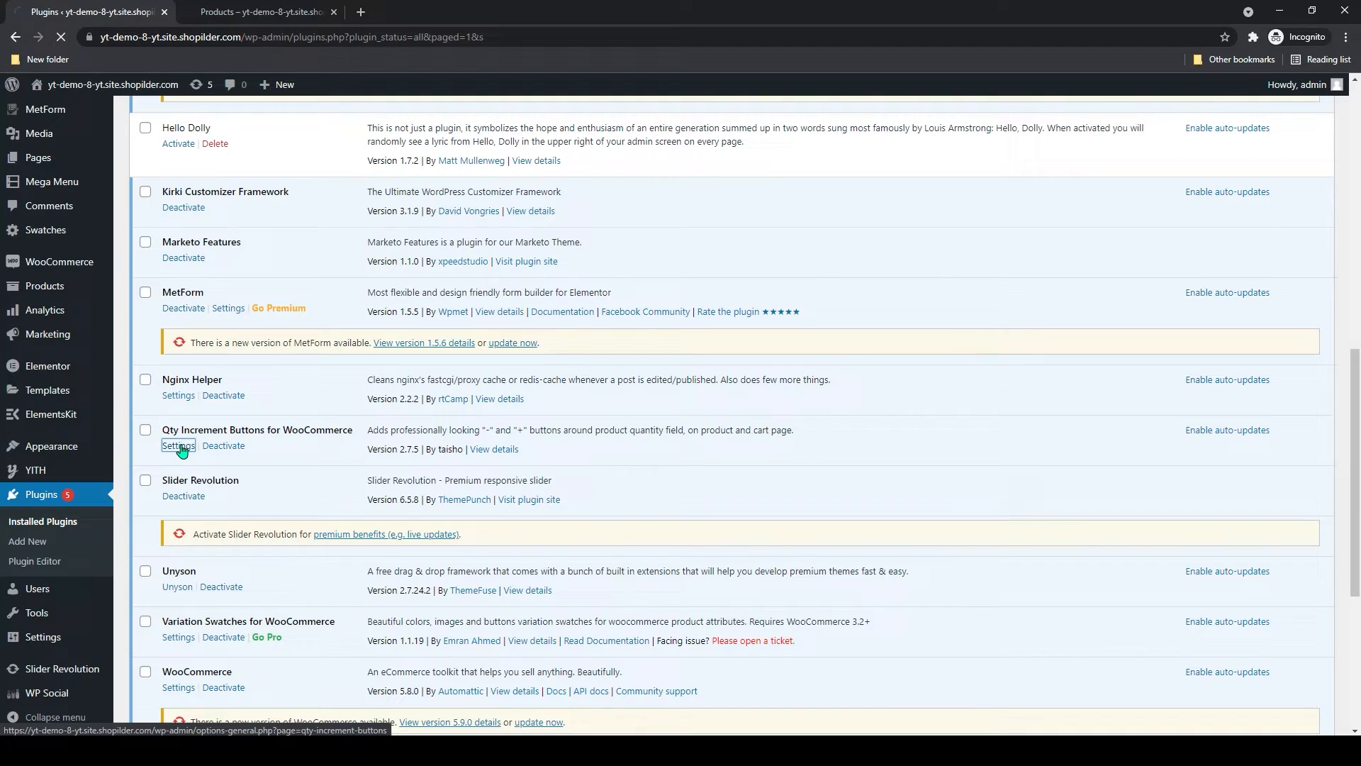
- Enable Load on all pages, Archives display Shop & Category, Archive position Before Add to cart
{"action": "left_click", "coordinate": [179, 445]}
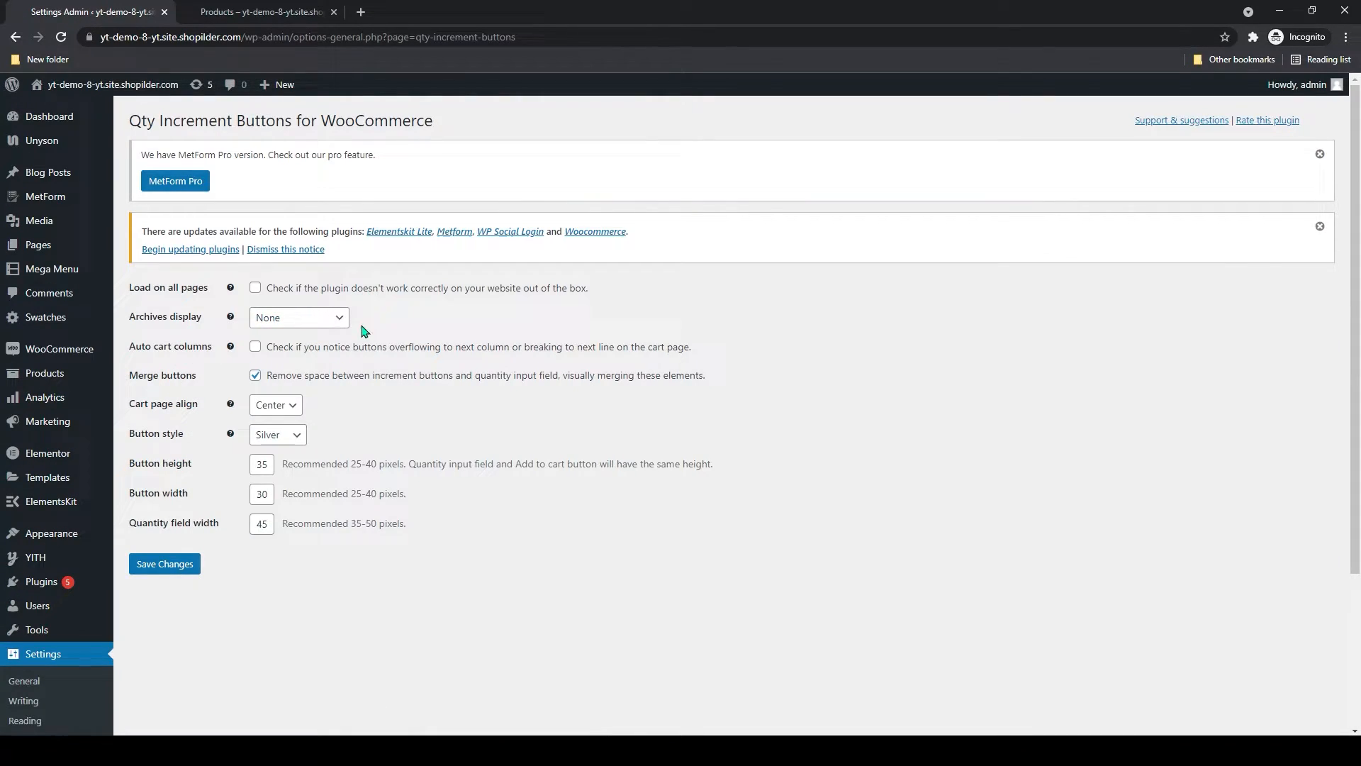
{"action": "mouse_move", "coordinate": [342, 299]}
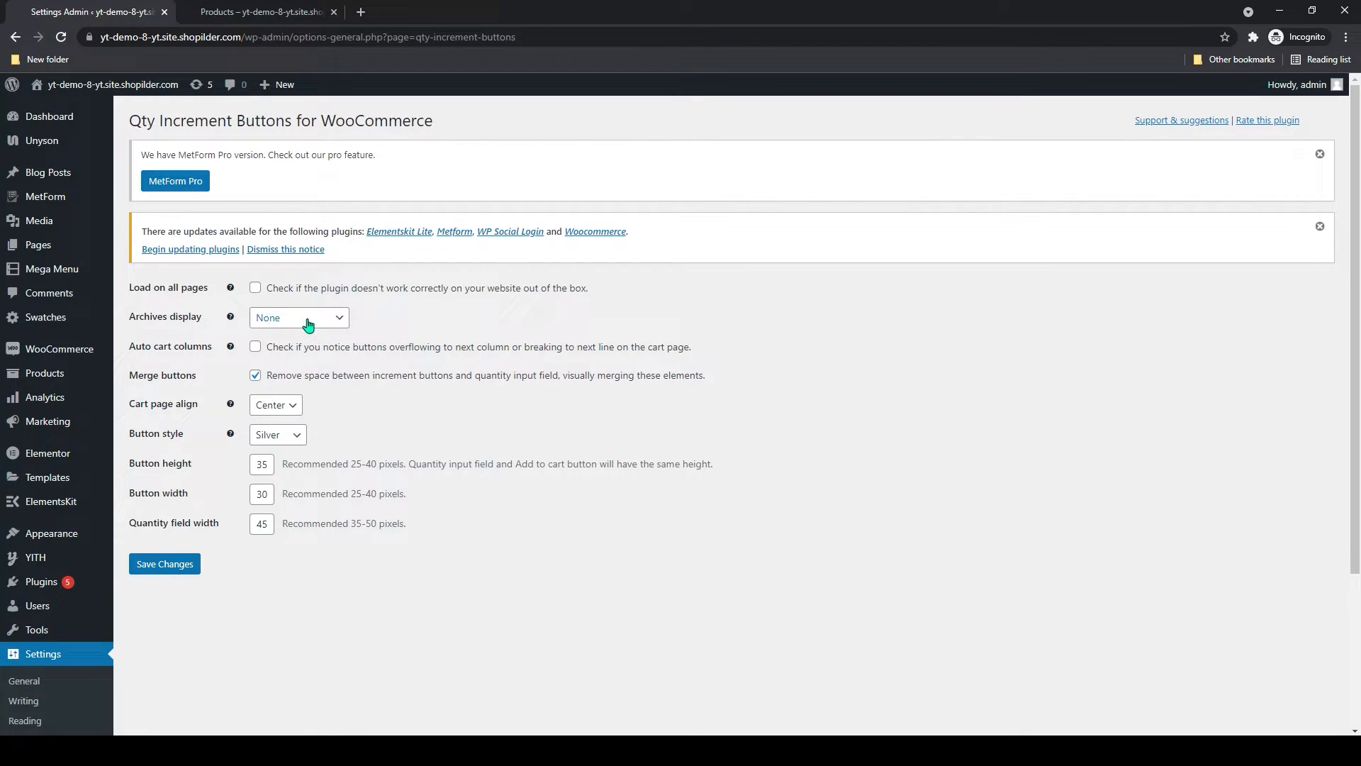
{"action": "mouse_move", "coordinate": [199, 298]}
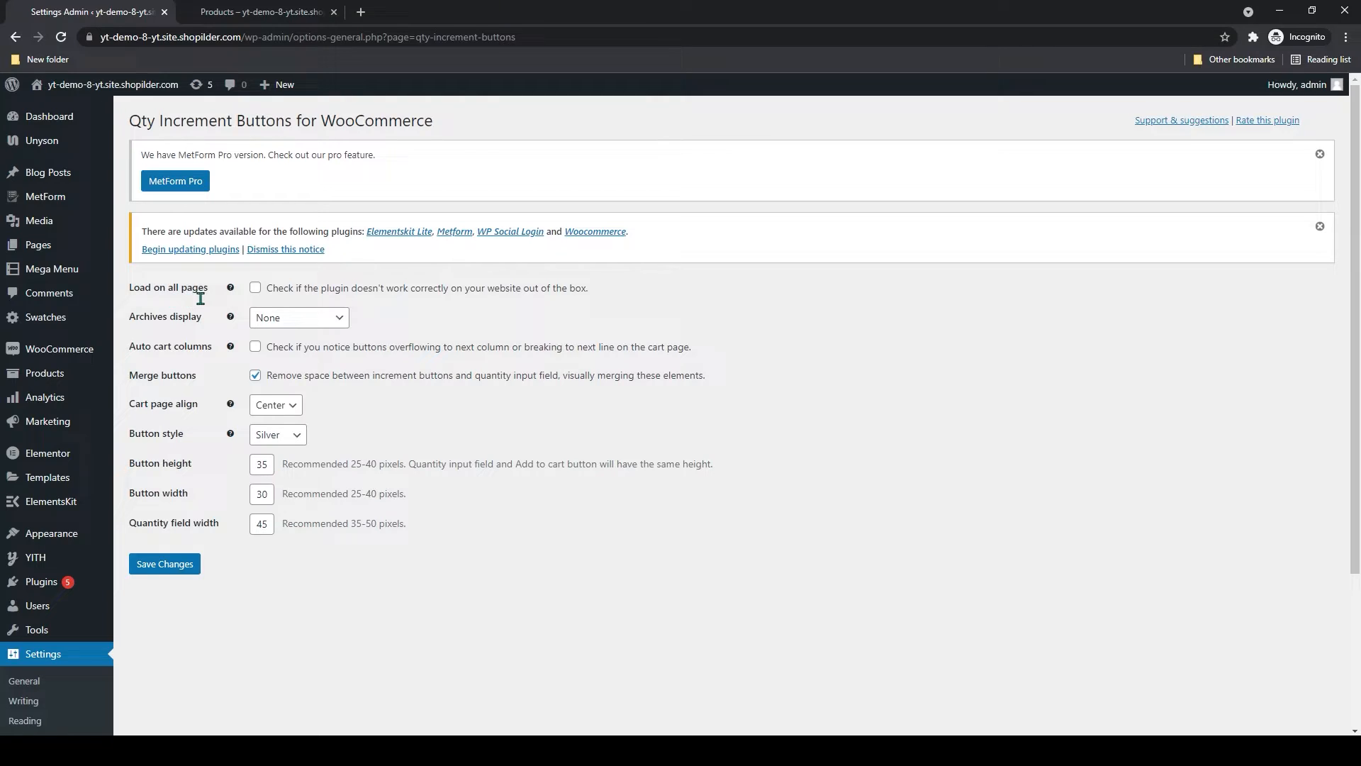
{"action": "left_click", "coordinate": [253, 288]}
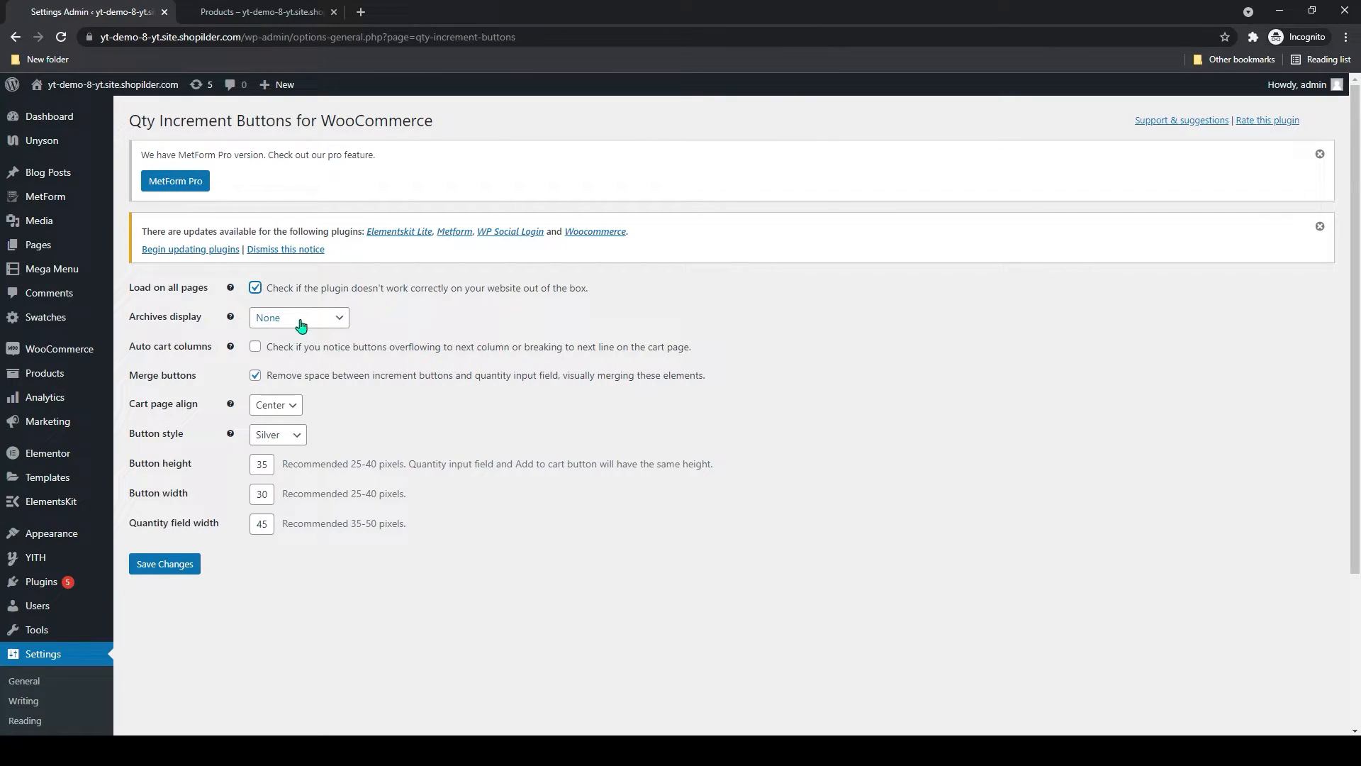
{"action": "left_click", "coordinate": [298, 316]}
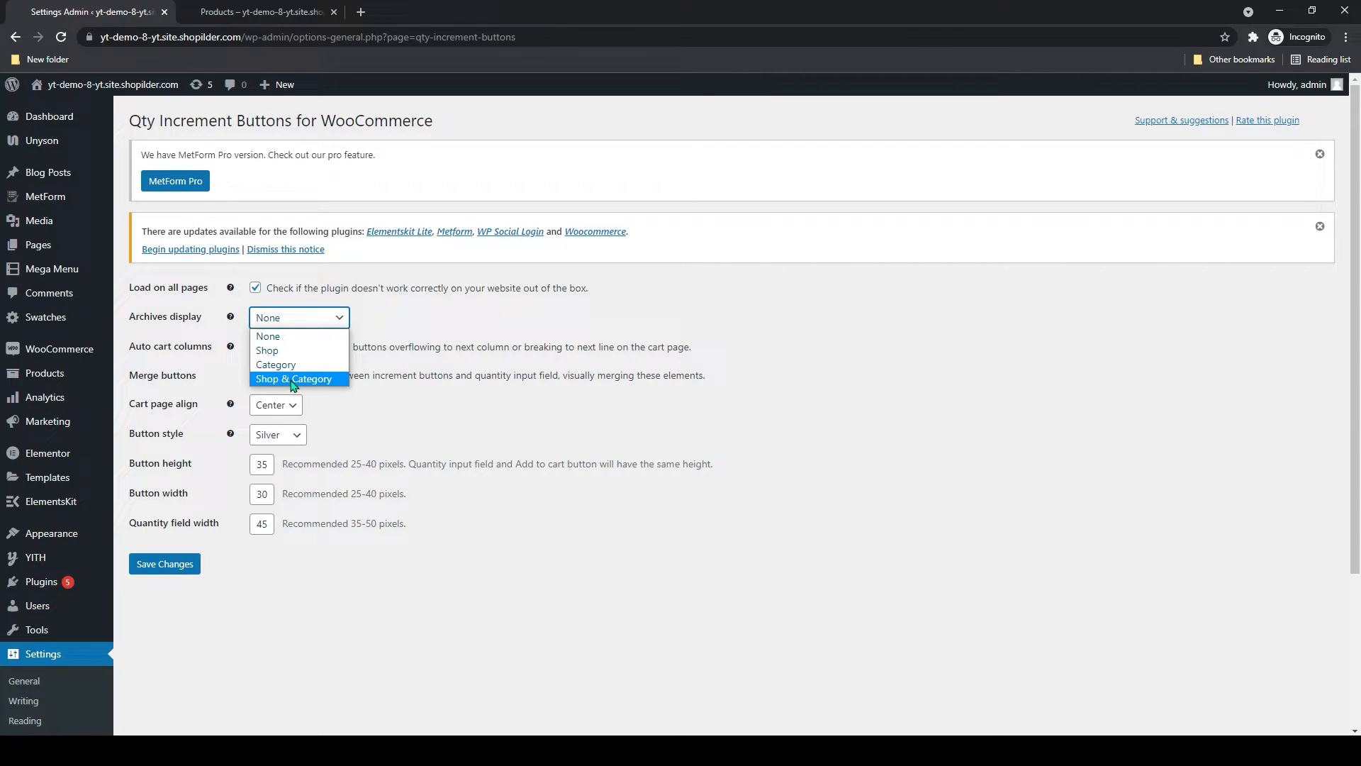
{"action": "left_click", "coordinate": [292, 380]}
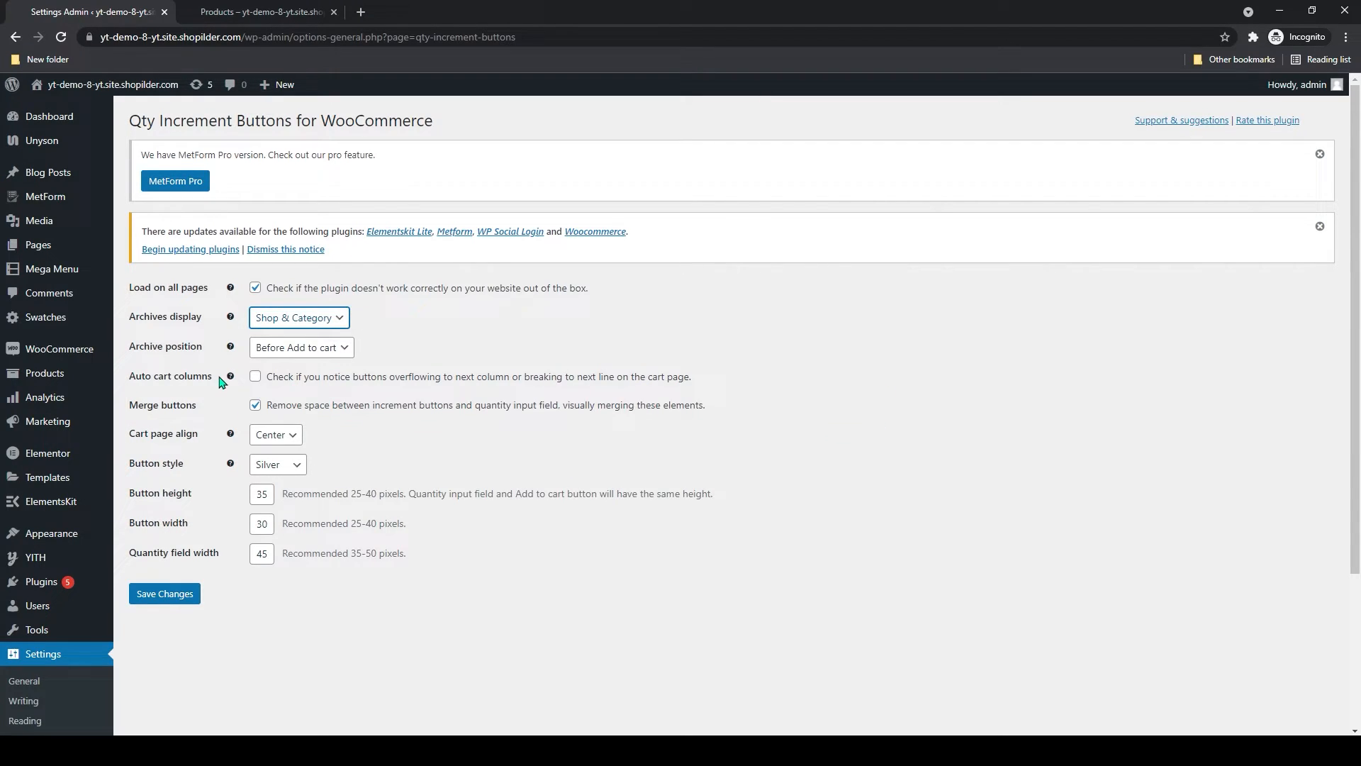
{"action": "left_click", "coordinate": [300, 347]}
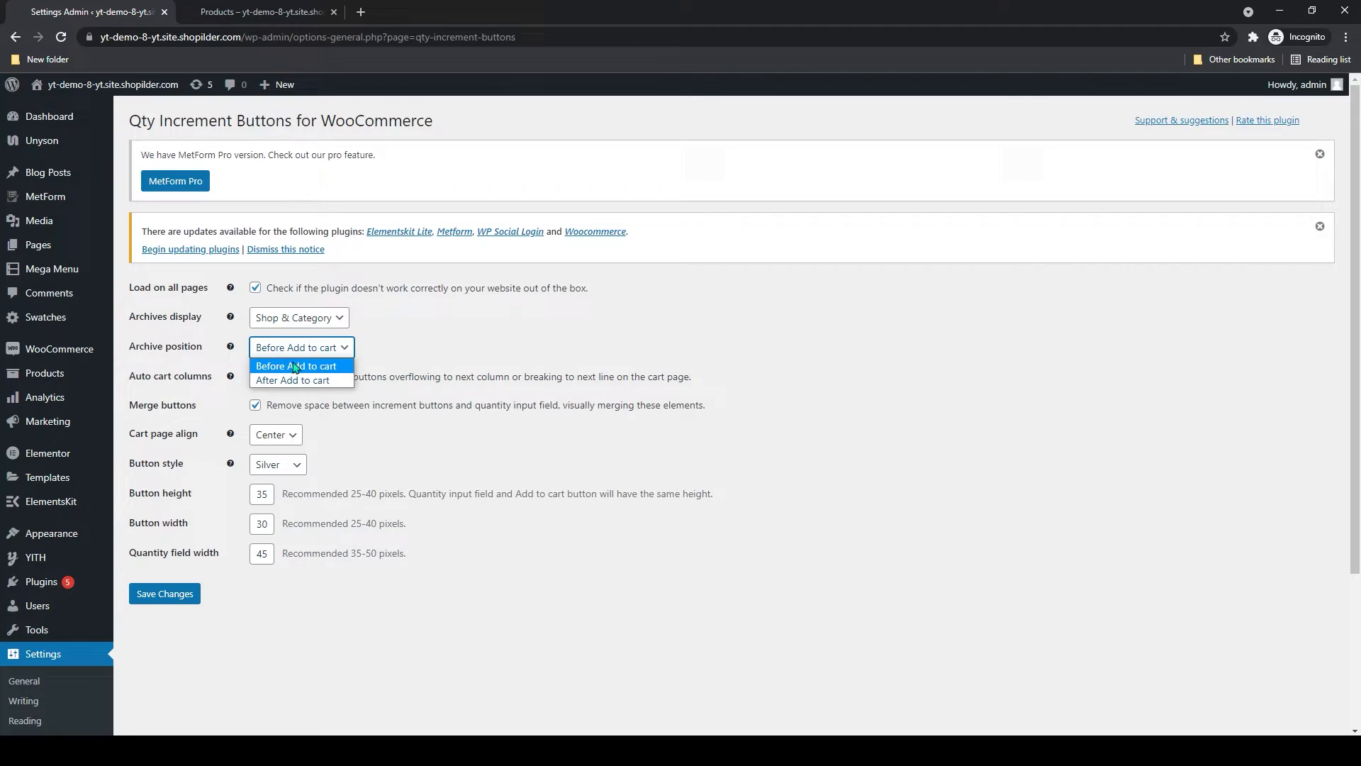
{"action": "mouse_move", "coordinate": [292, 380]}
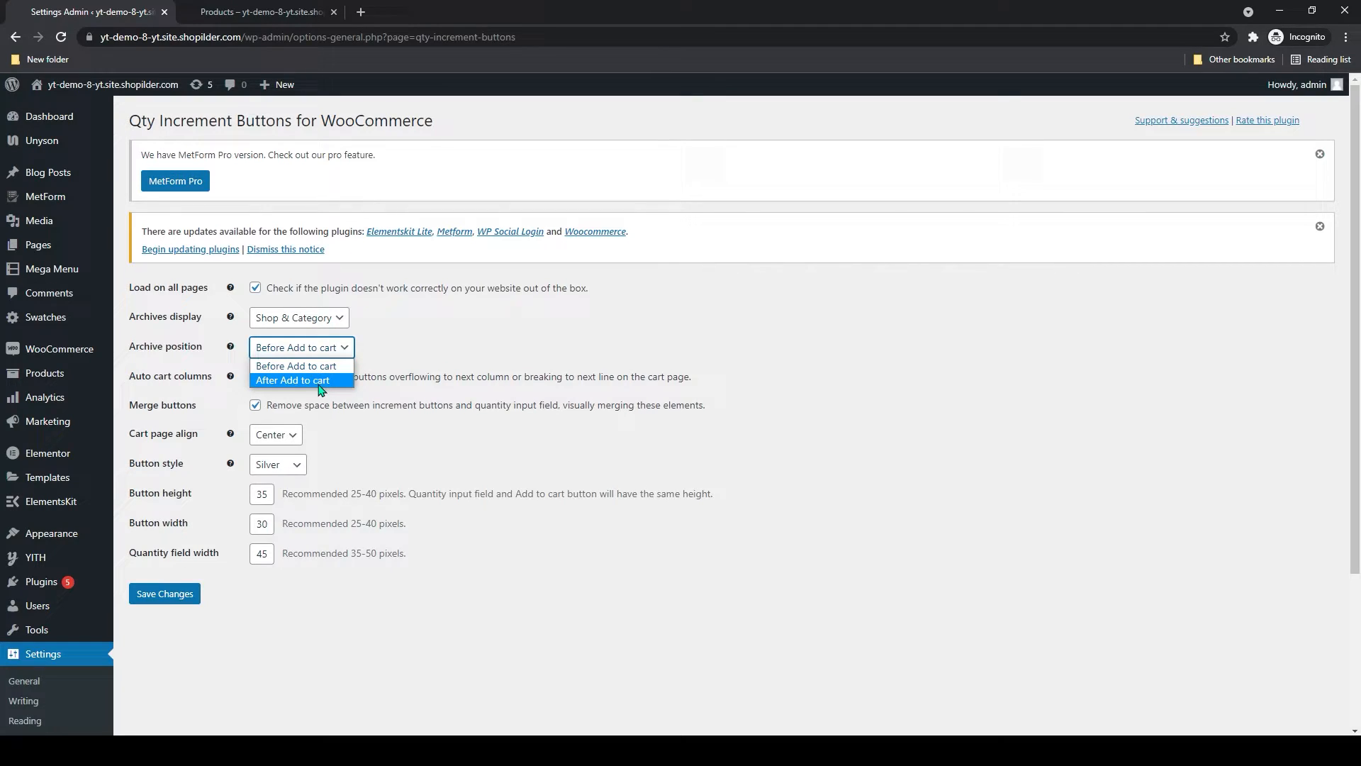
{"action": "left_click", "coordinate": [299, 366]}
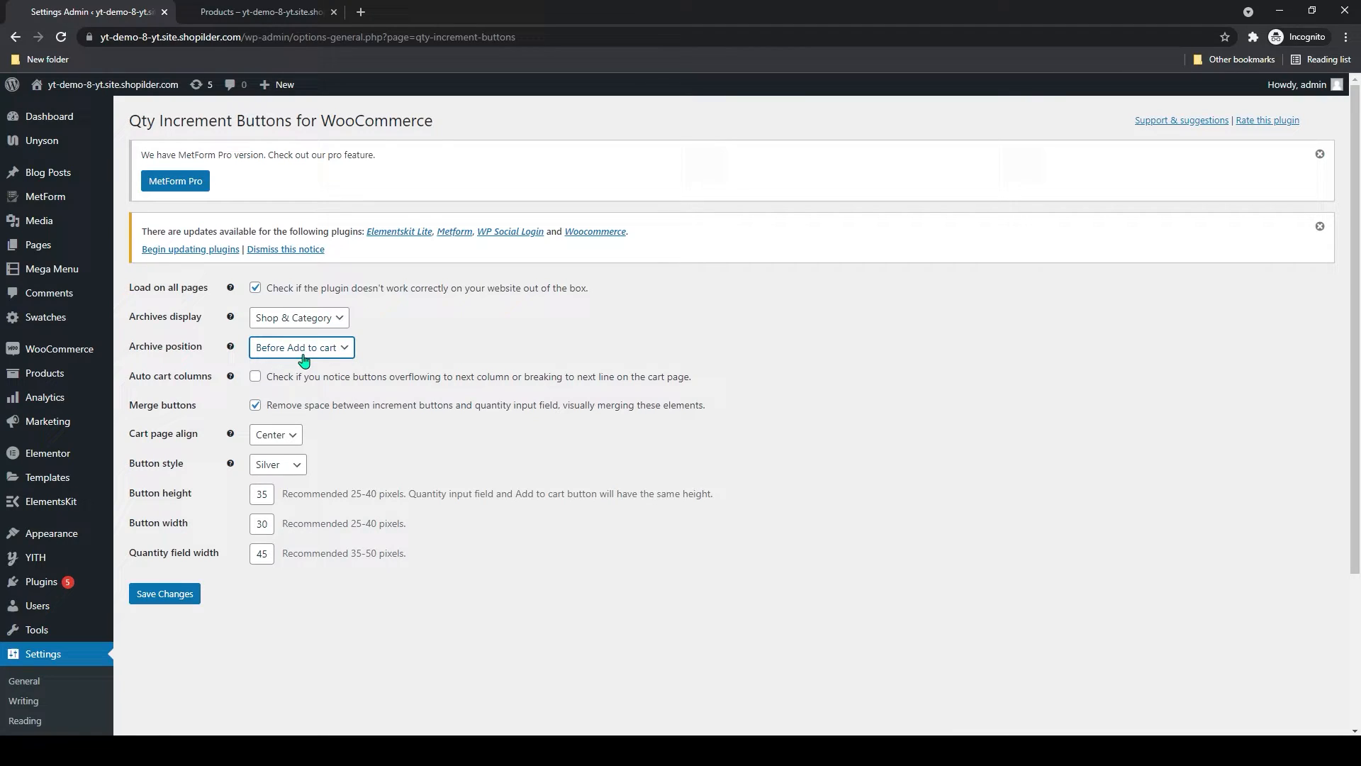
{"action": "mouse_move", "coordinate": [249, 396]}
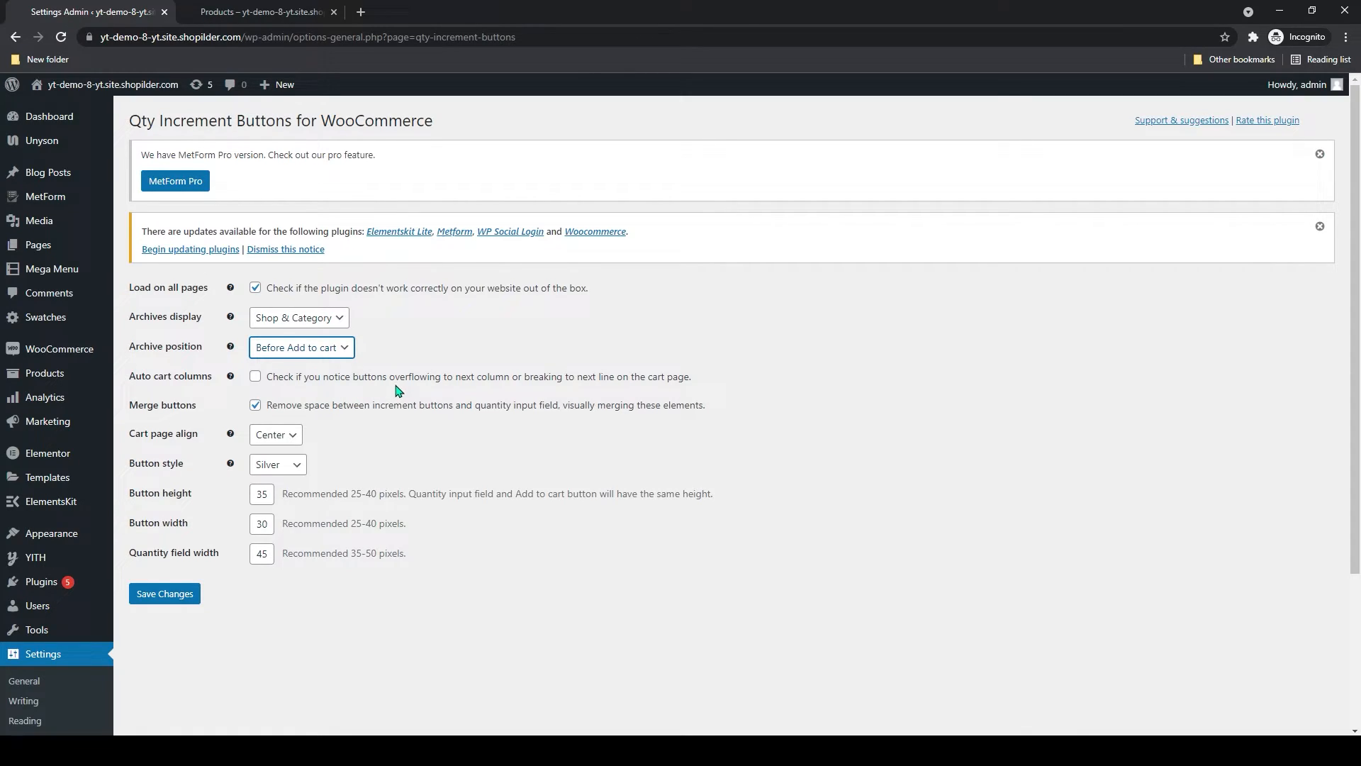
{"action": "mouse_move", "coordinate": [563, 395]}
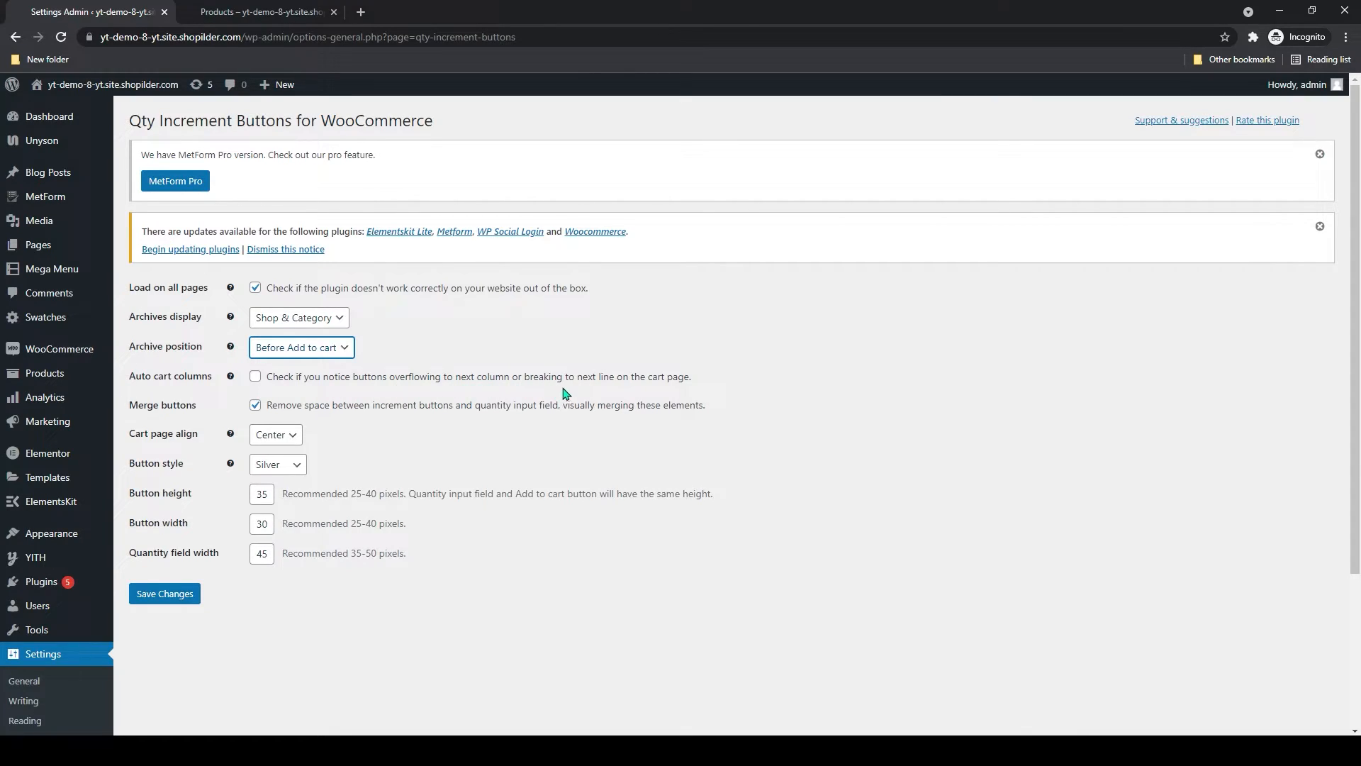
{"action": "mouse_move", "coordinate": [215, 373]}
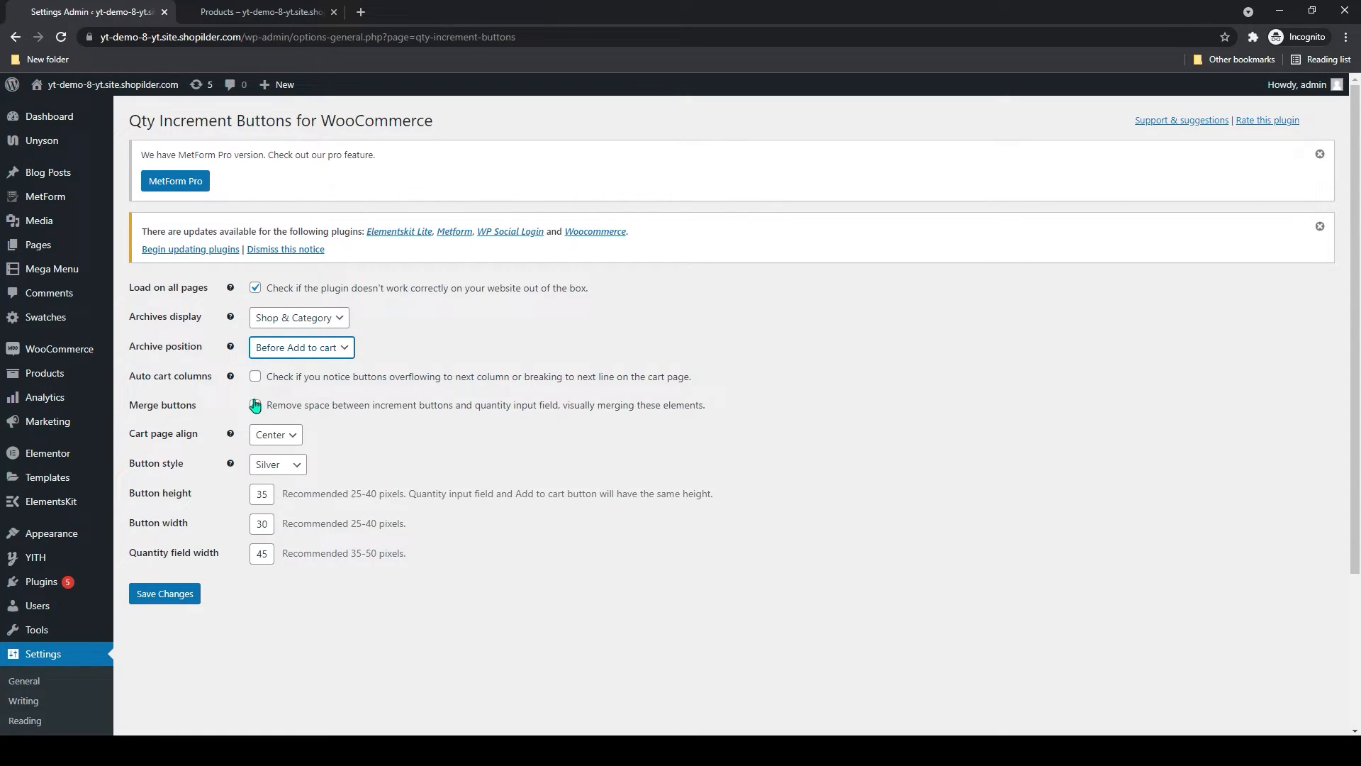
- Keep the cart page alignment set to centered
{"action": "left_click", "coordinate": [254, 404]}
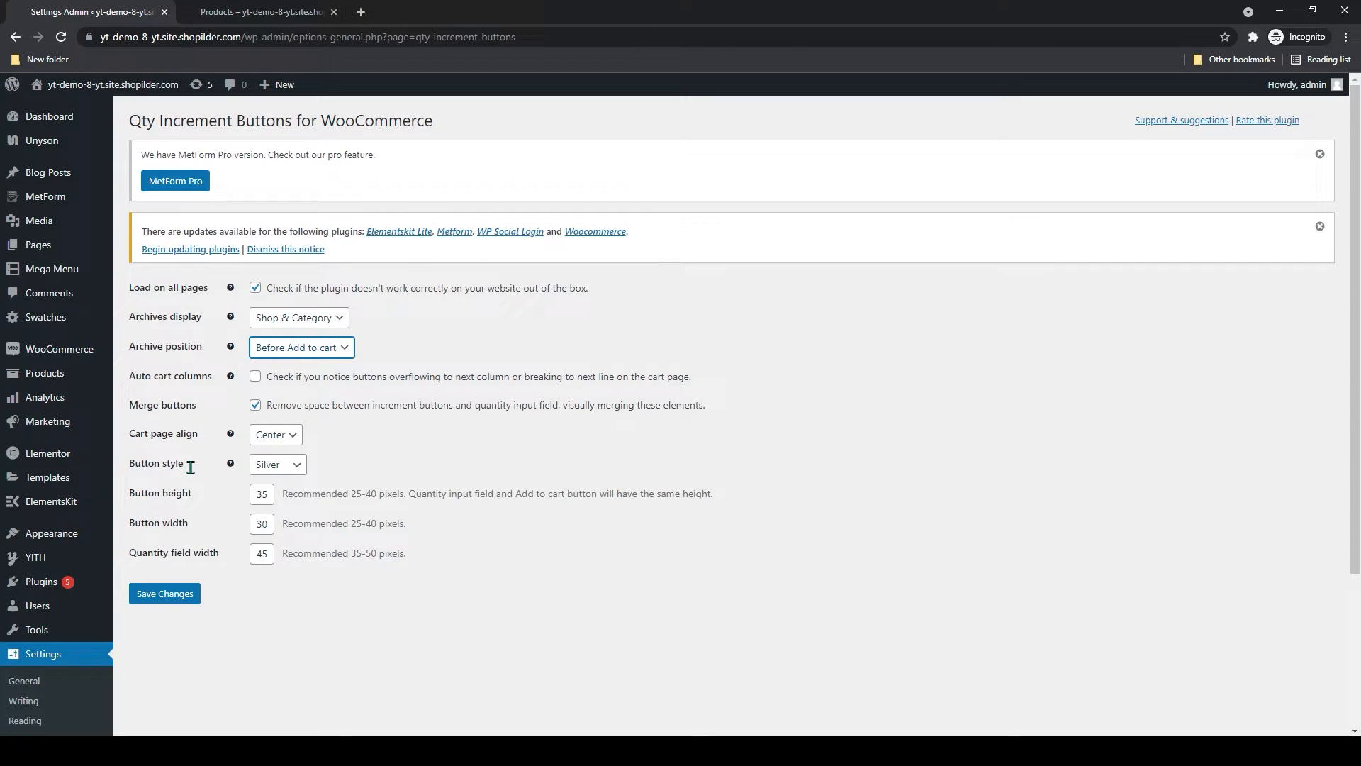
{"action": "scroll", "scroll_direction": "down", "scroll_amount": 3}
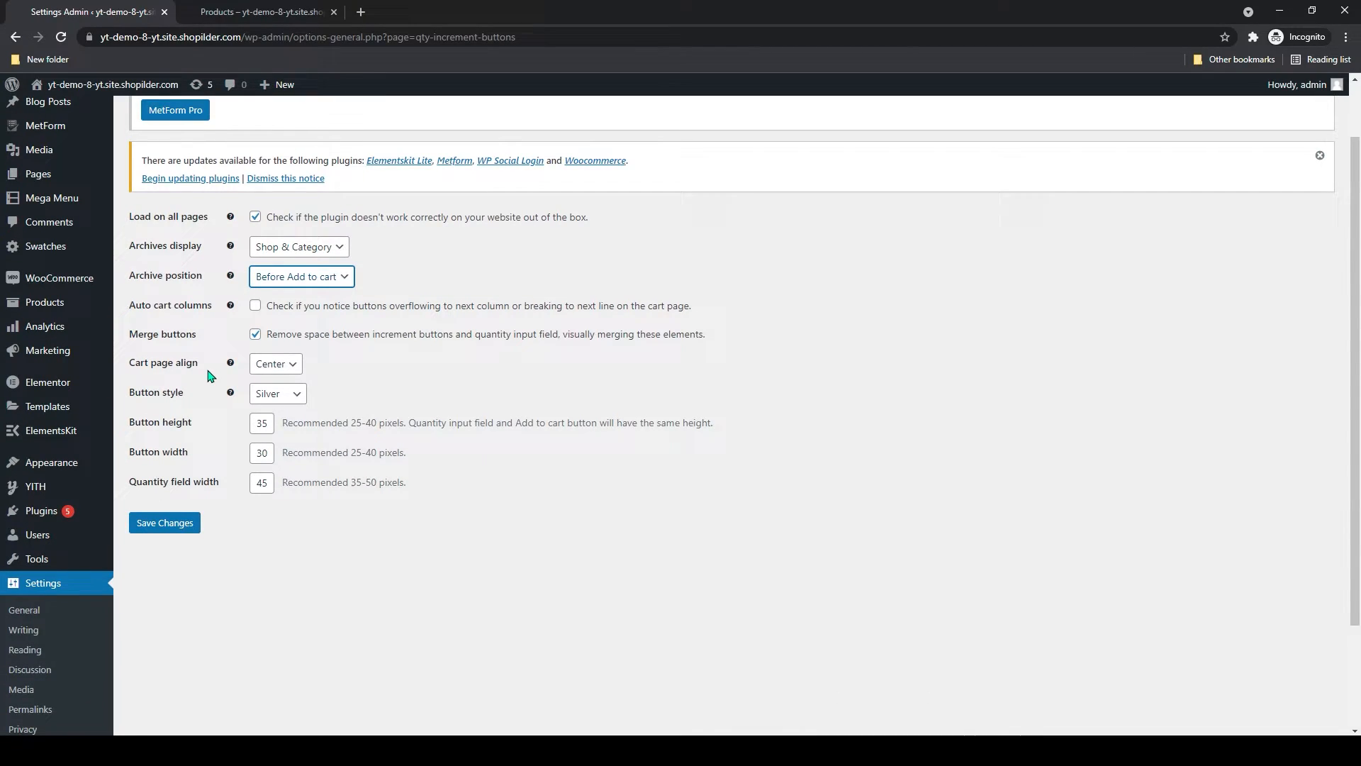
{"action": "left_click", "coordinate": [275, 363]}
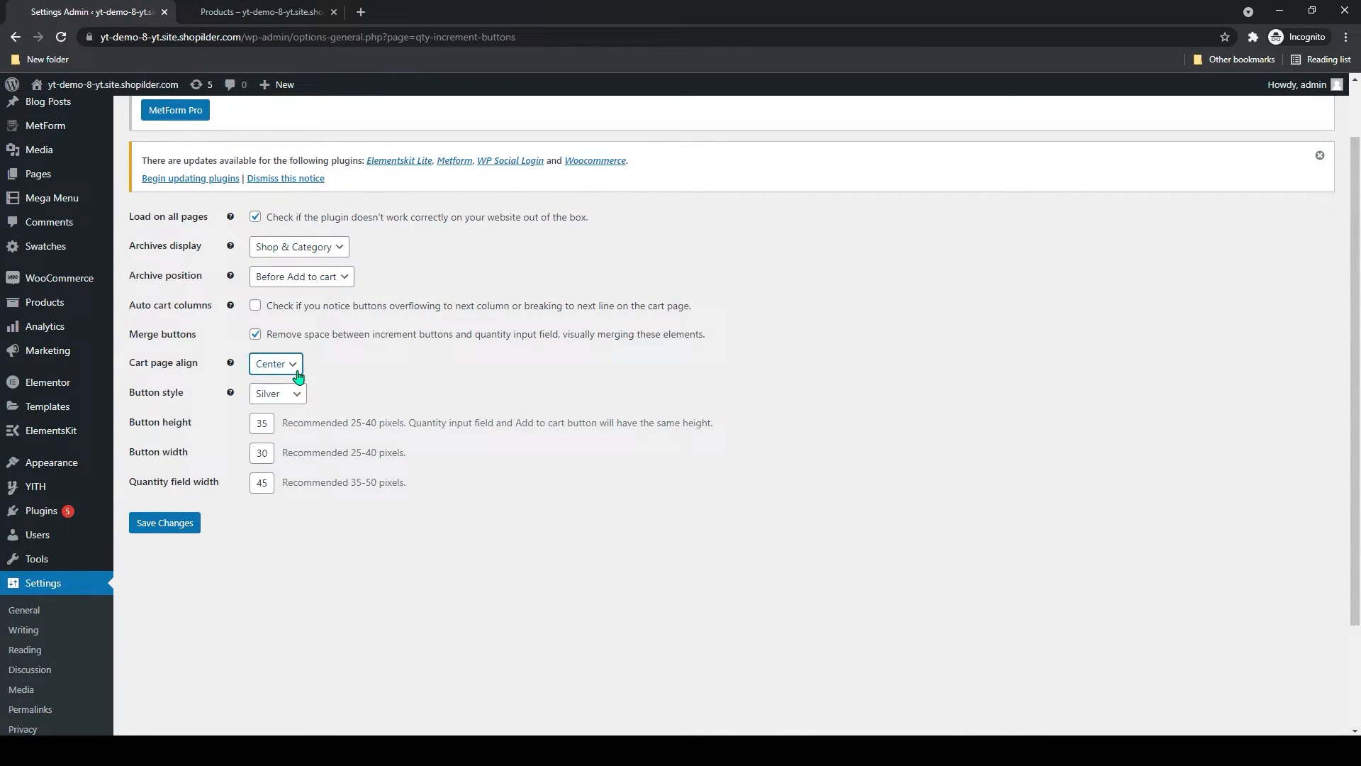
{"action": "left_click", "coordinate": [275, 364]}
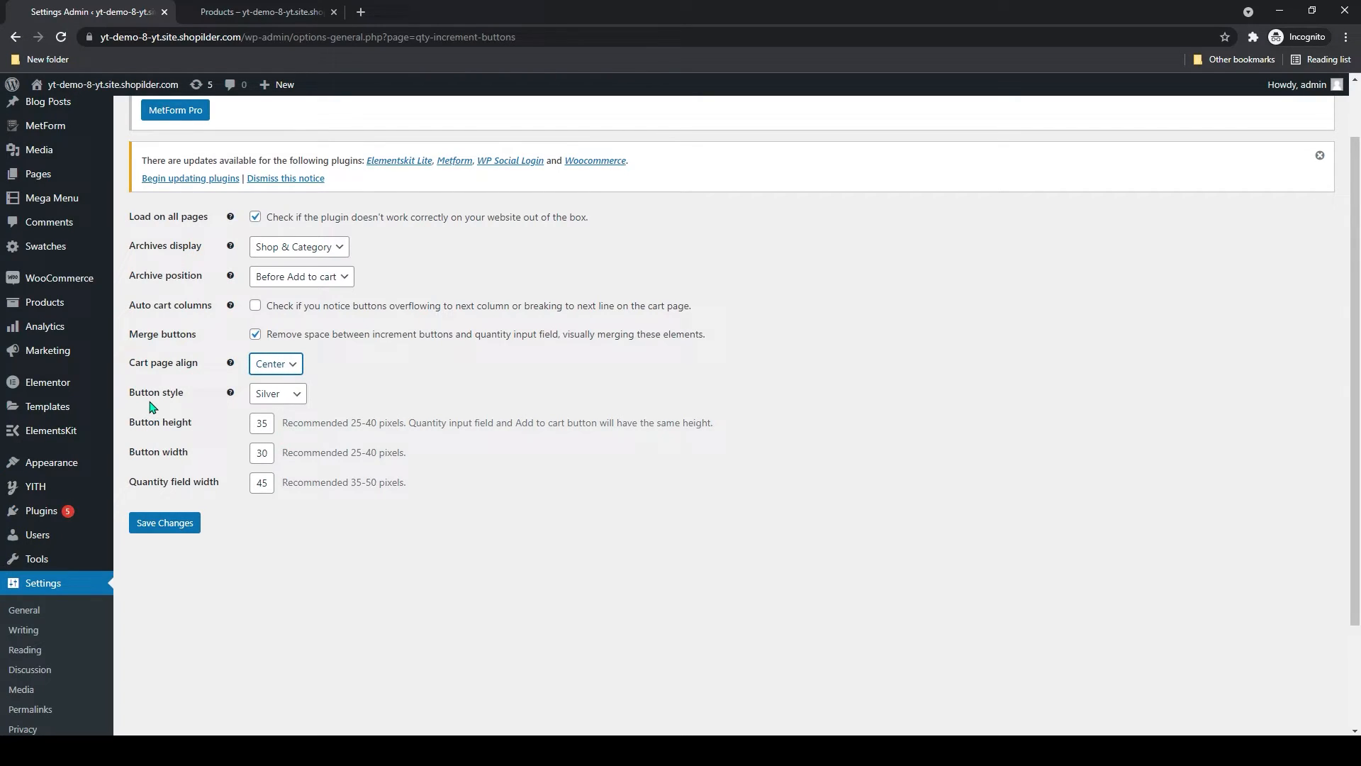
- Set the button style to blue and the button width to 30
{"action": "left_click", "coordinate": [277, 392]}
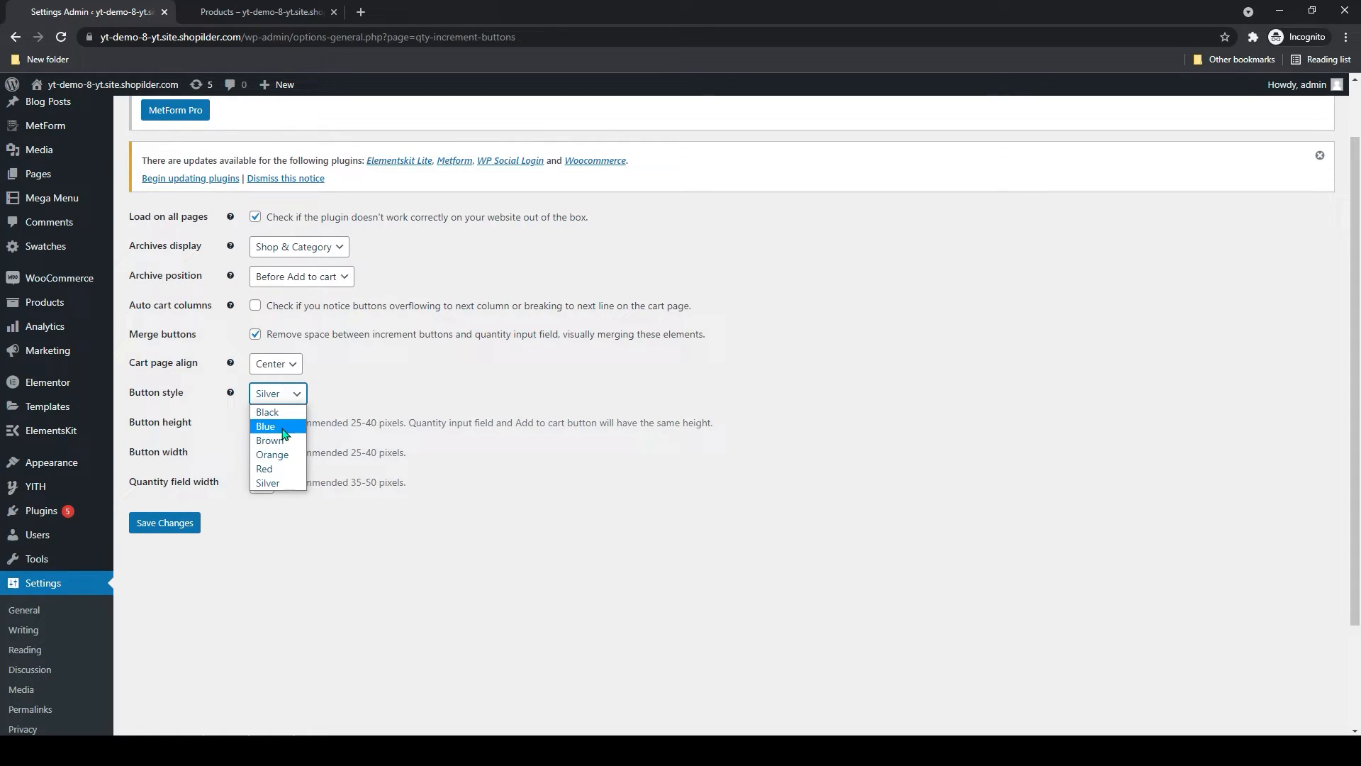
{"action": "left_click", "coordinate": [265, 426]}
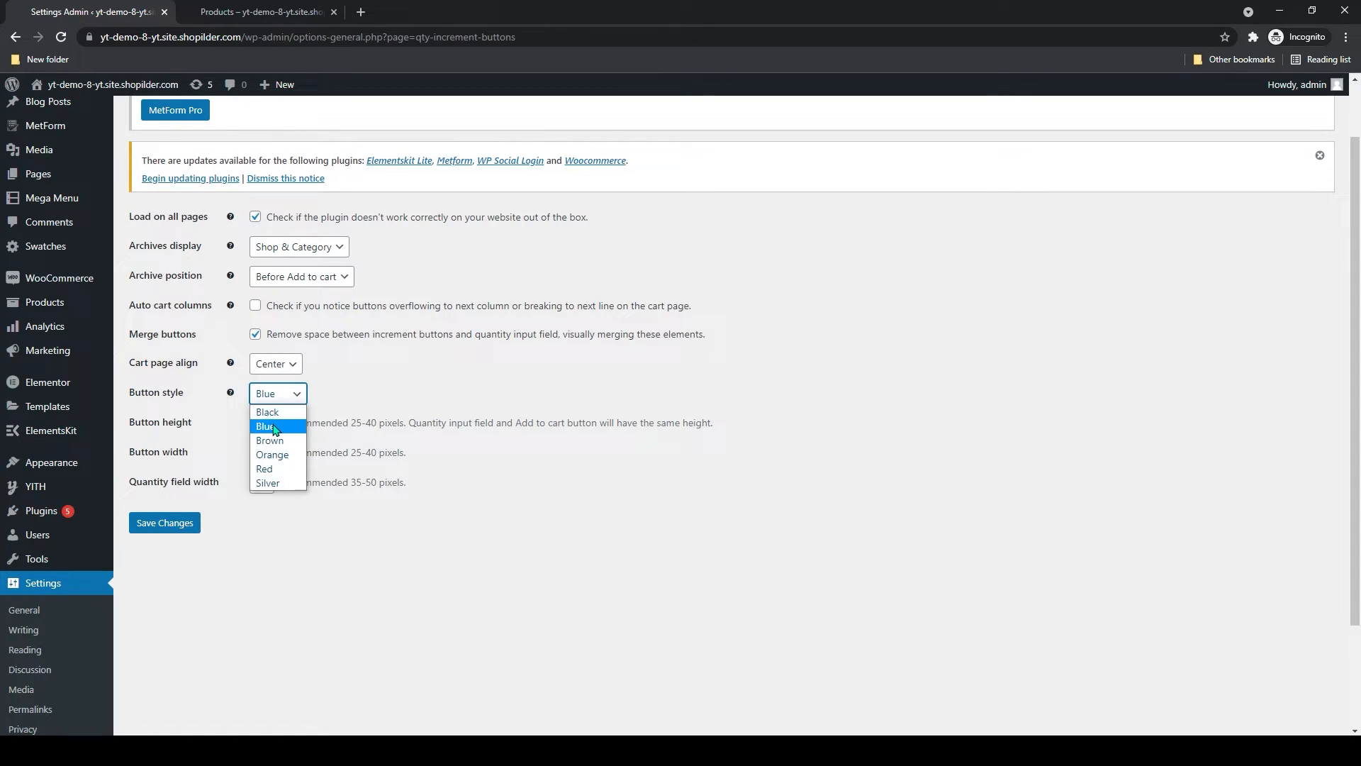
{"action": "left_click", "coordinate": [265, 425]}
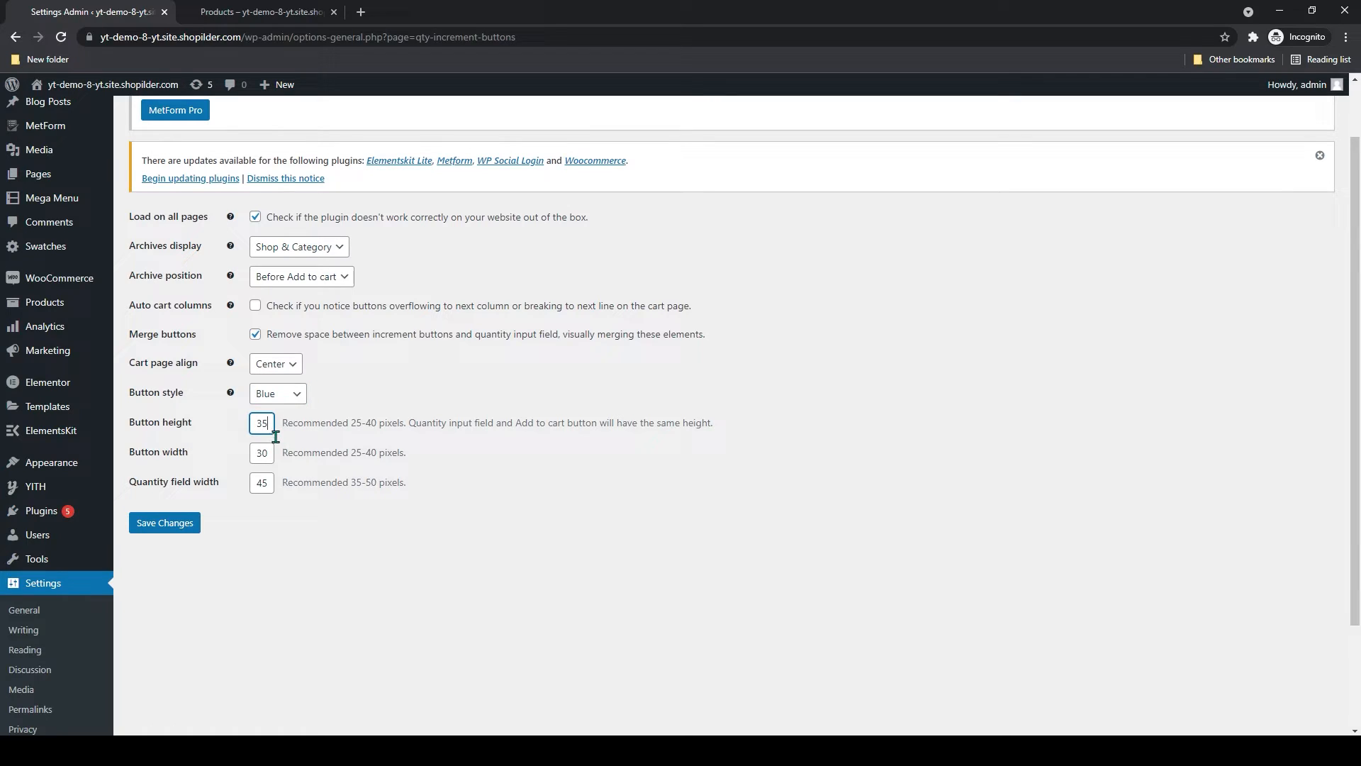
{"action": "left_click", "coordinate": [261, 453]}
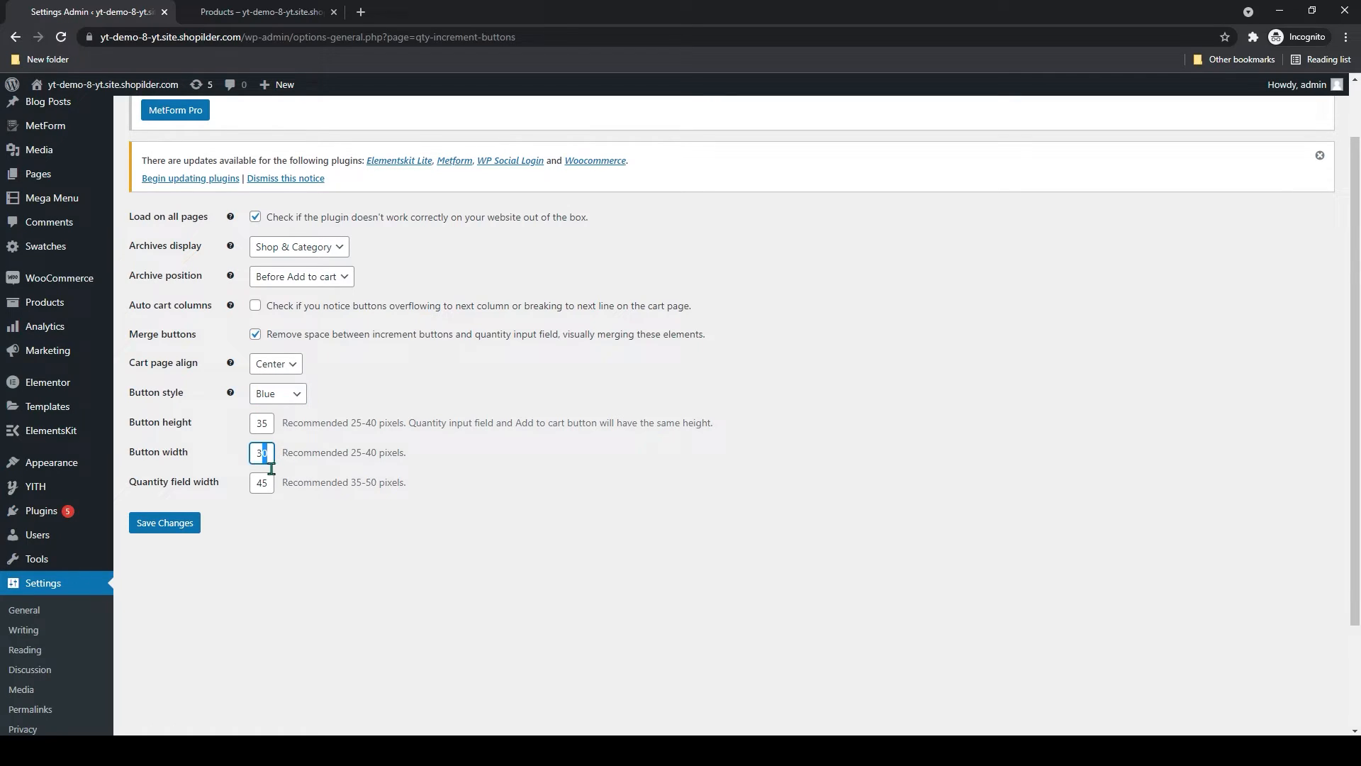
{"action": "left_click", "coordinate": [261, 482]}
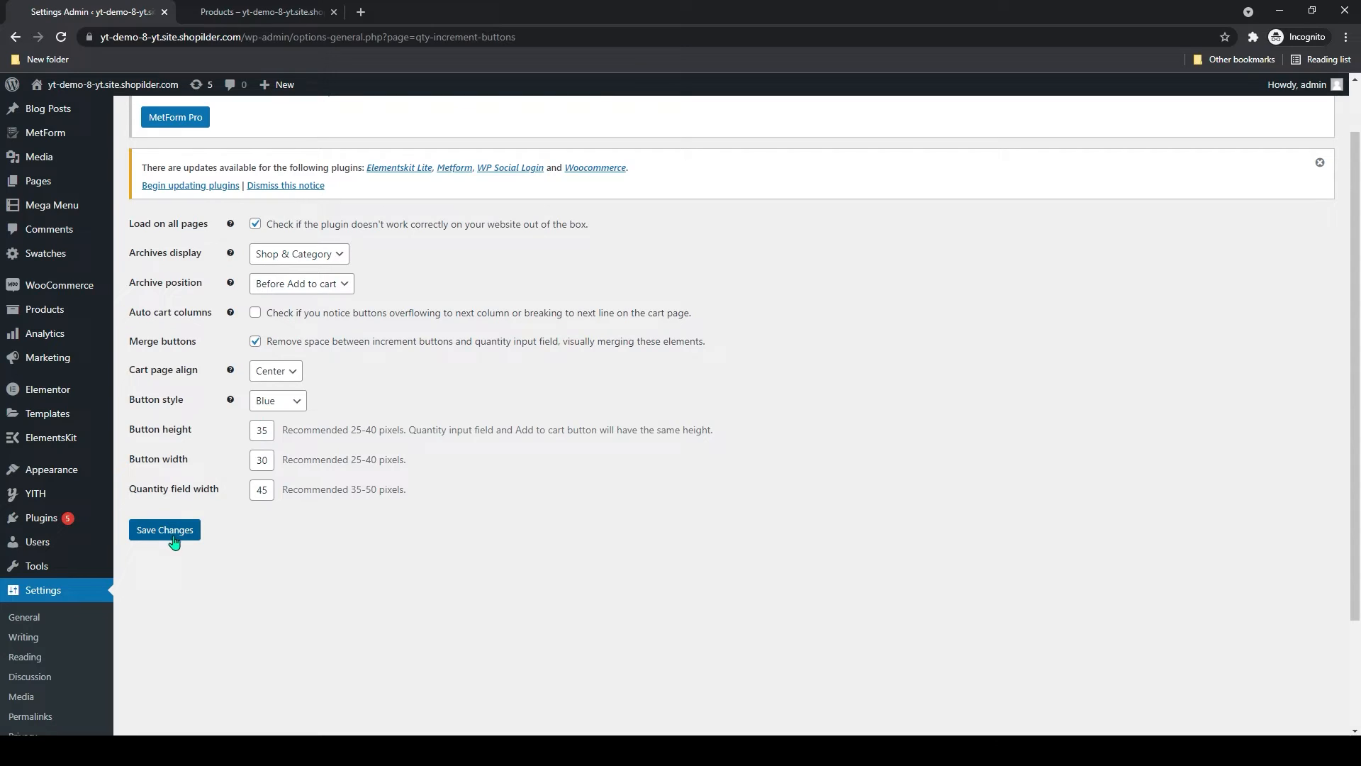
- Save the plugin settings and switch to the shop Products tab
{"action": "left_click", "coordinate": [164, 529]}
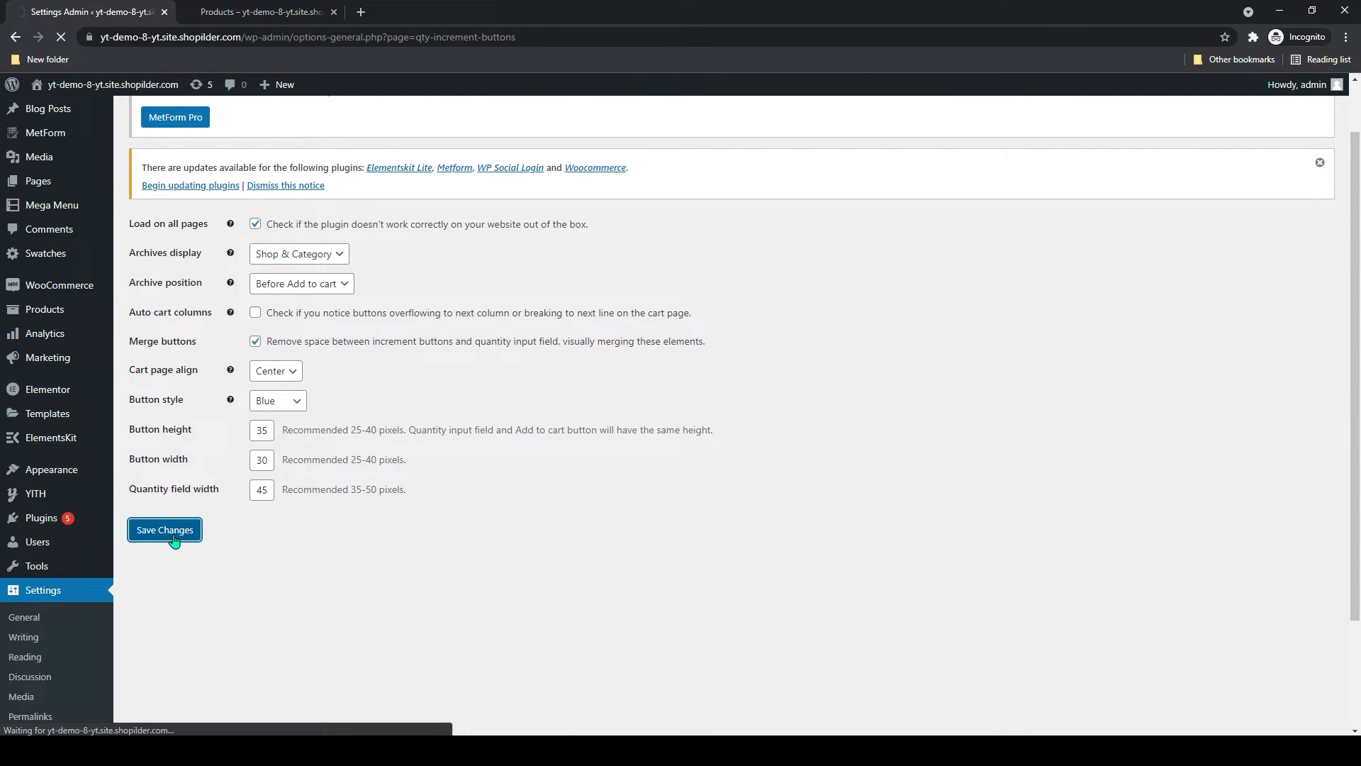
{"action": "left_click", "coordinate": [165, 528]}
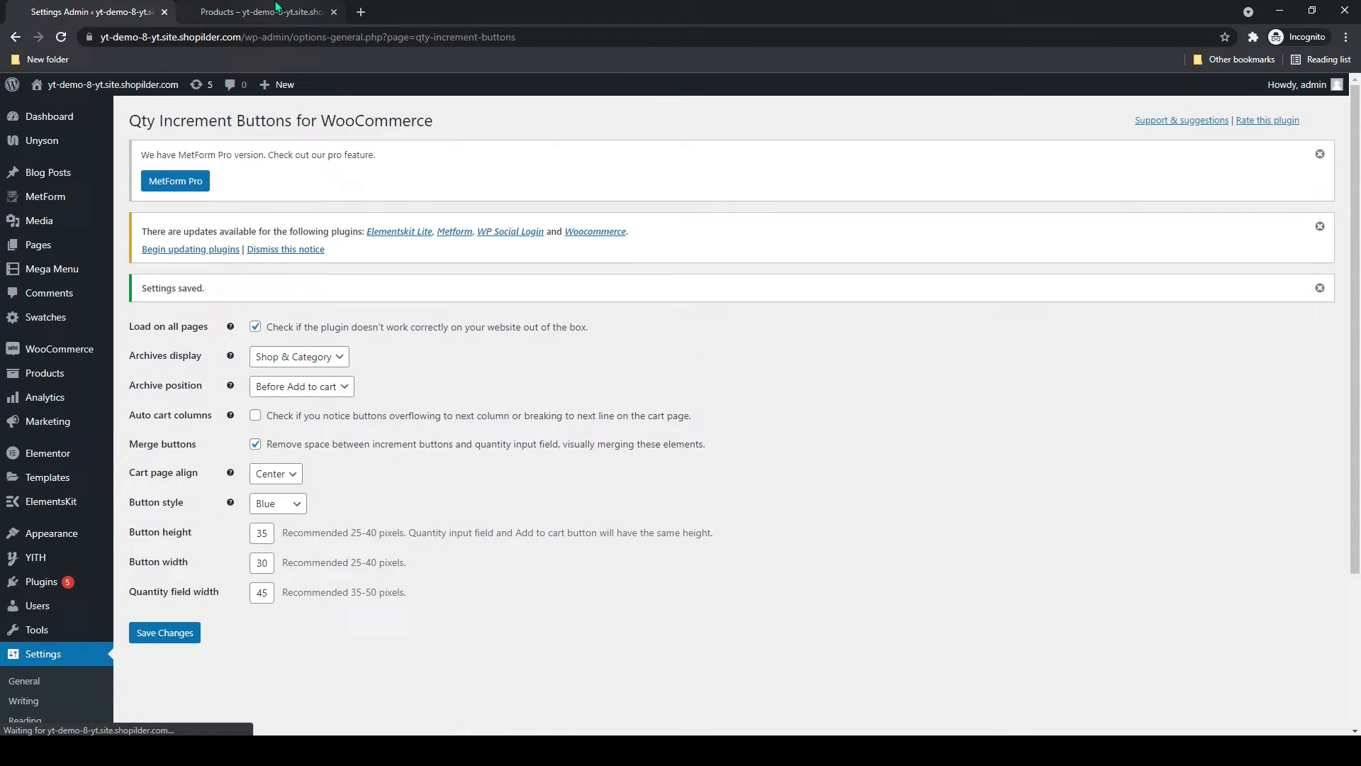
{"action": "left_click", "coordinate": [261, 11]}
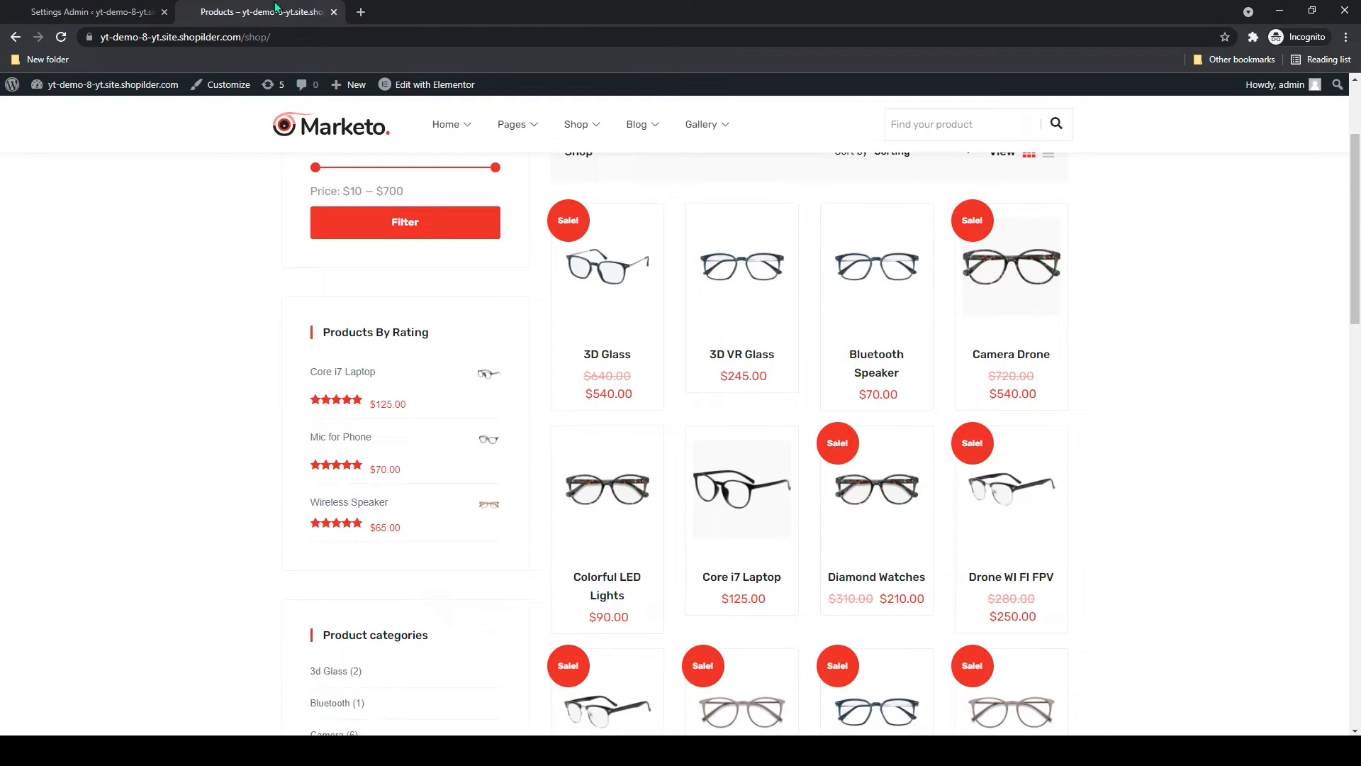
- Reload the shop so products show blue -/+ buttons and raise the 3D Glass quantity to 5
{"action": "scroll", "scroll_direction": "down", "scroll_amount": 3}
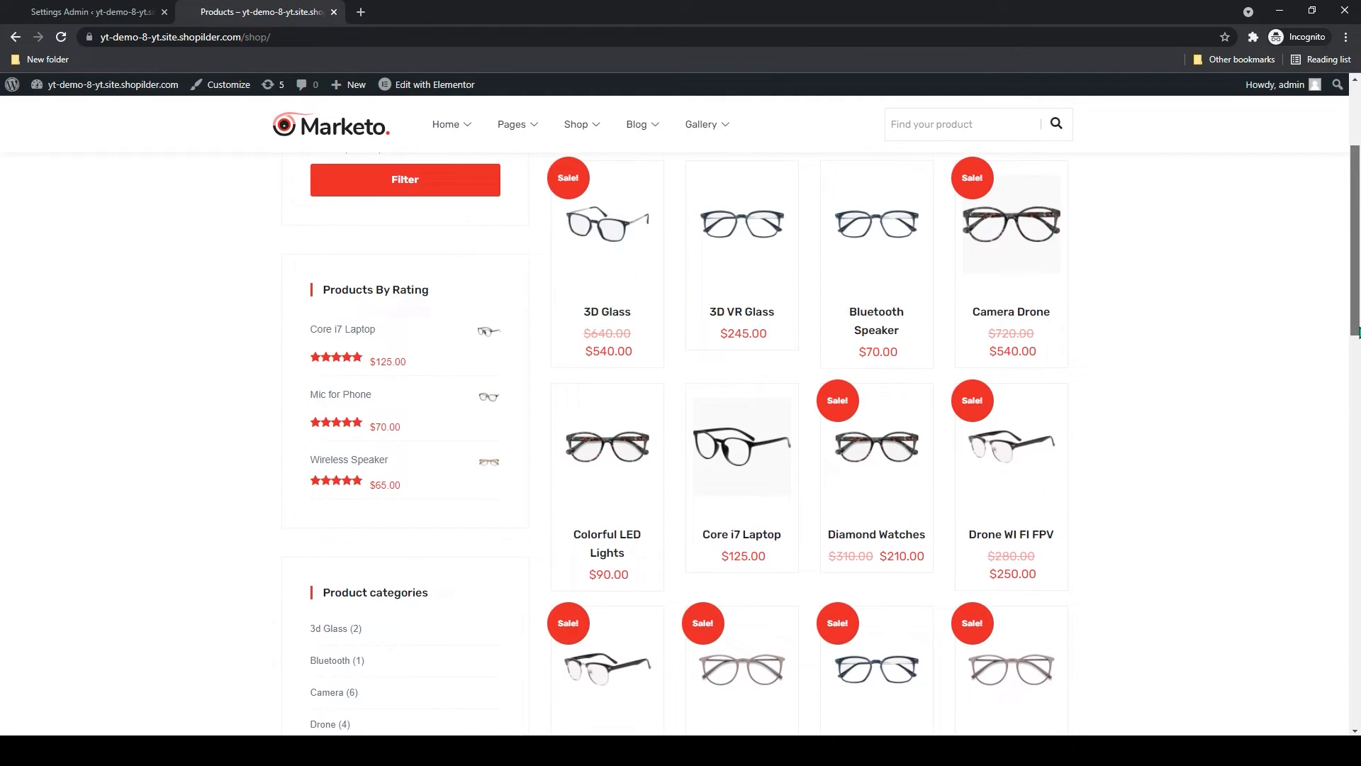
{"action": "left_click", "coordinate": [61, 37]}
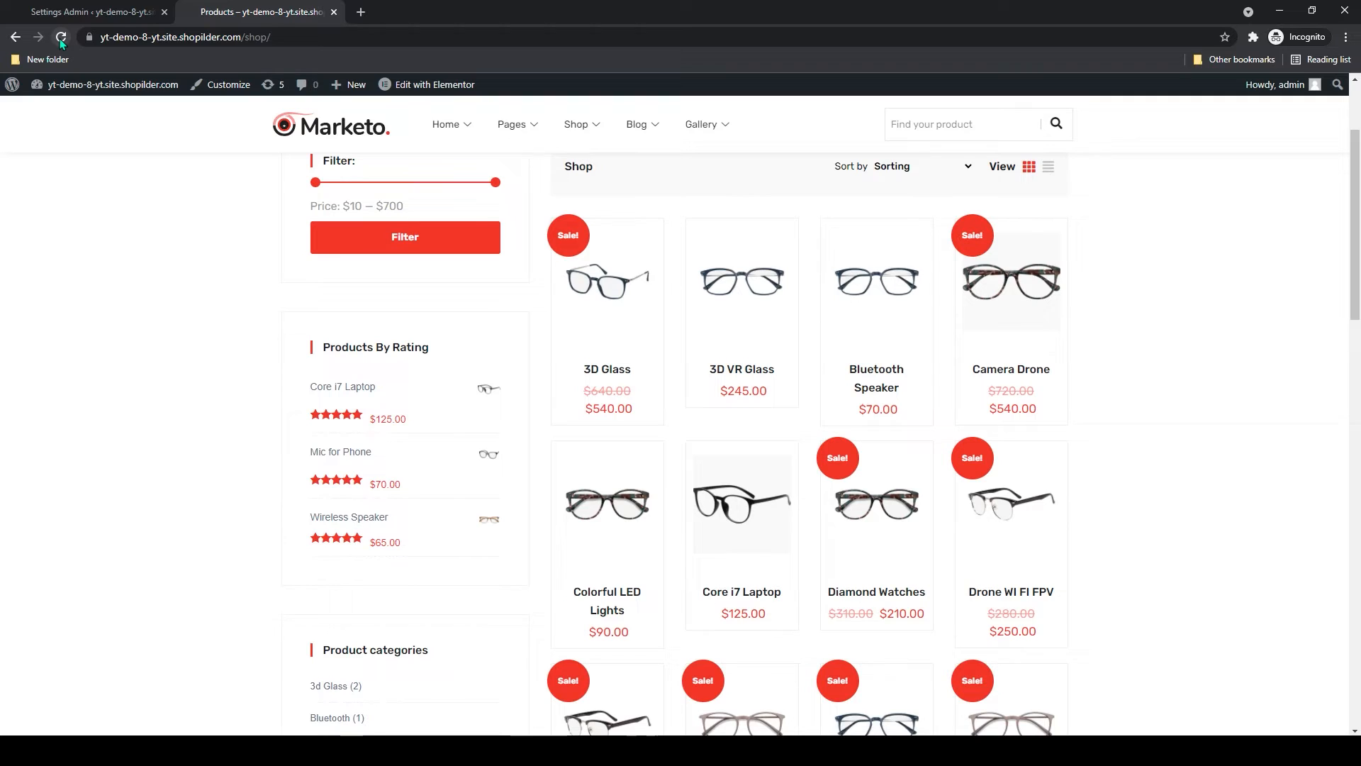
{"action": "left_click", "coordinate": [61, 37]}
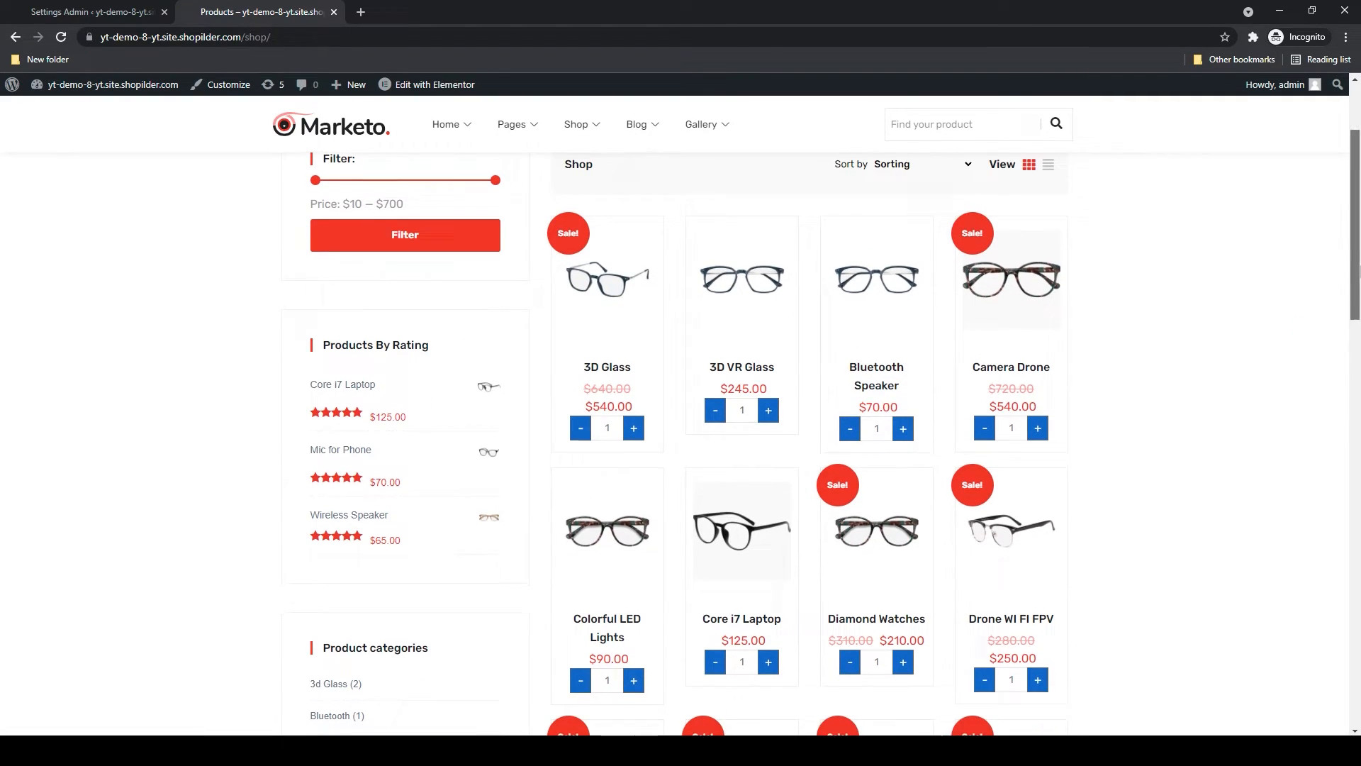
{"action": "scroll", "scroll_direction": "down", "scroll_amount": 3}
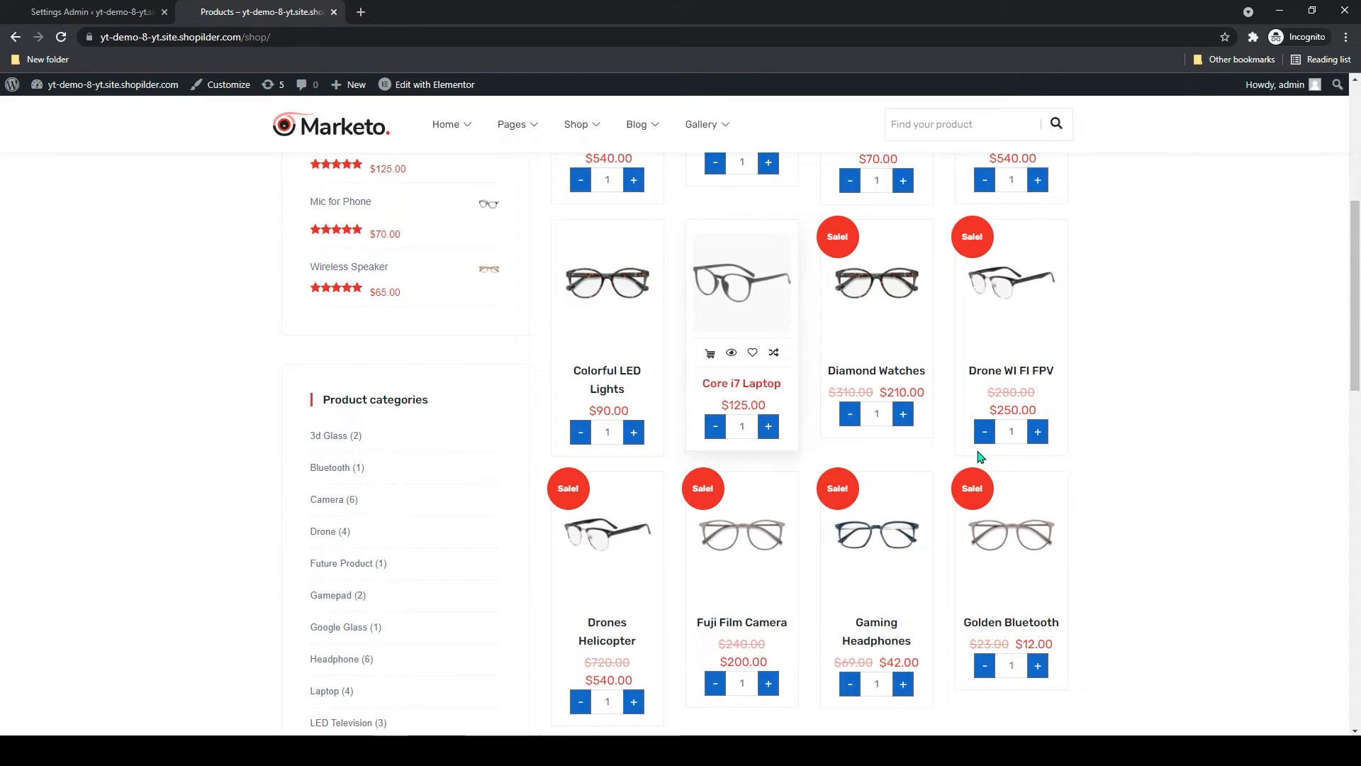
{"action": "scroll", "scroll_direction": "down", "scroll_amount": 3}
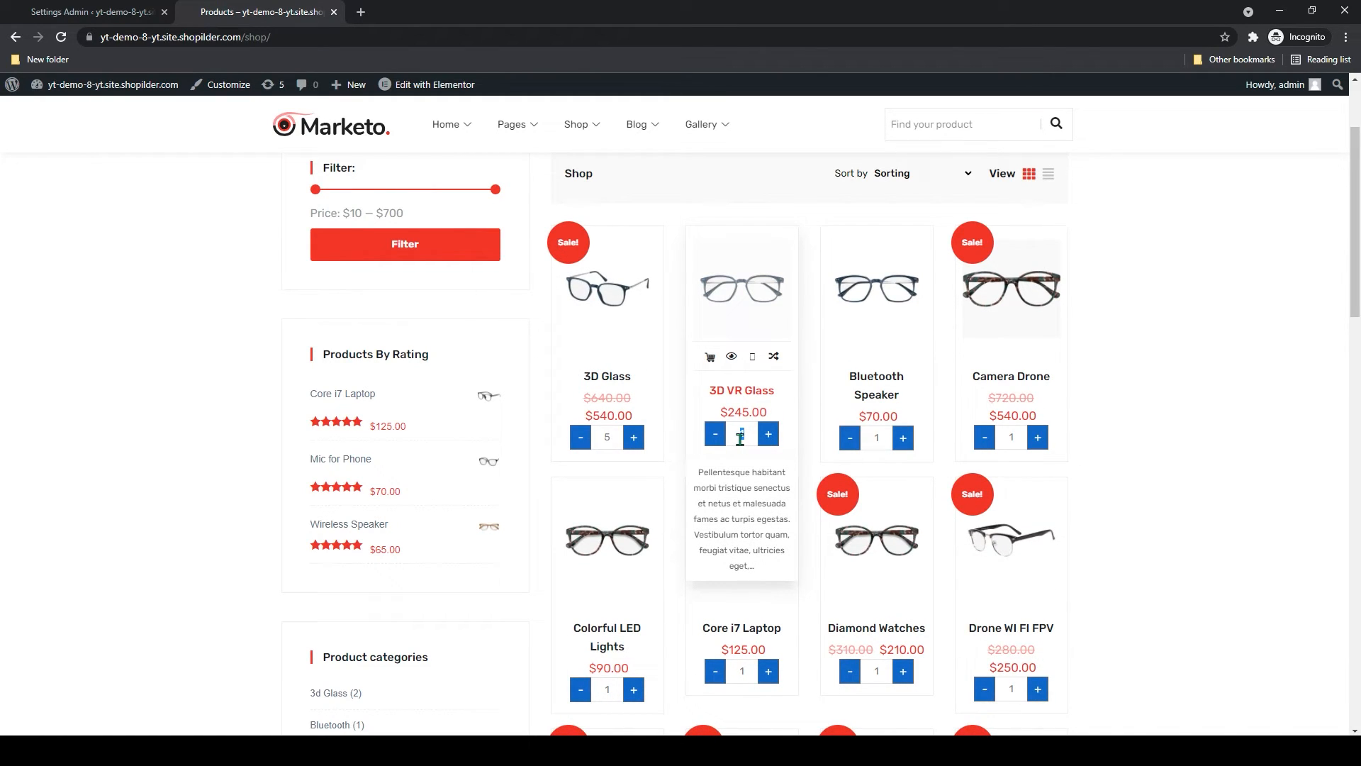
{"action": "scroll", "scroll_direction": "down", "scroll_amount": 3}
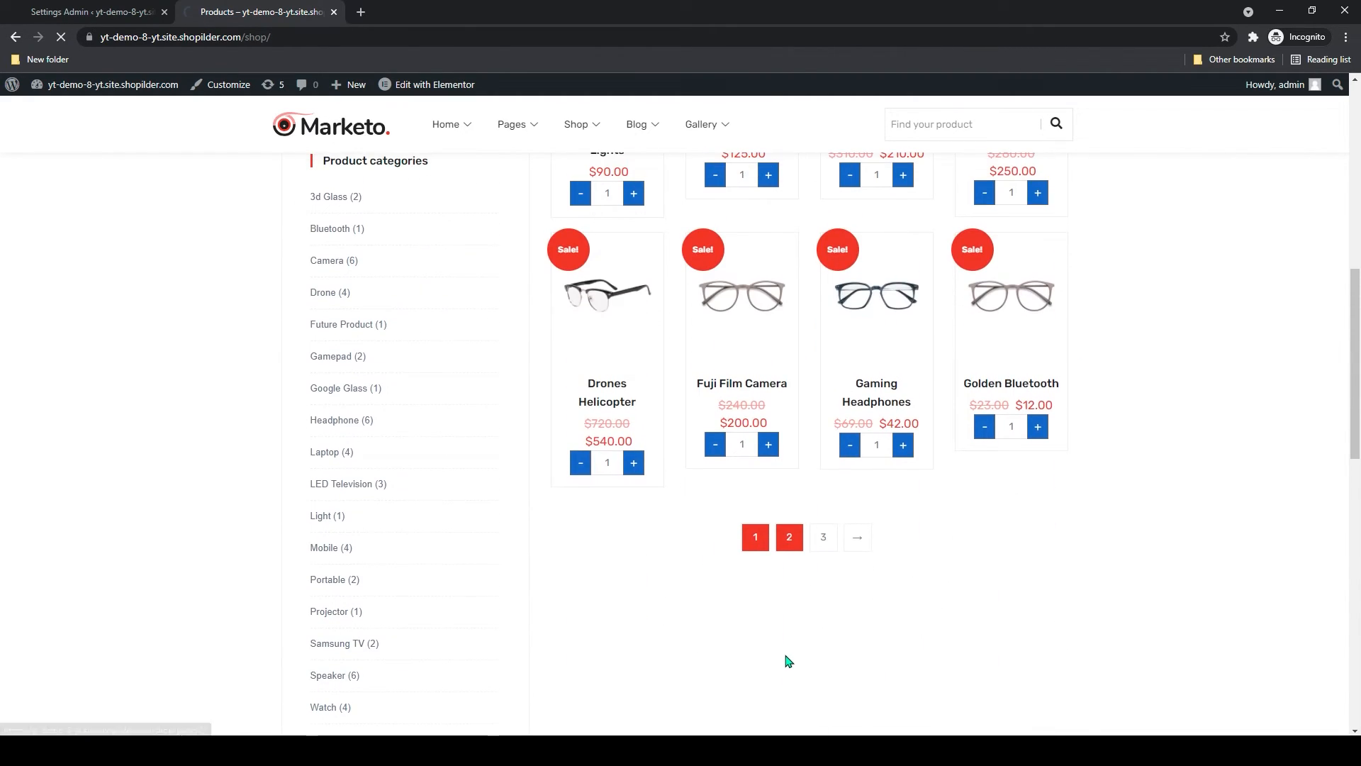
- Go to page 2 of the shop products, which also show blue quantity buttons
{"action": "left_click", "coordinate": [787, 536]}
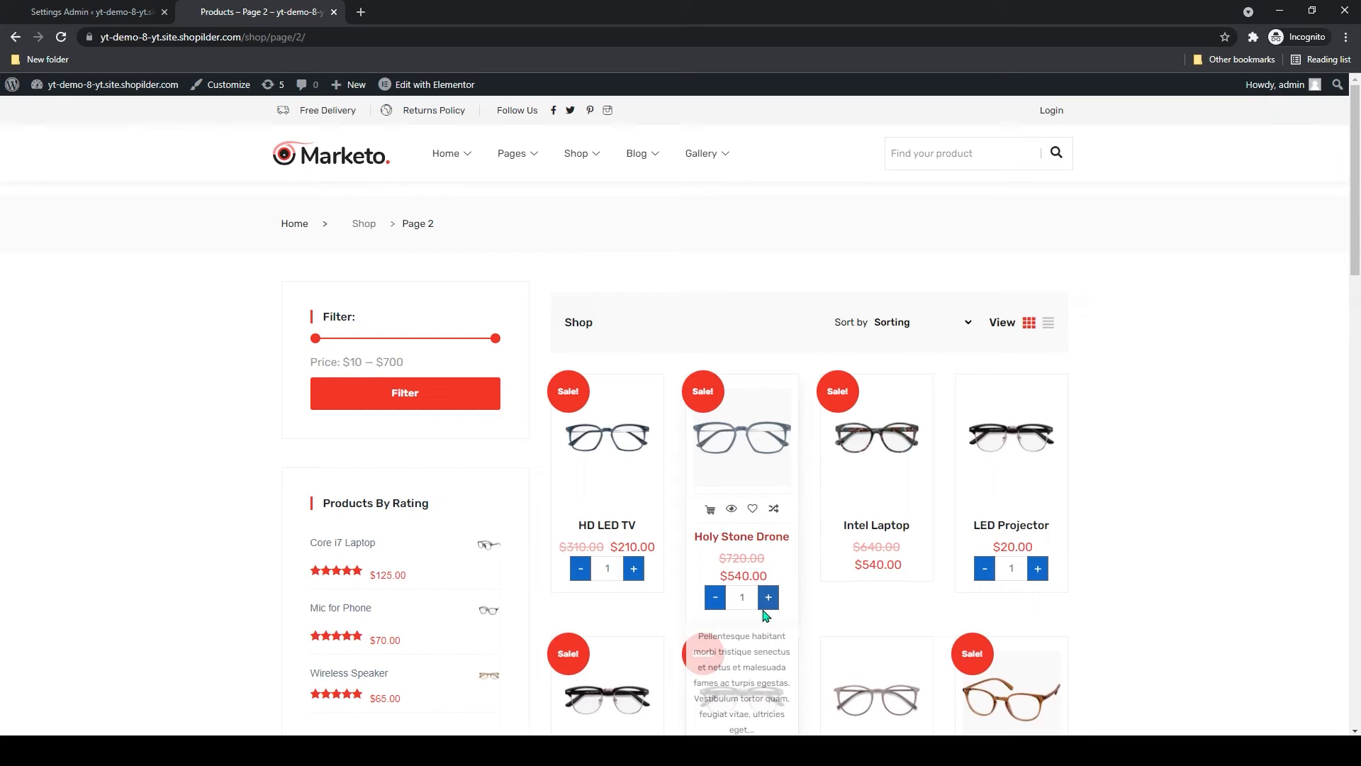
{"action": "scroll", "scroll_direction": "down", "scroll_amount": 3}
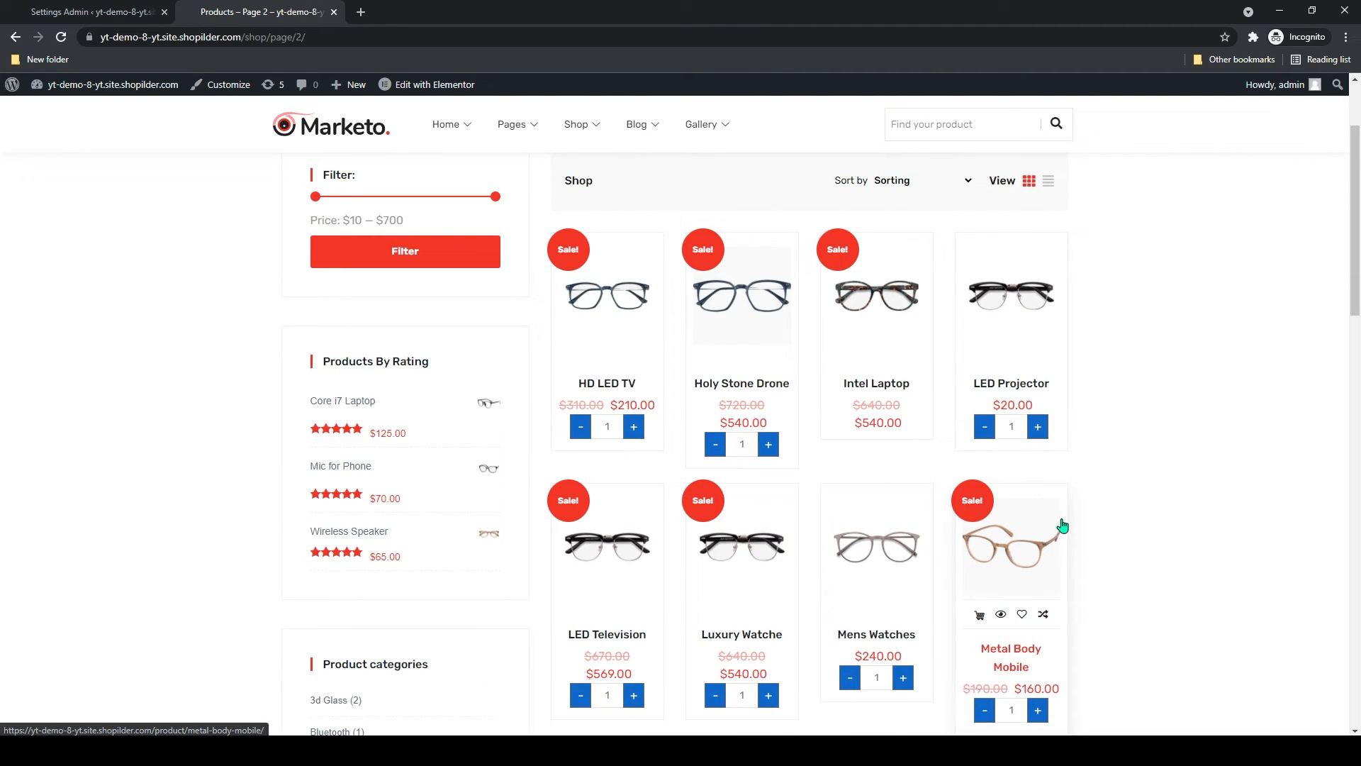
{"action": "mouse_move", "coordinate": [1031, 553]}
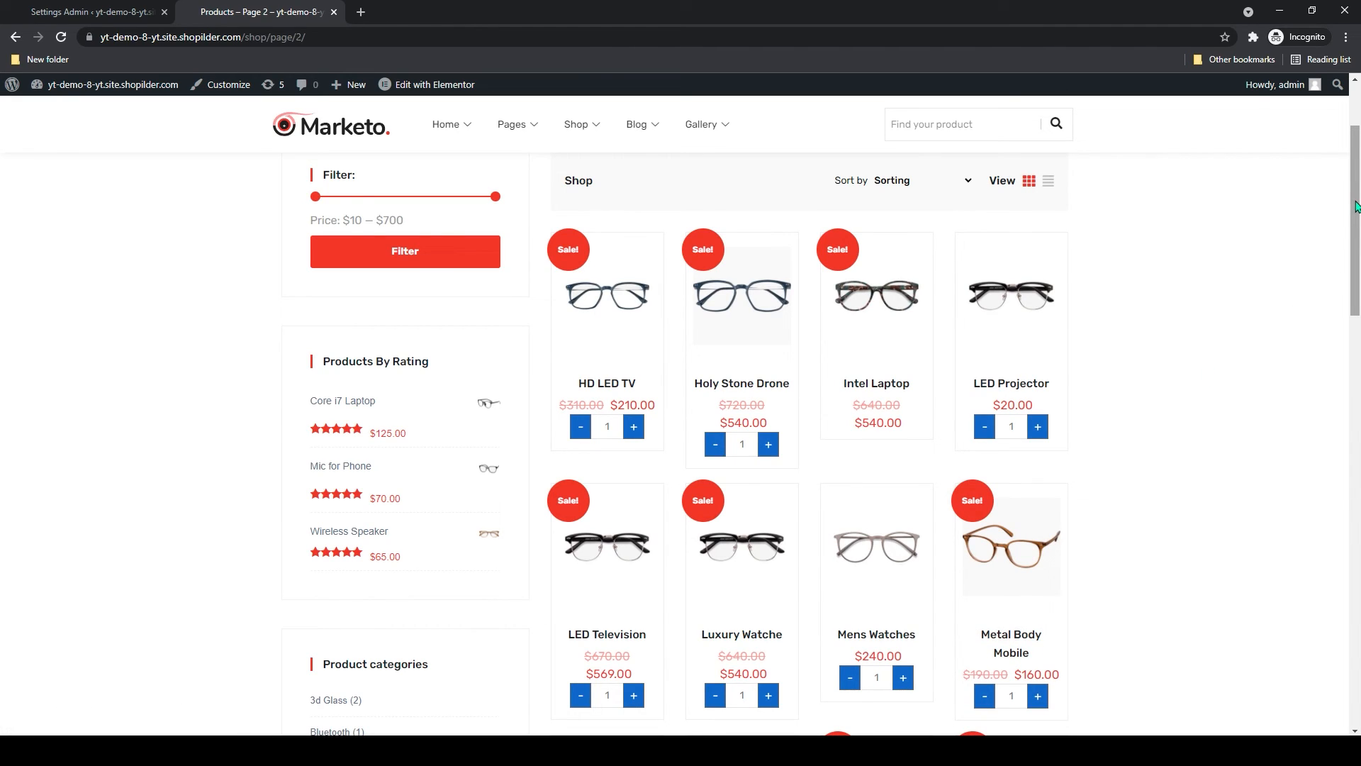
{"action": "mouse_move", "coordinate": [1317, 203]}
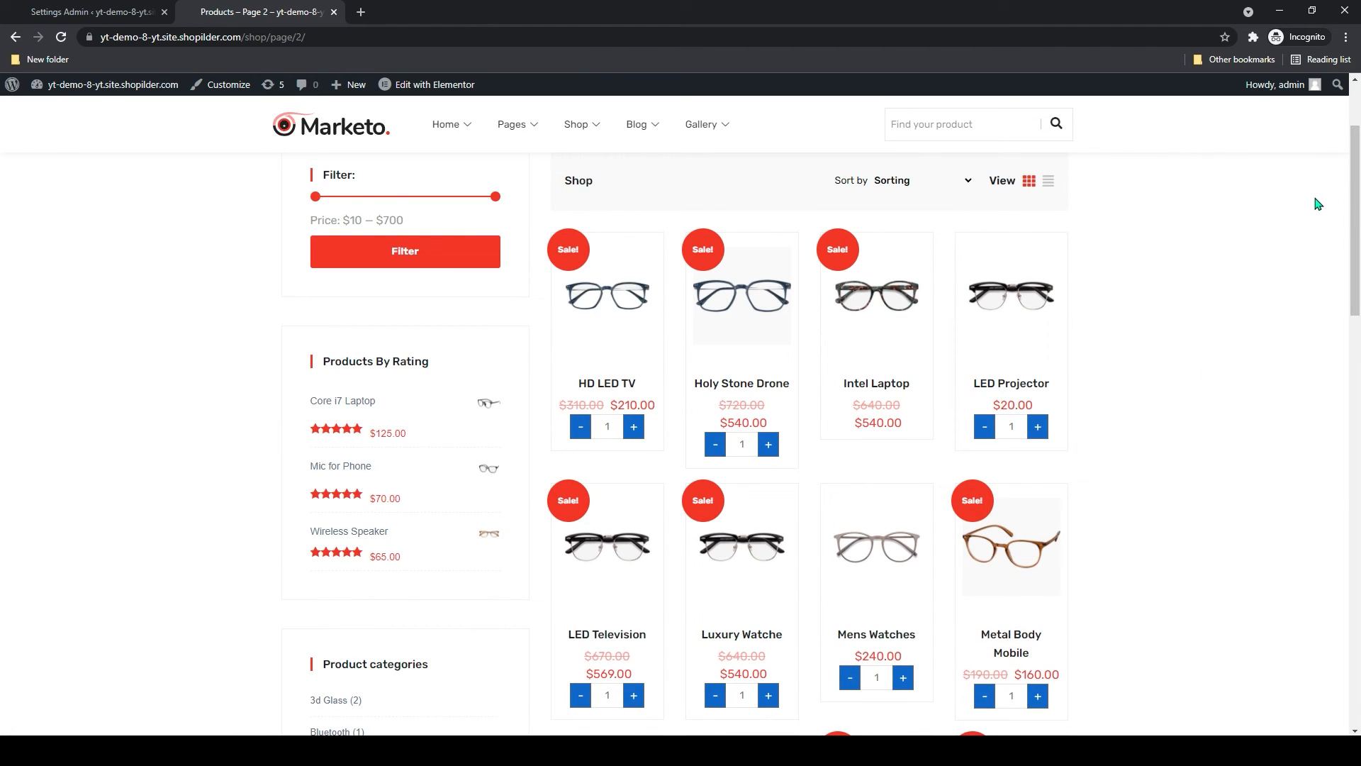
{"action": "mouse_move", "coordinate": [1252, 207]}
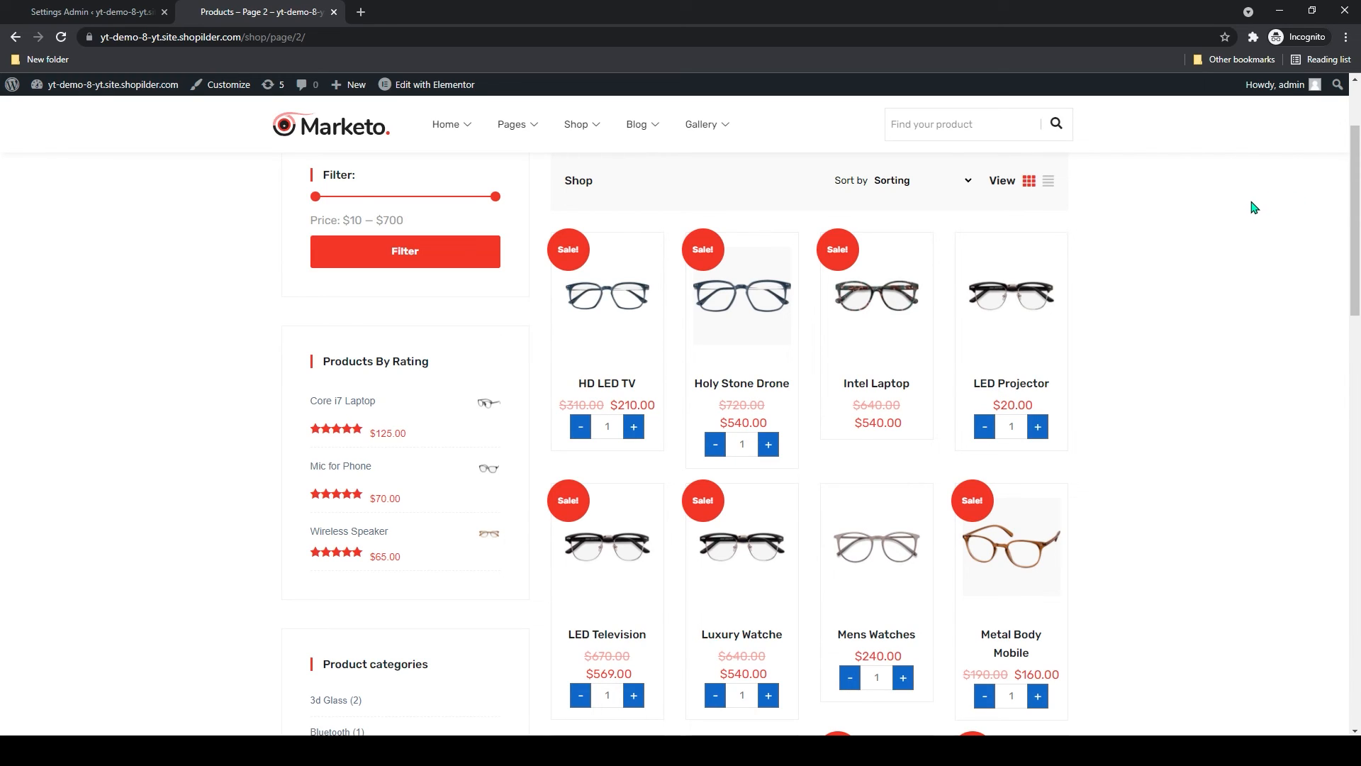
{"action": "mouse_move", "coordinate": [1193, 211]}
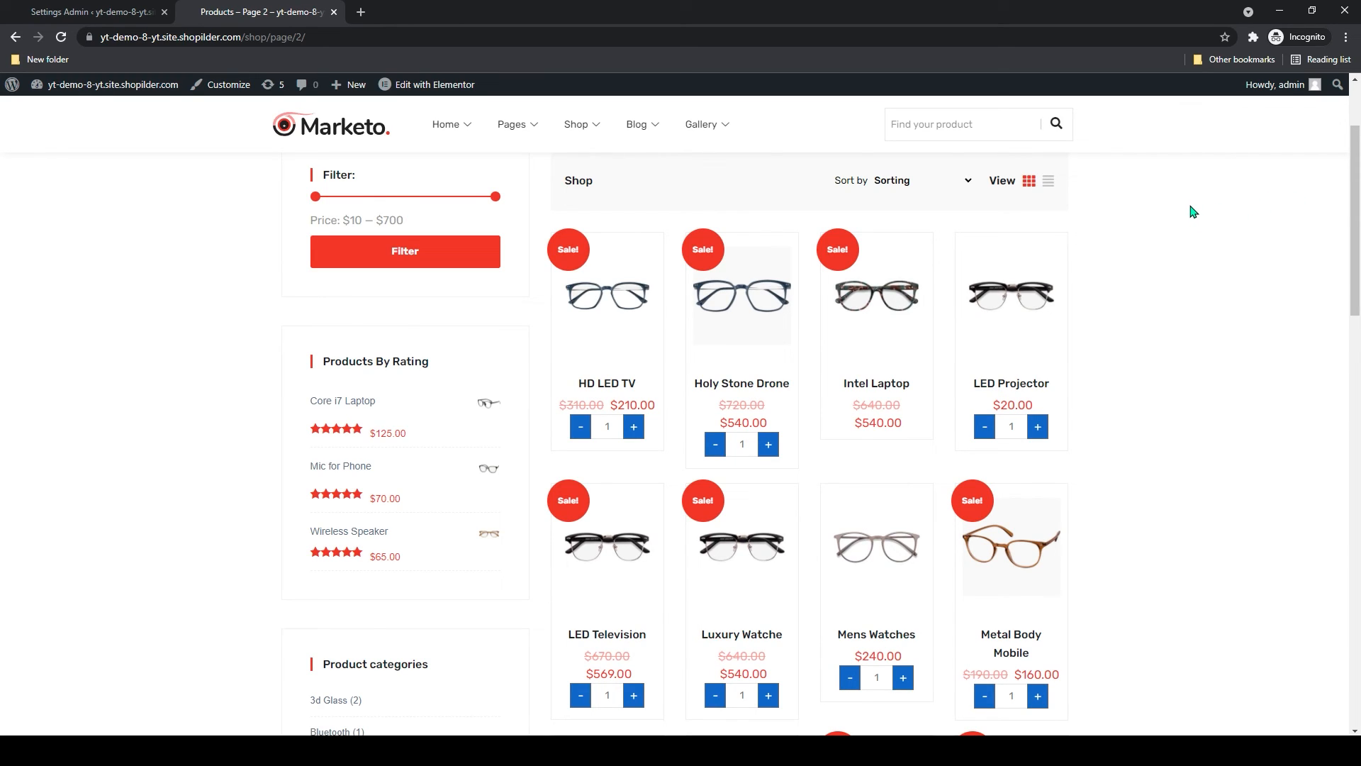
{"action": "mouse_move", "coordinate": [1181, 209]}
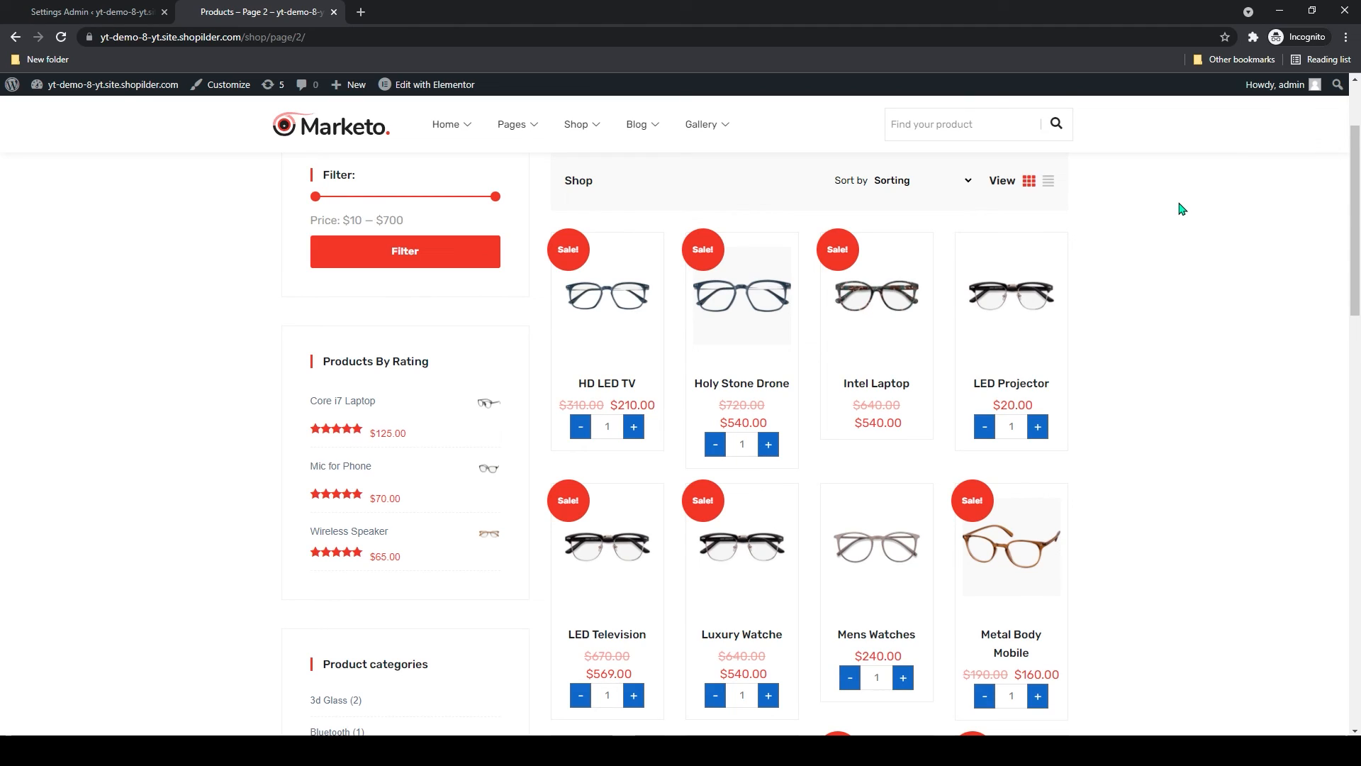
{"action": "mouse_move", "coordinate": [1347, 208]}
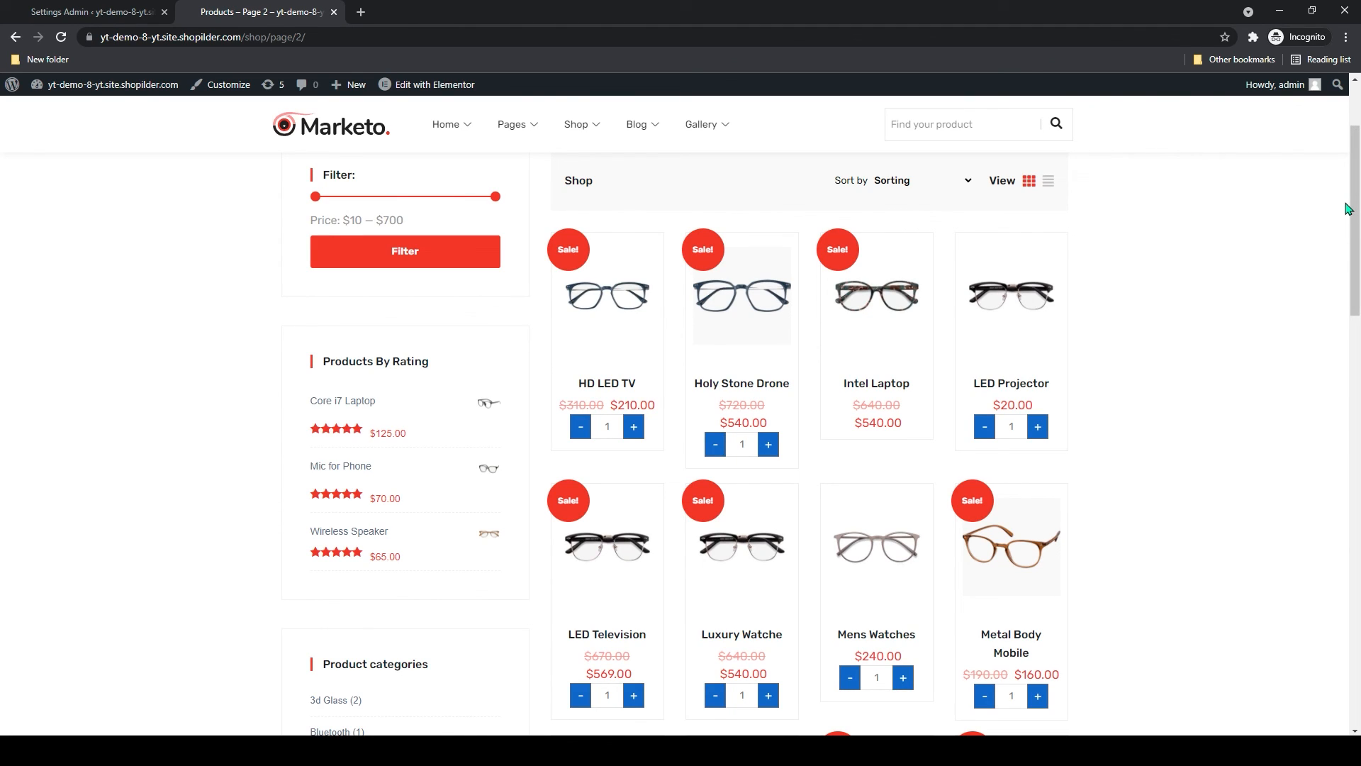
{"action": "mouse_move", "coordinate": [1349, 206]}
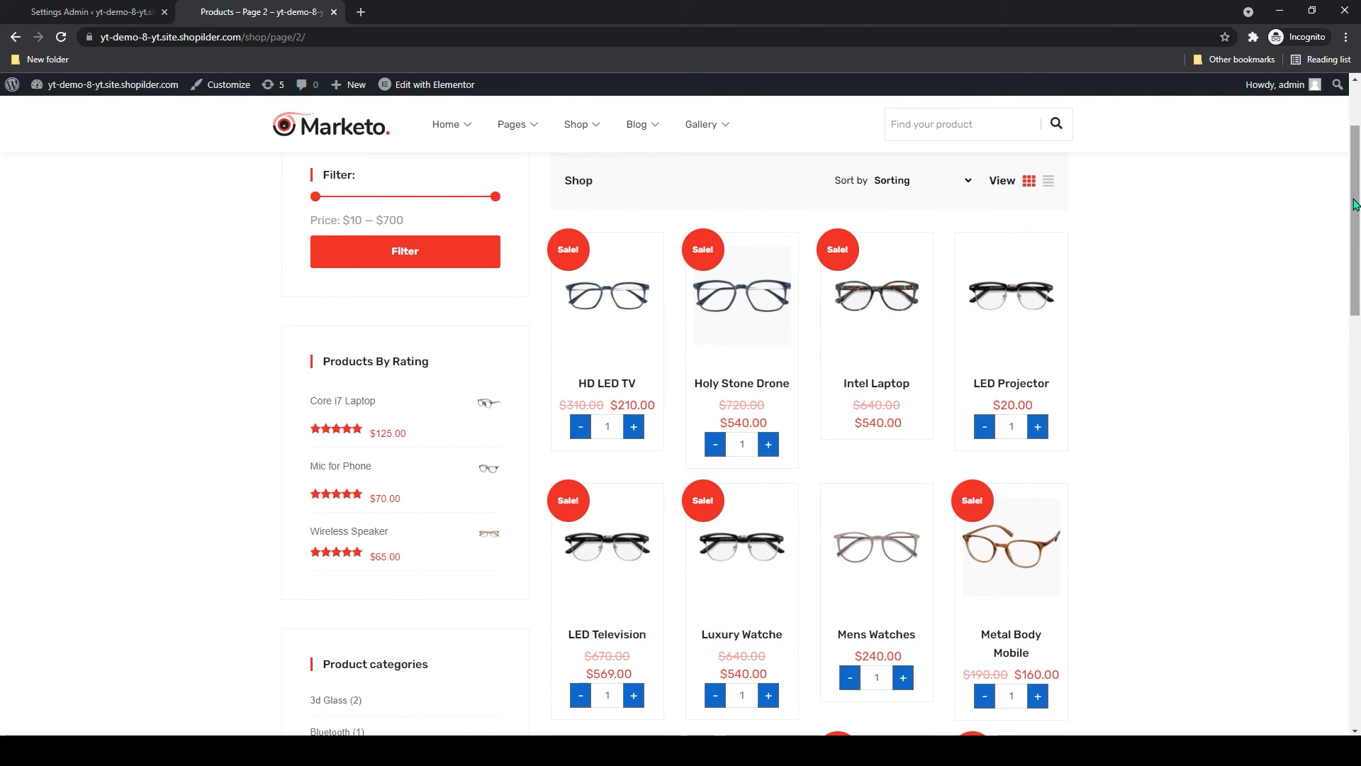
{"action": "mouse_move", "coordinate": [1322, 235]}
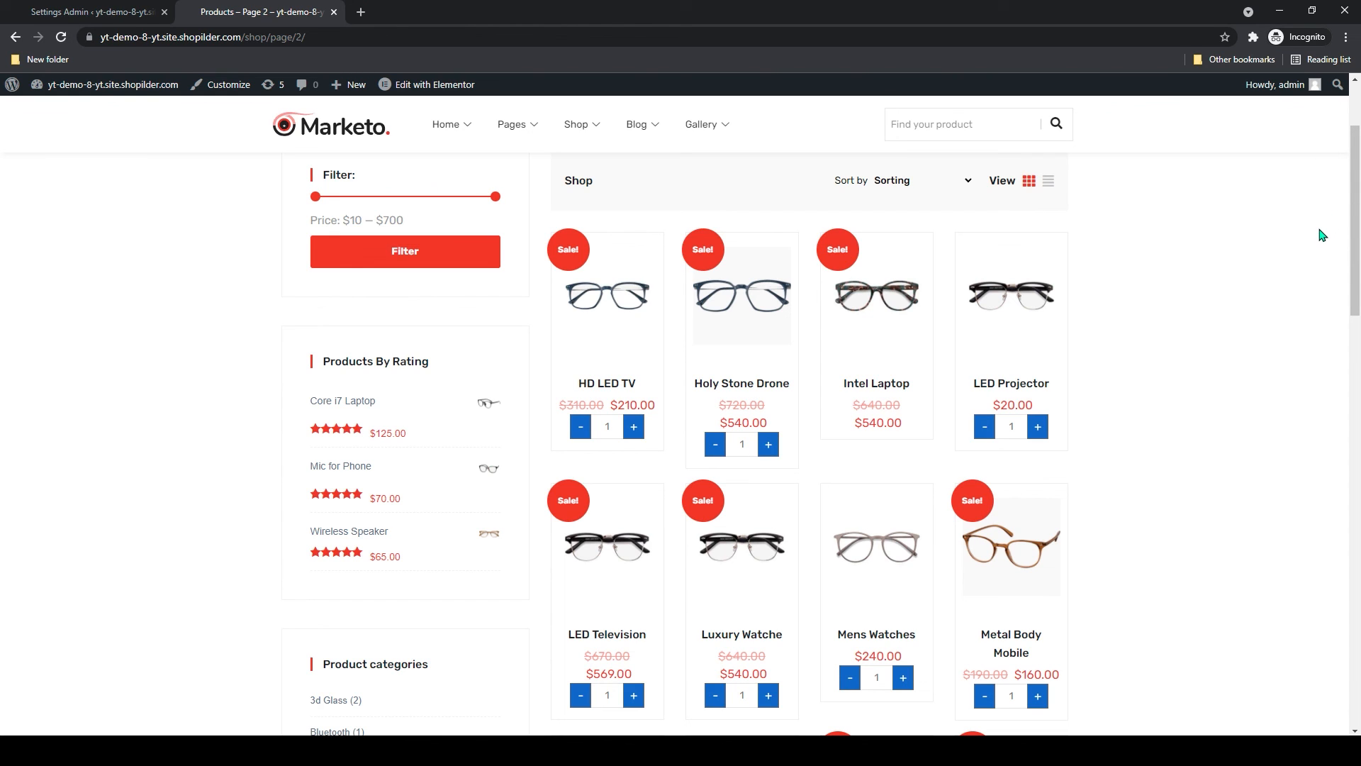